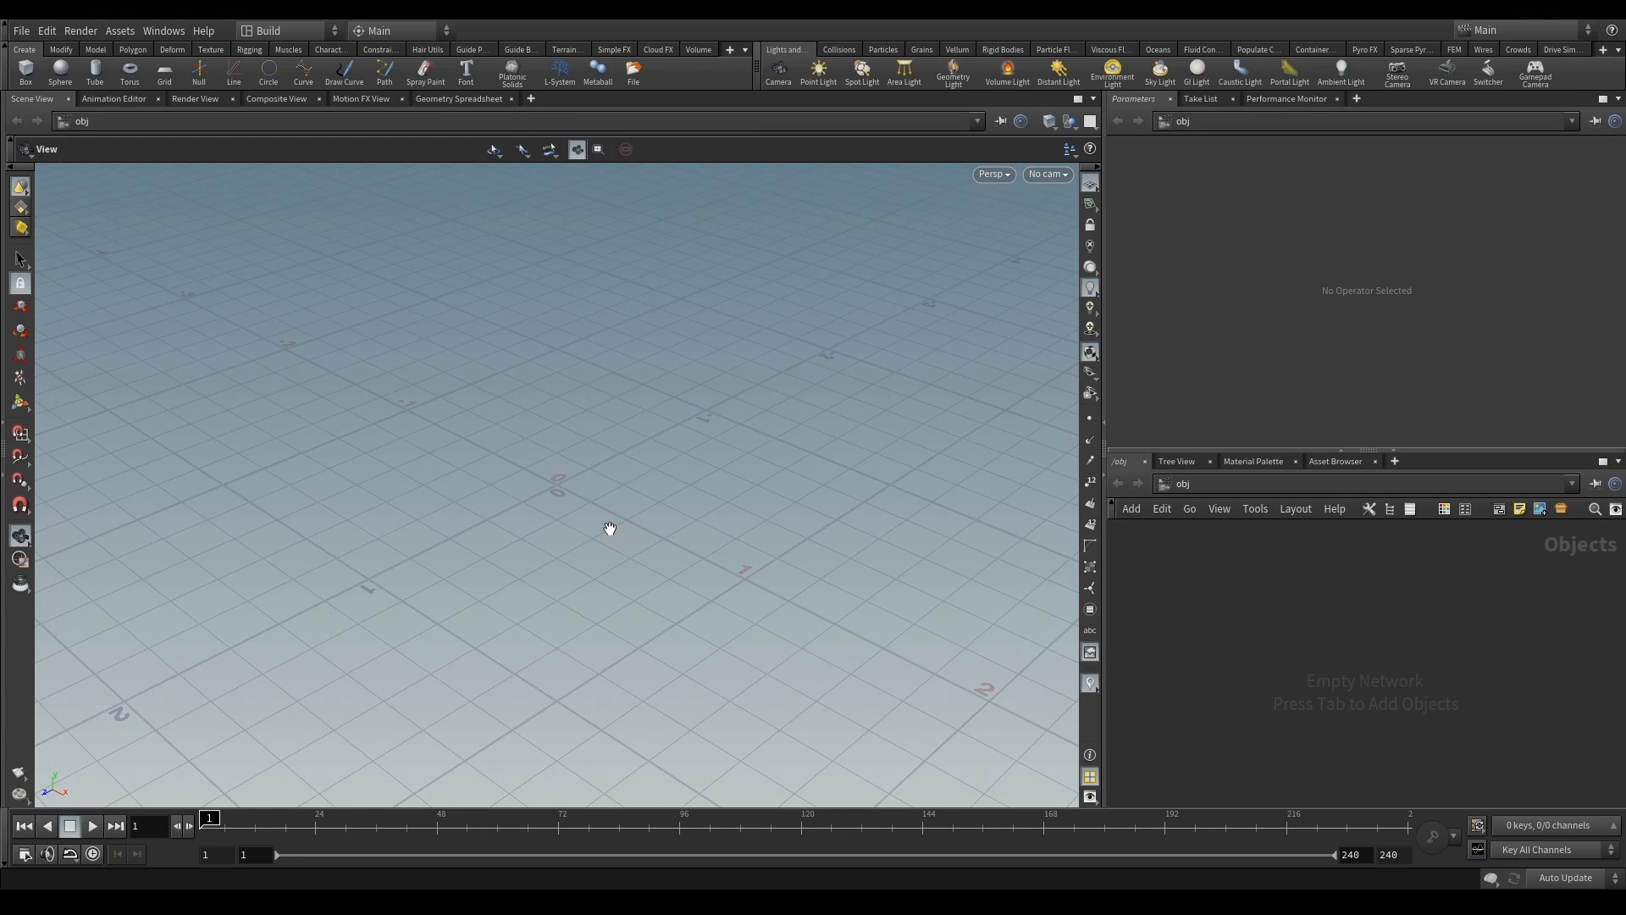
mouse_move(653, 540)
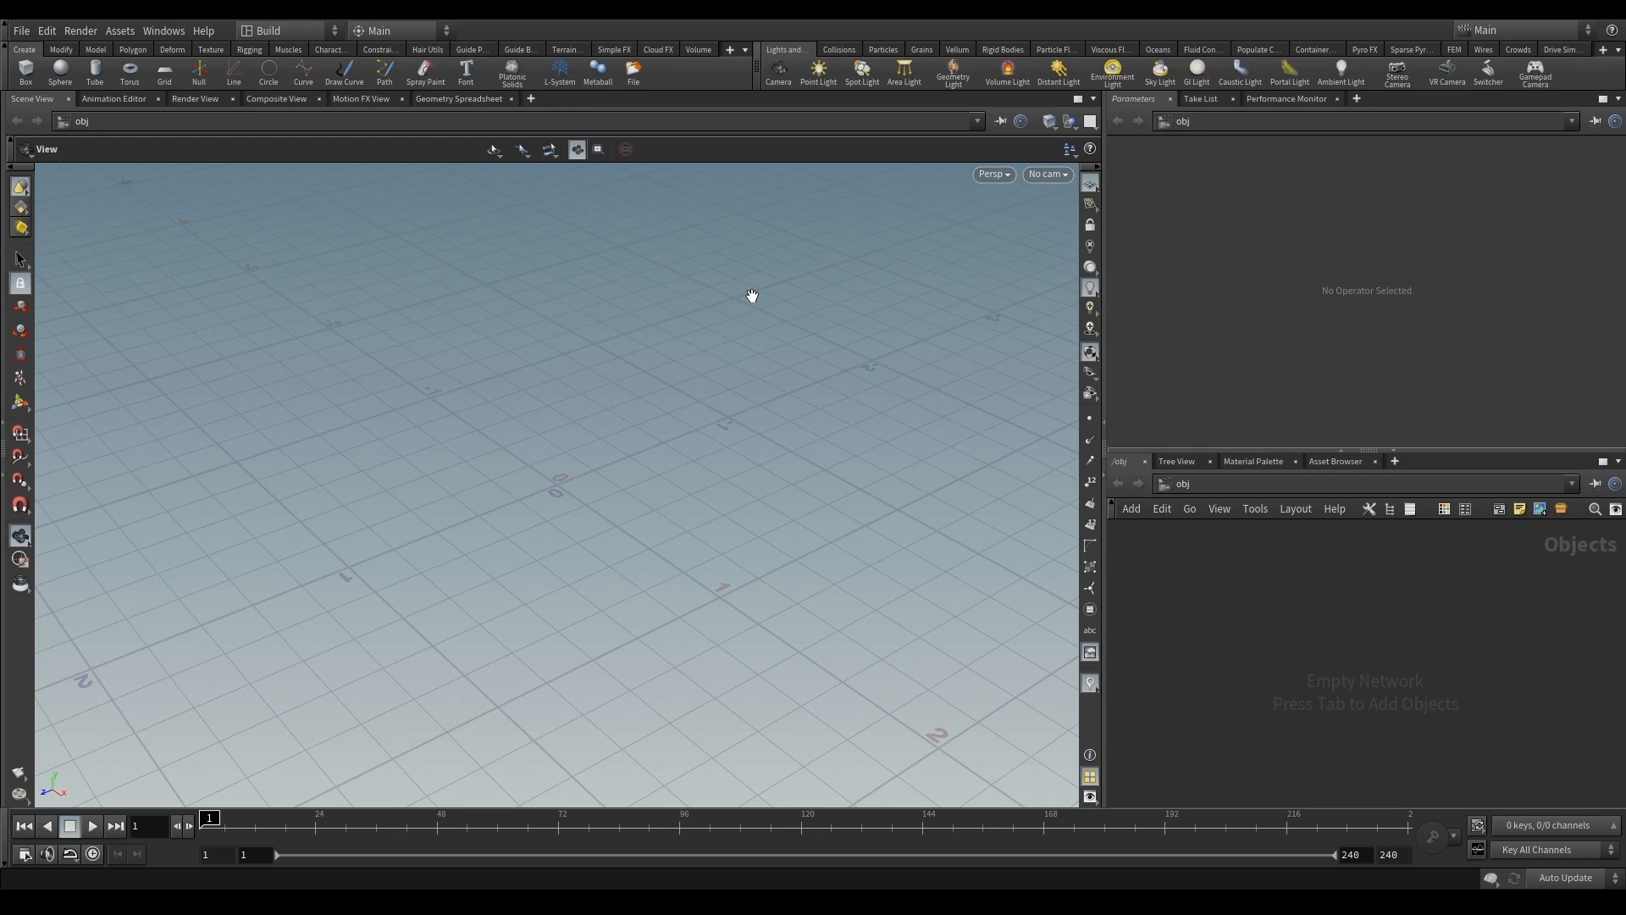
Enable the SideFX Labs shelf from the shelf set's Shelves list
left_click(728, 49)
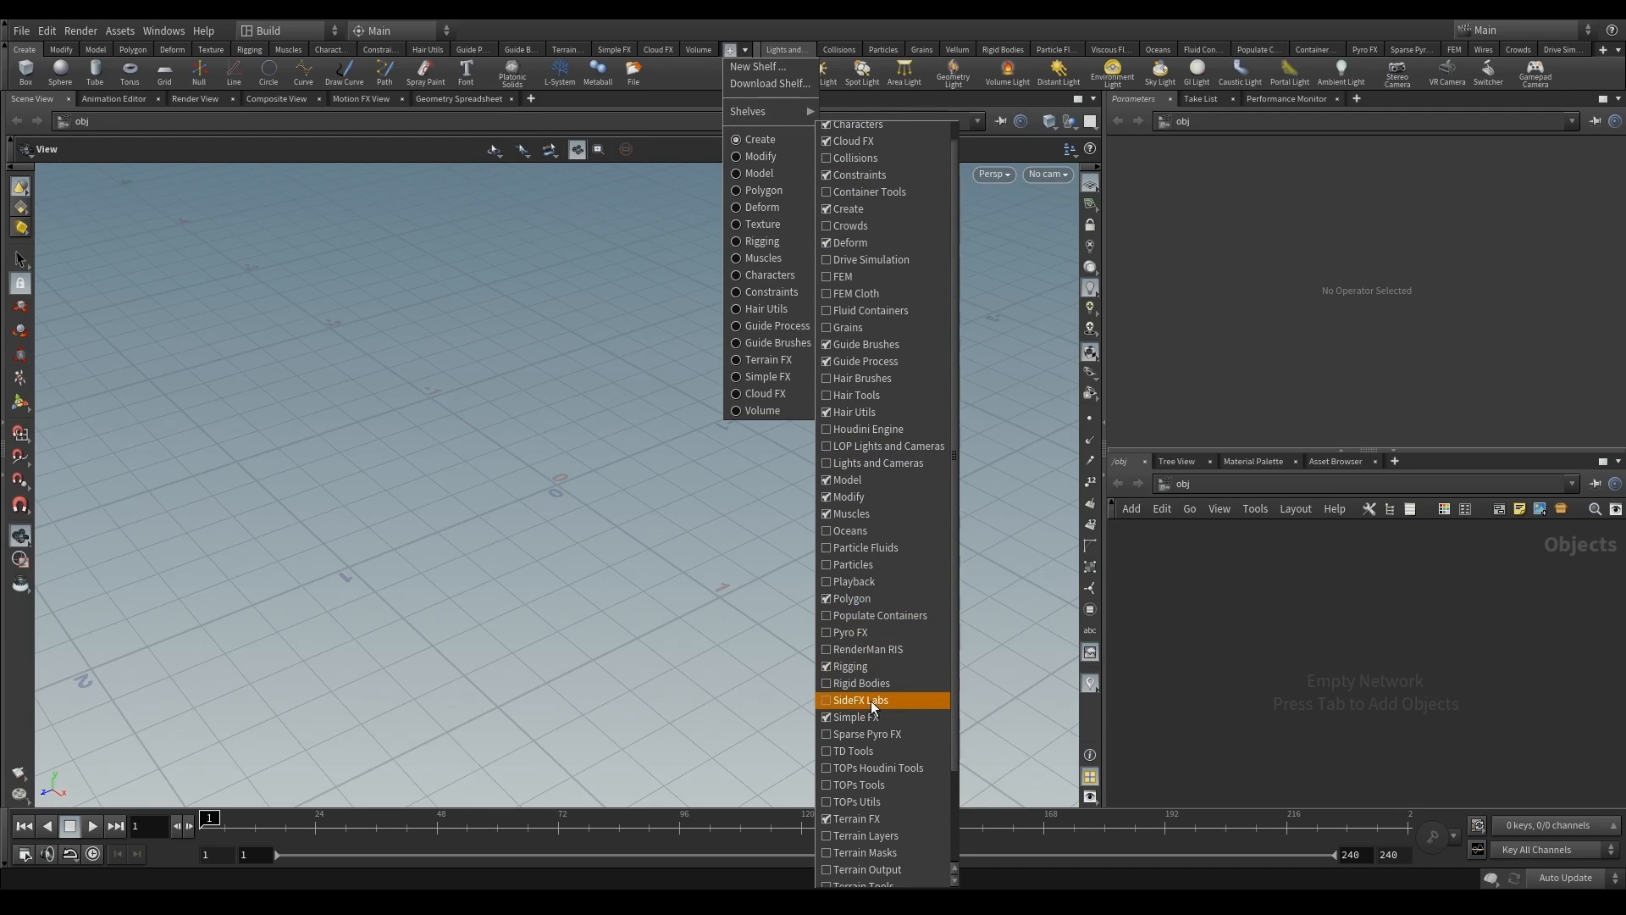
left_click(859, 700)
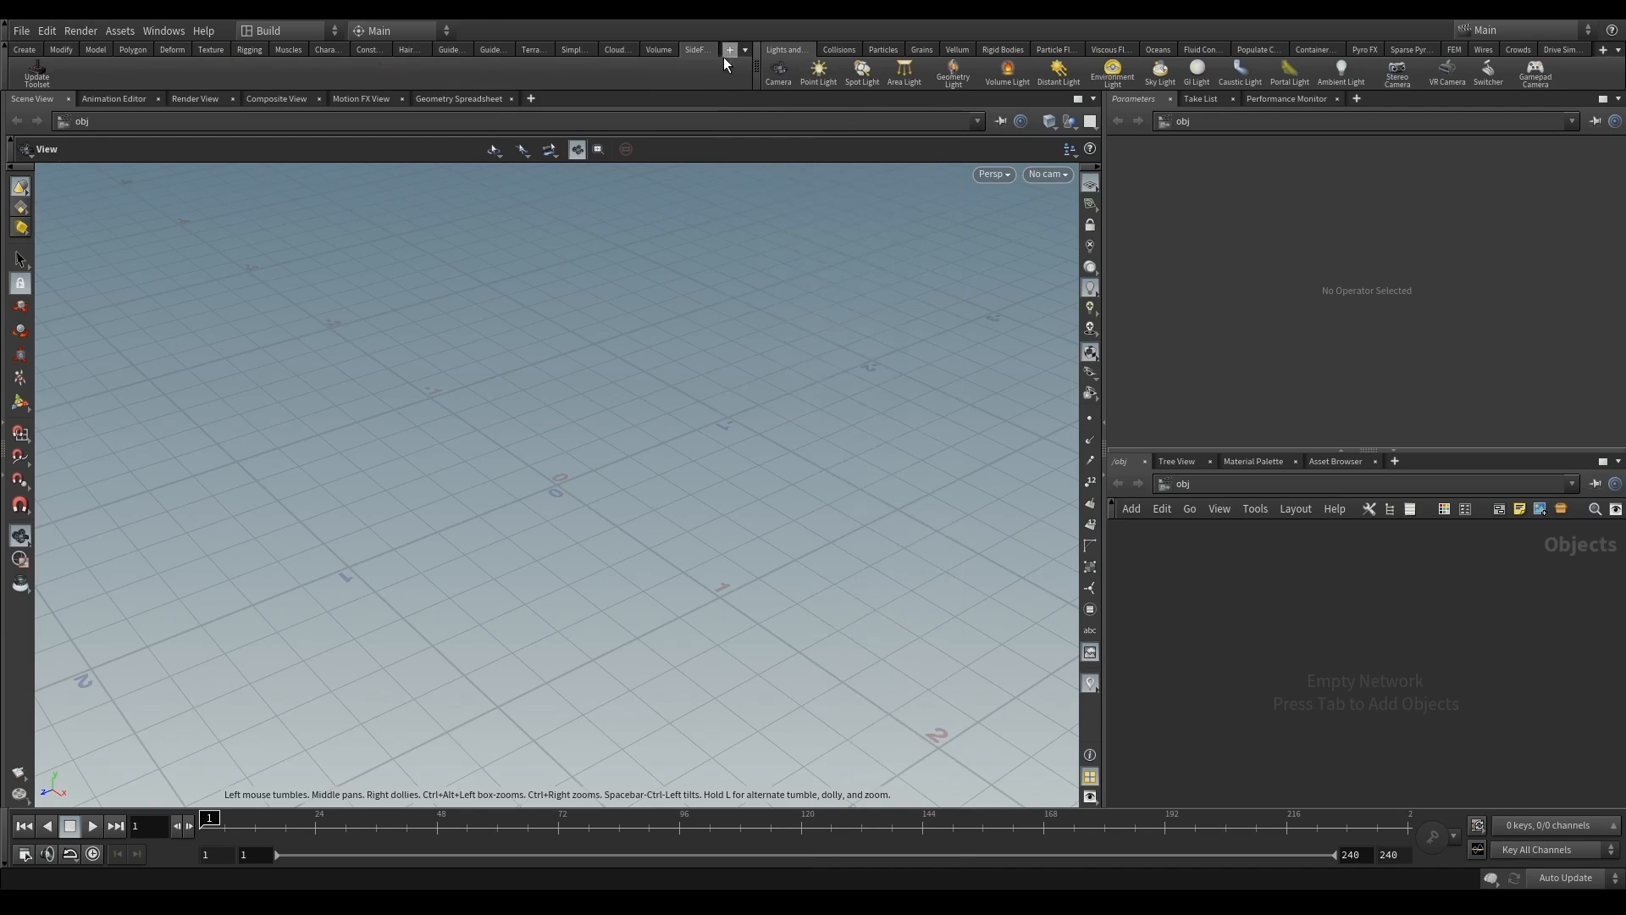
mouse_move(538, 81)
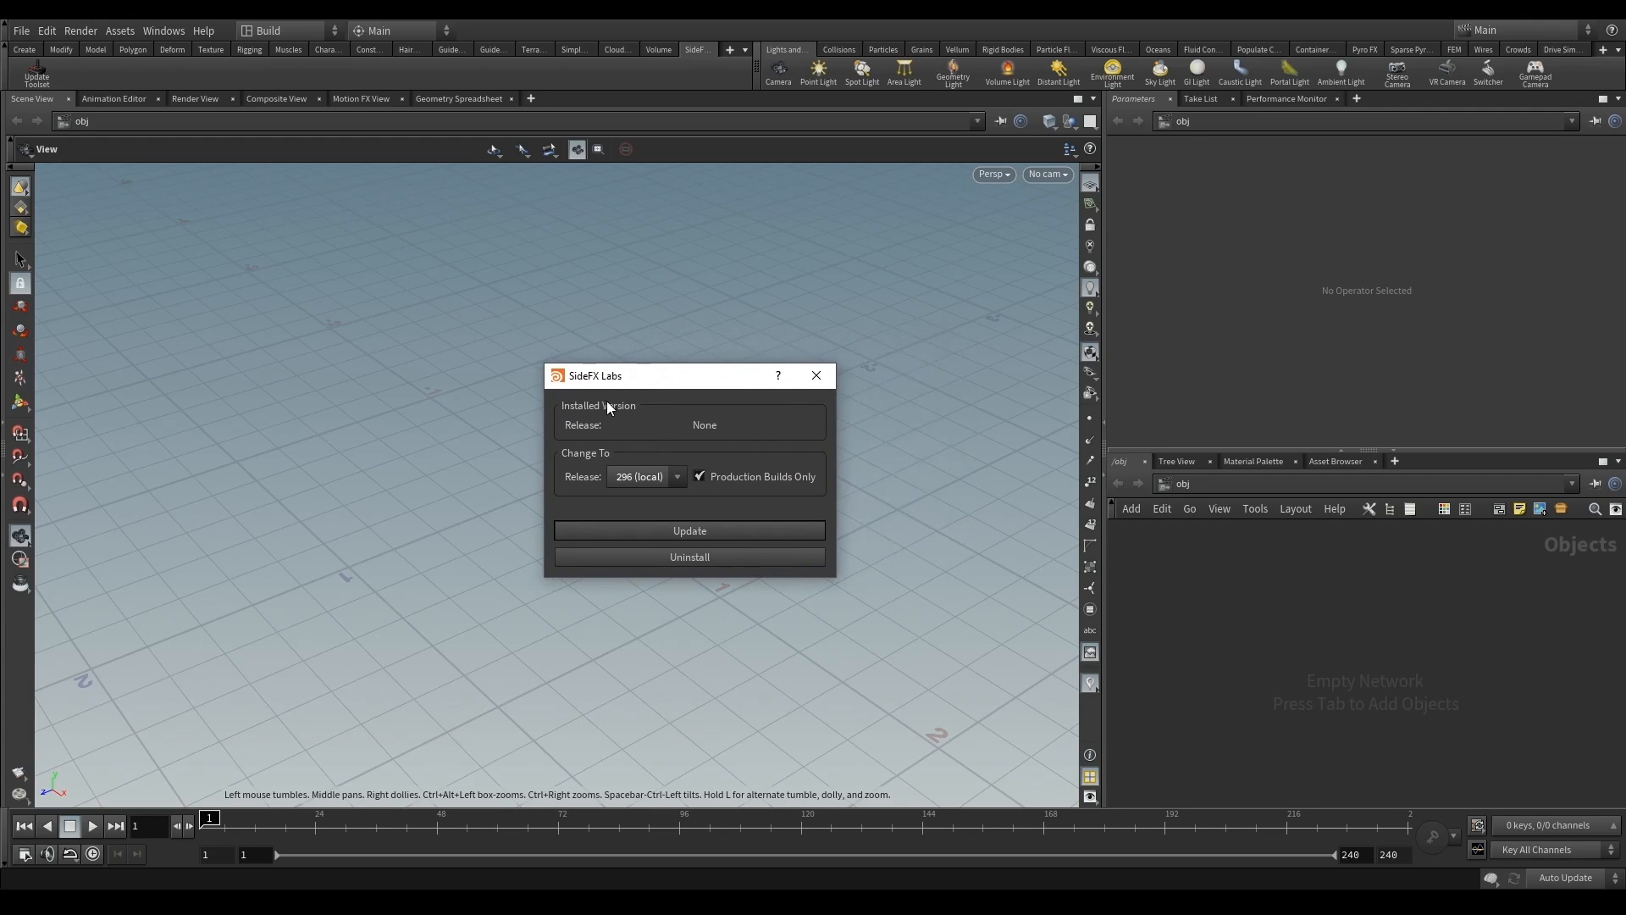
mouse_move(569, 444)
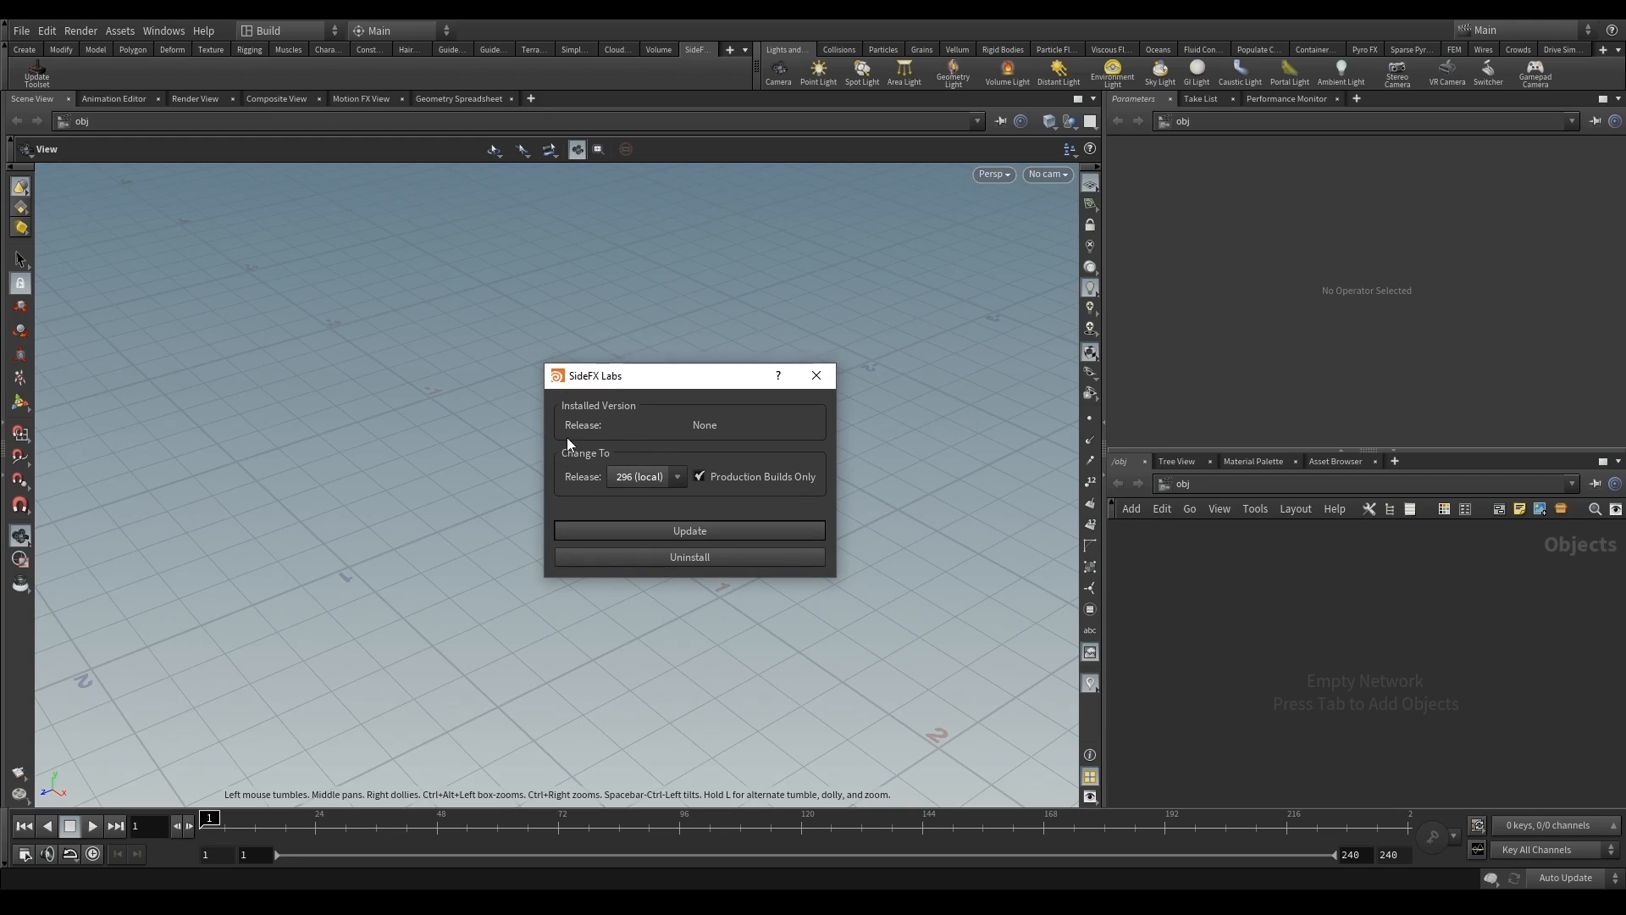
mouse_move(650, 516)
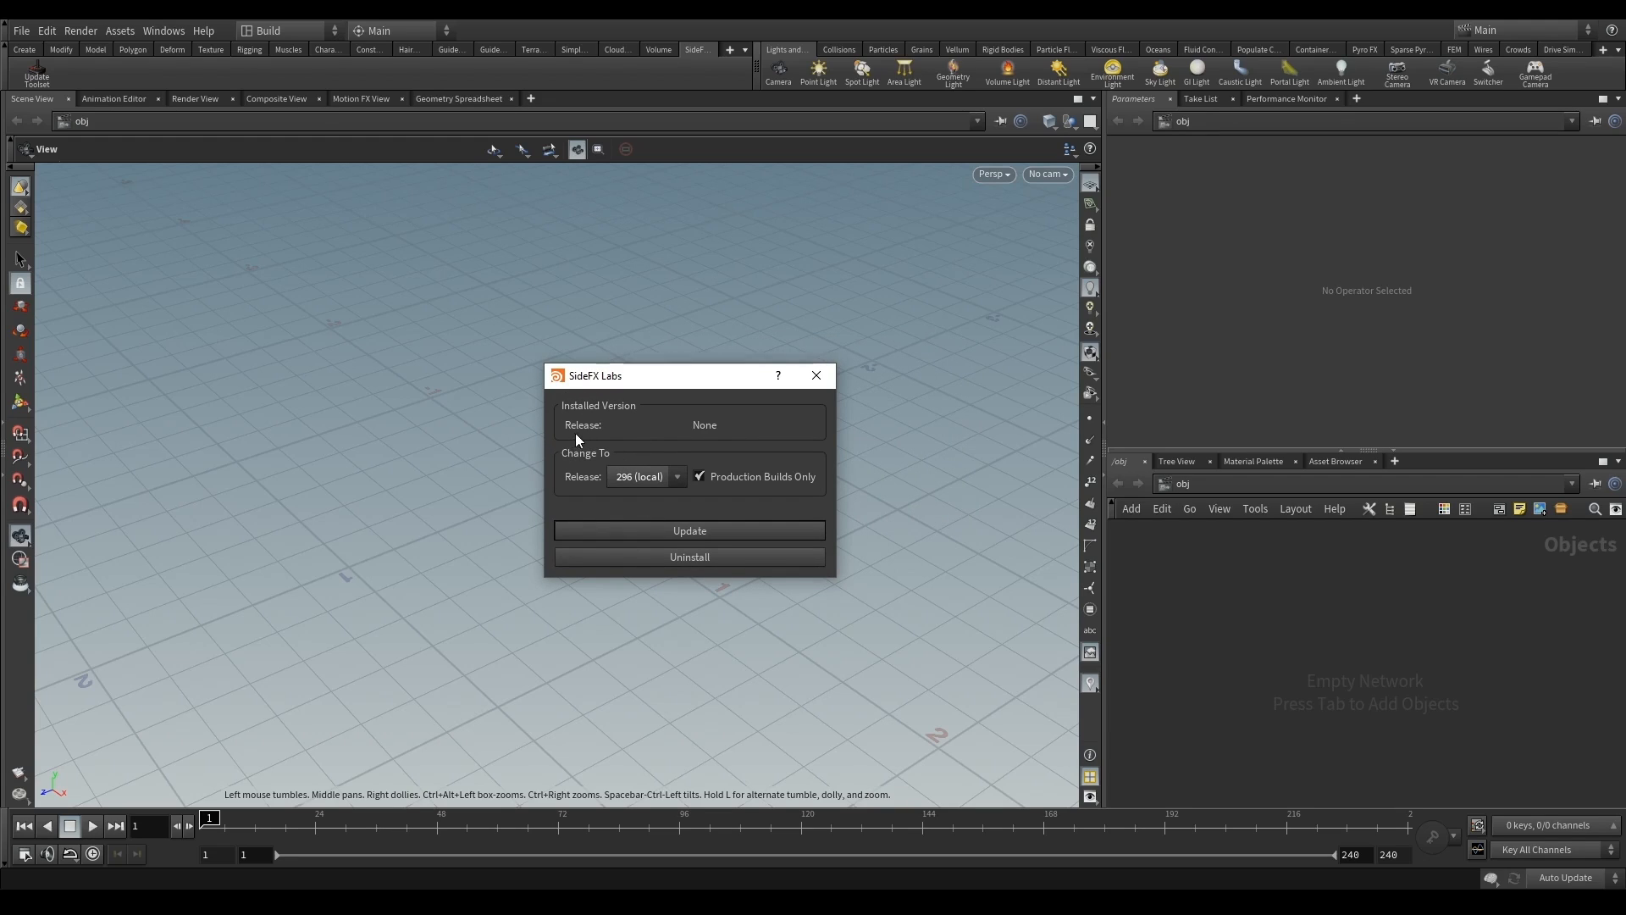
mouse_move(695, 437)
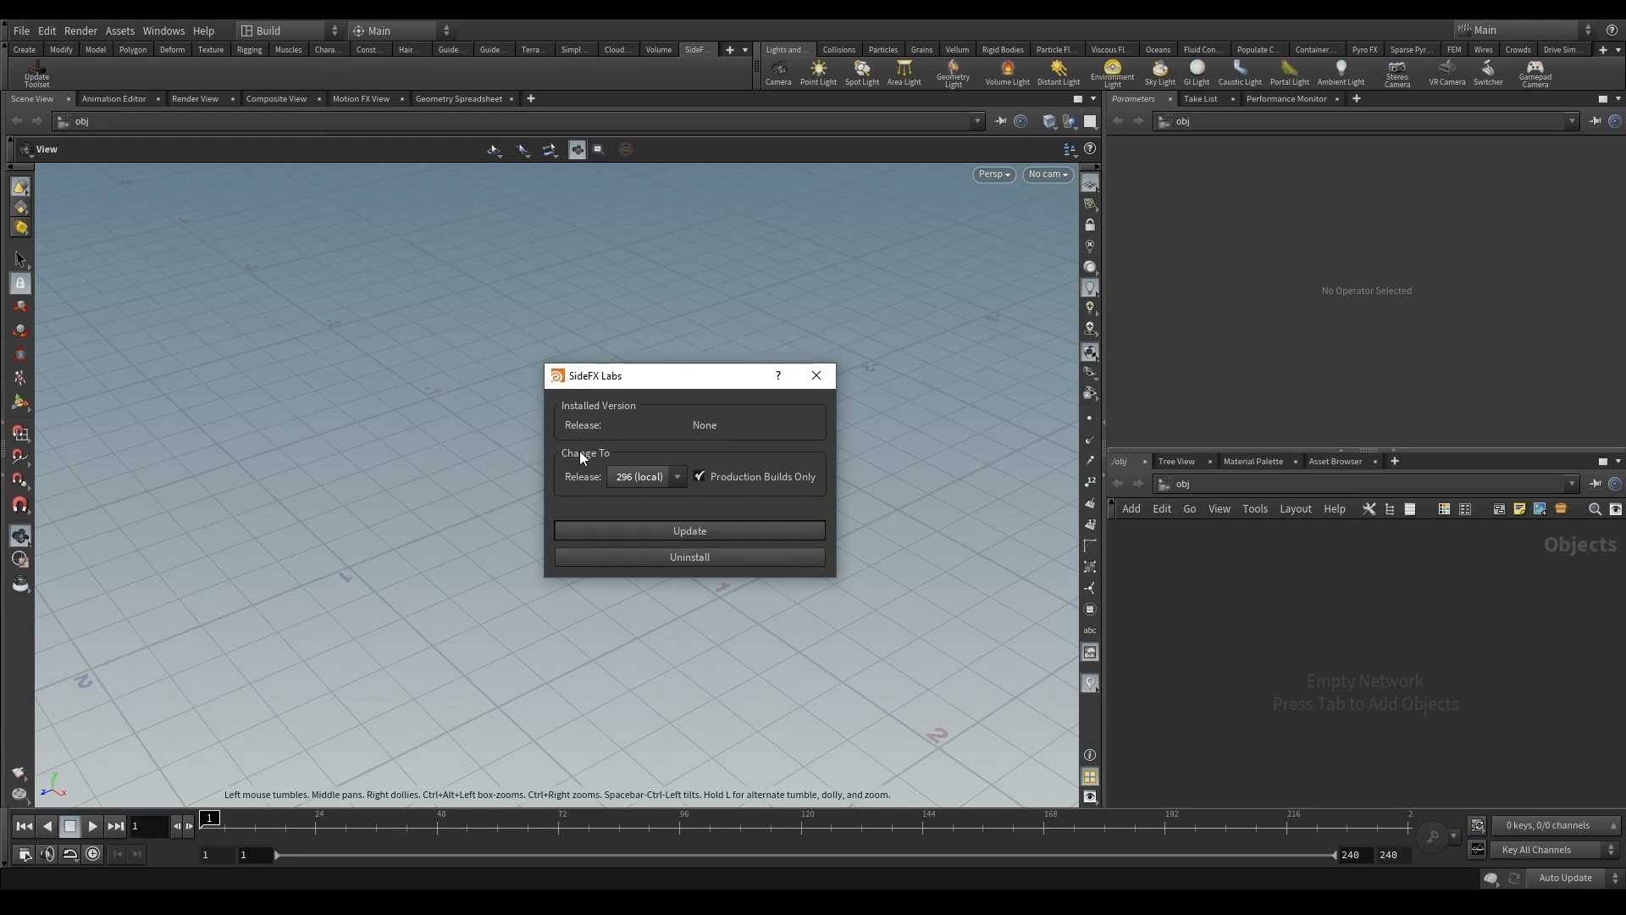
mouse_move(593, 500)
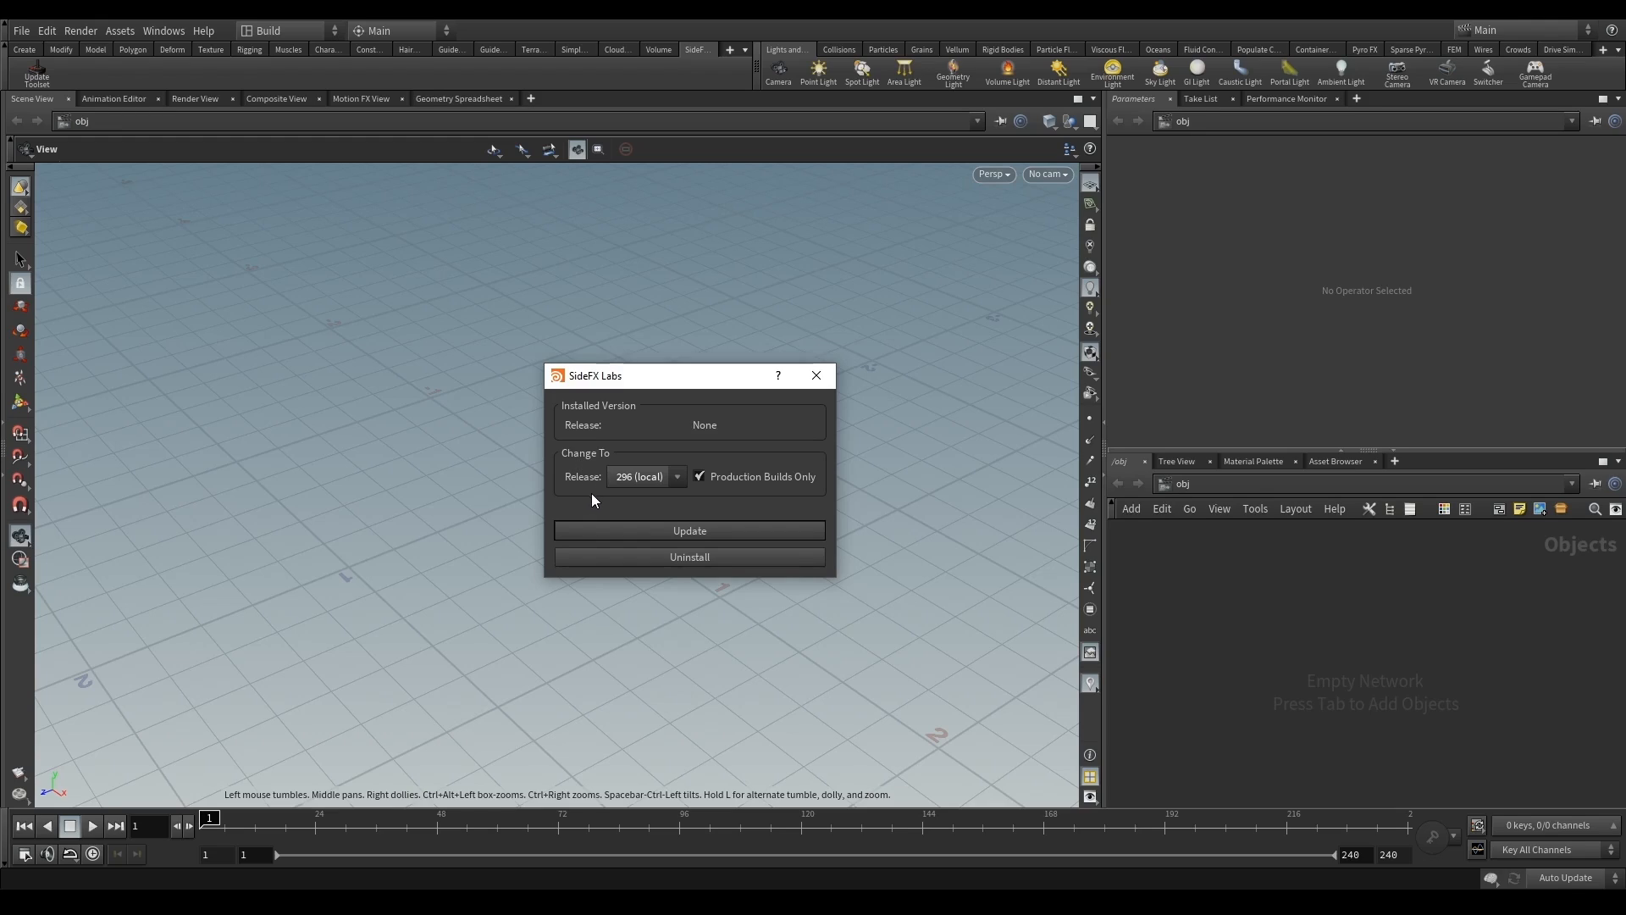
mouse_move(640, 505)
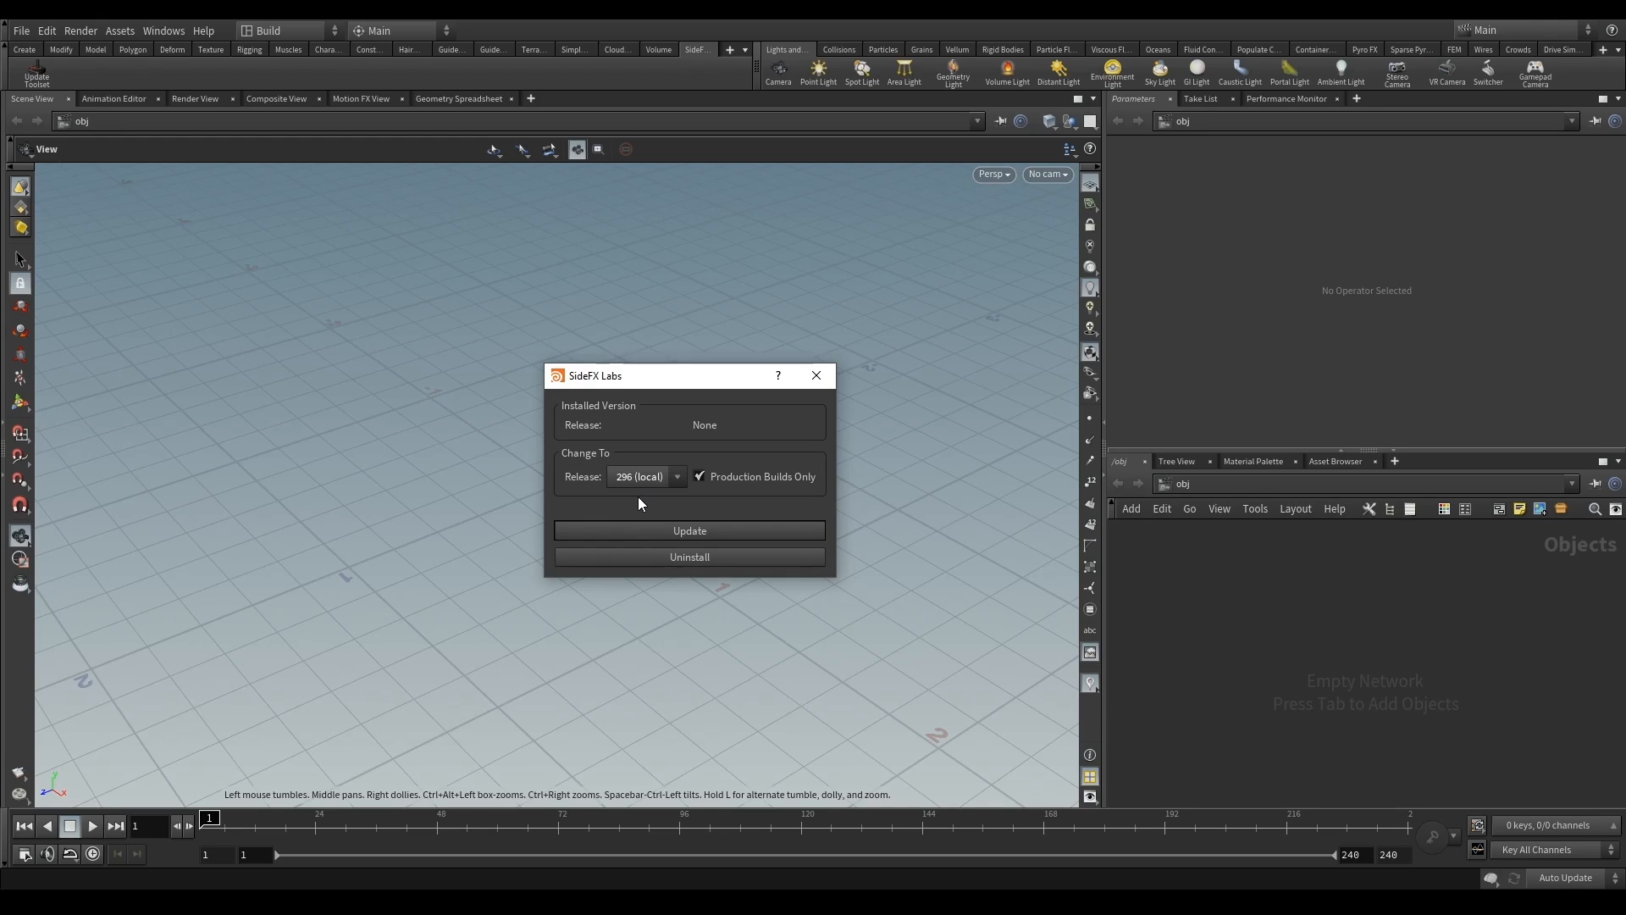
mouse_move(610, 495)
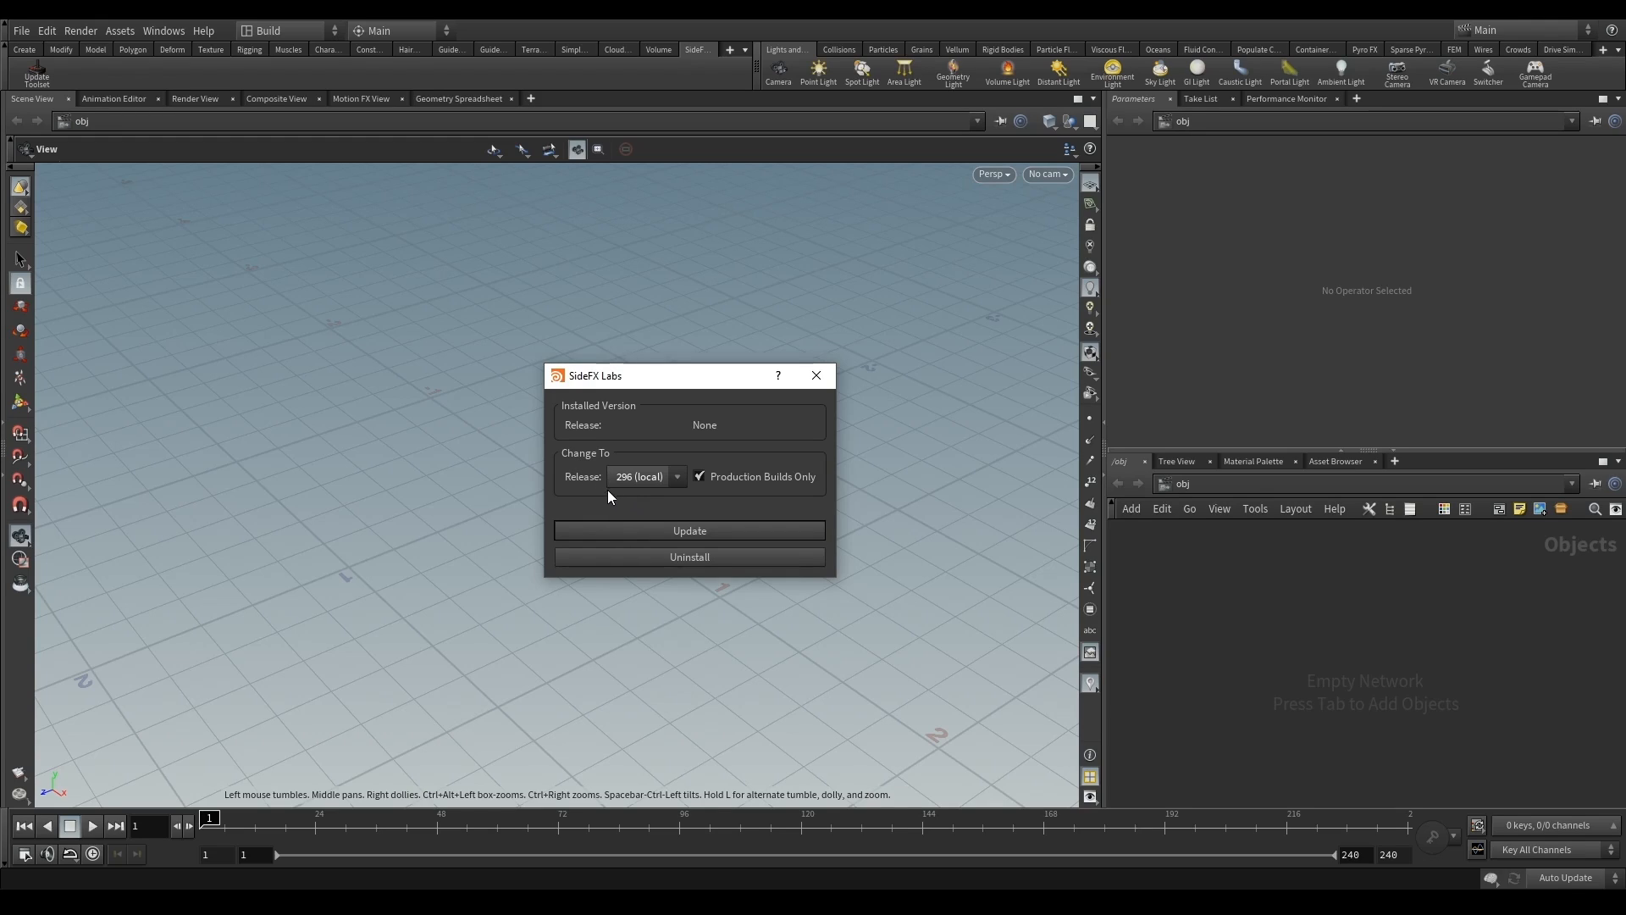
mouse_move(624, 492)
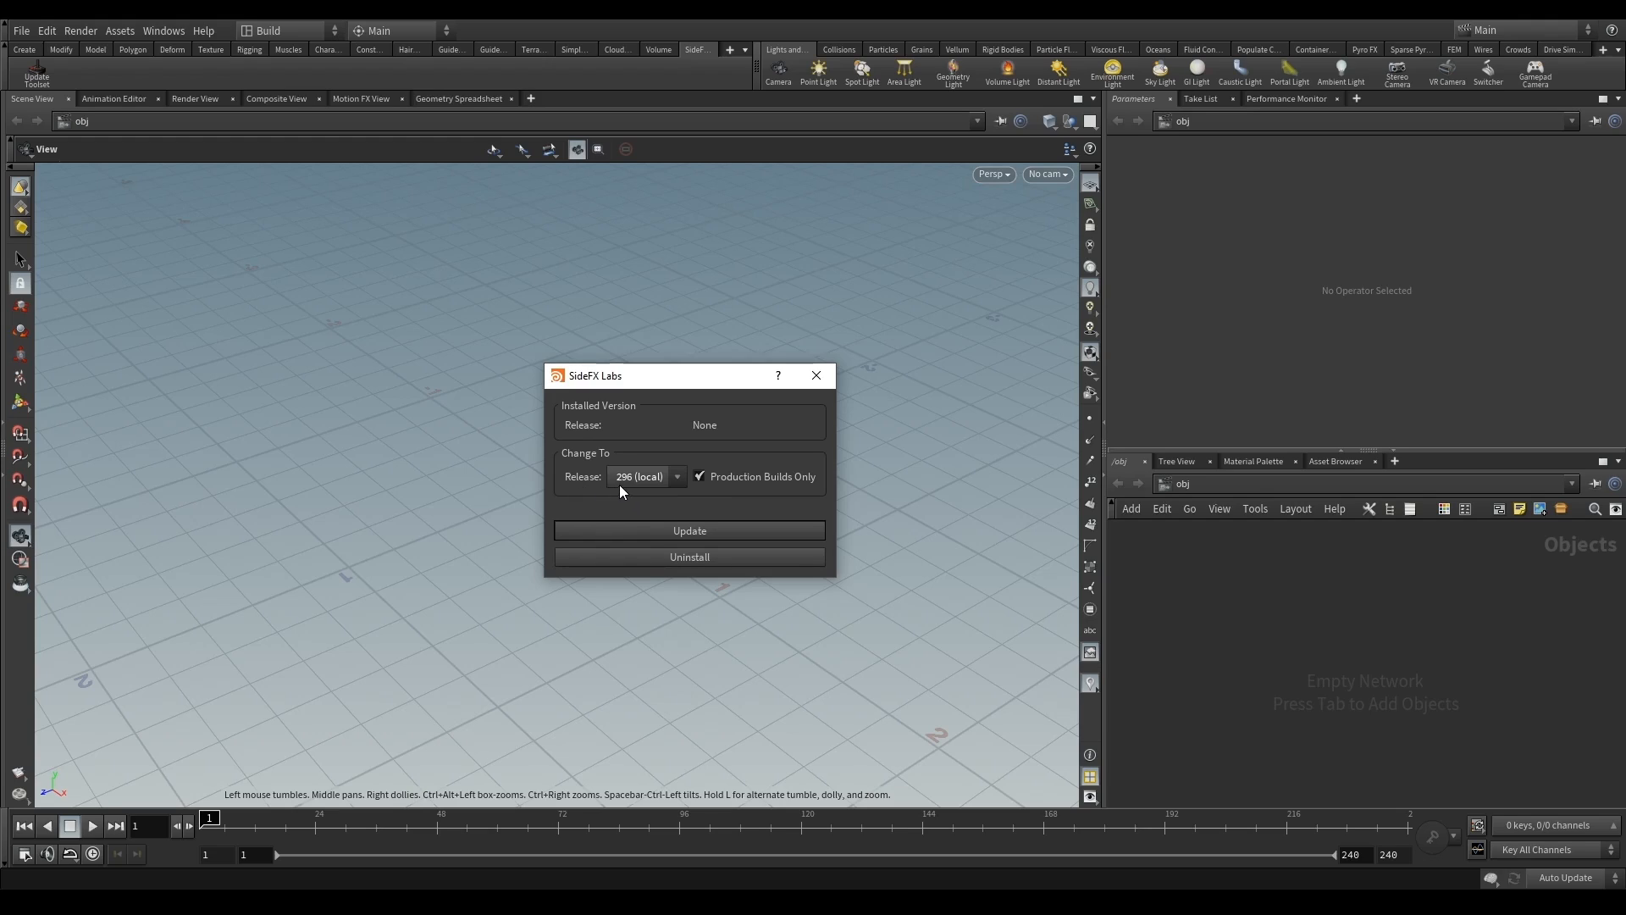
mouse_move(664, 488)
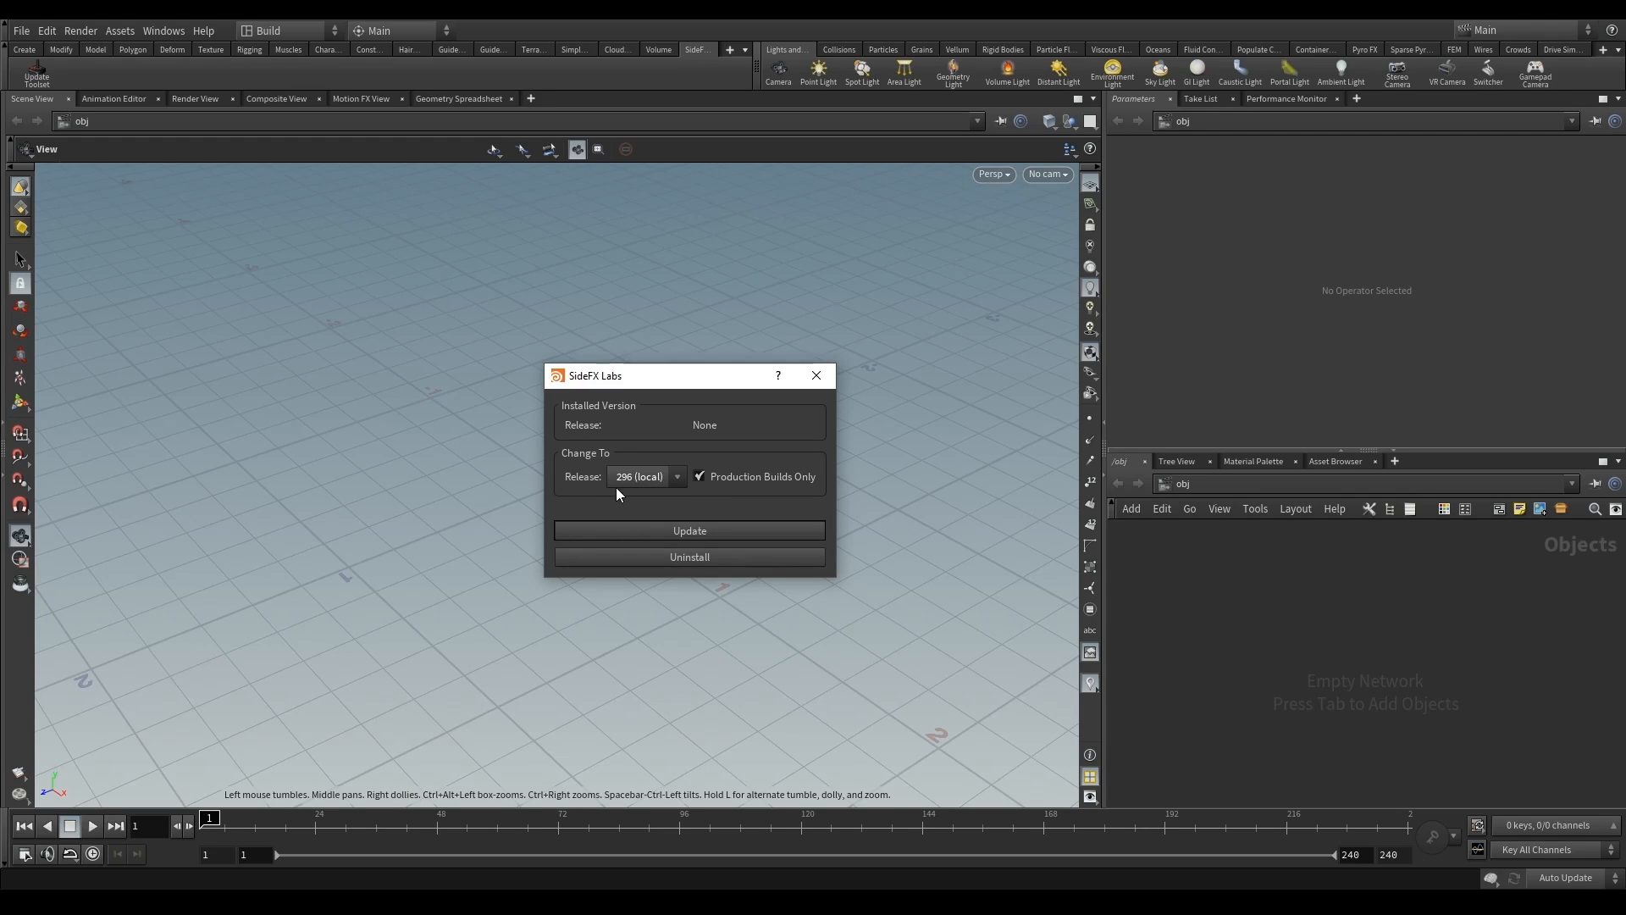
mouse_move(650, 482)
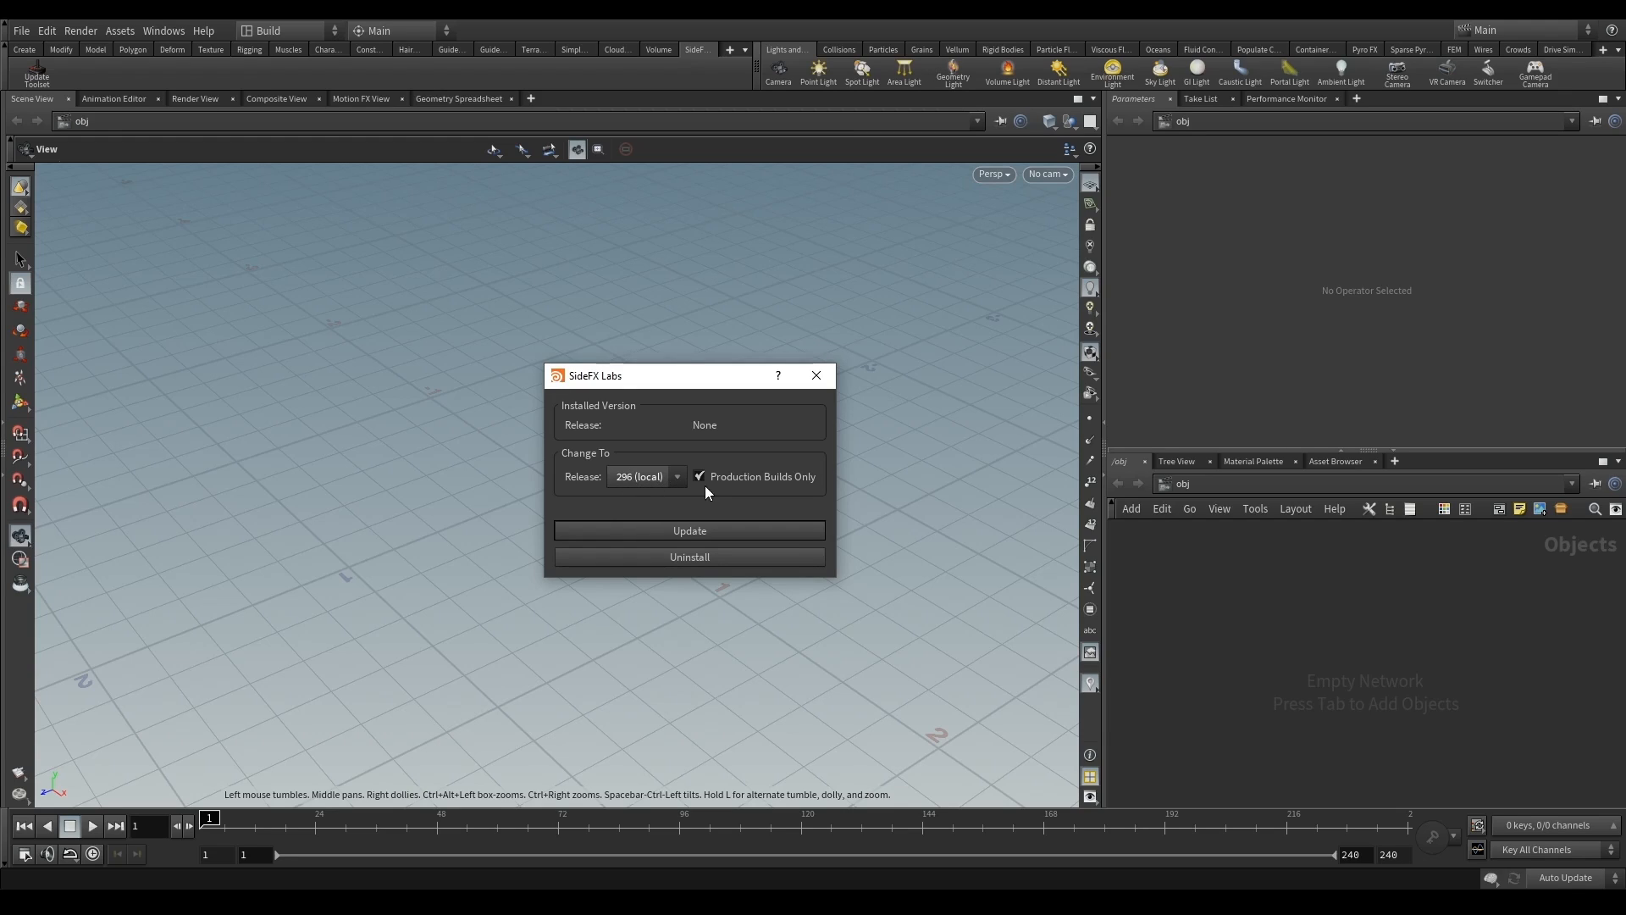
mouse_move(676, 488)
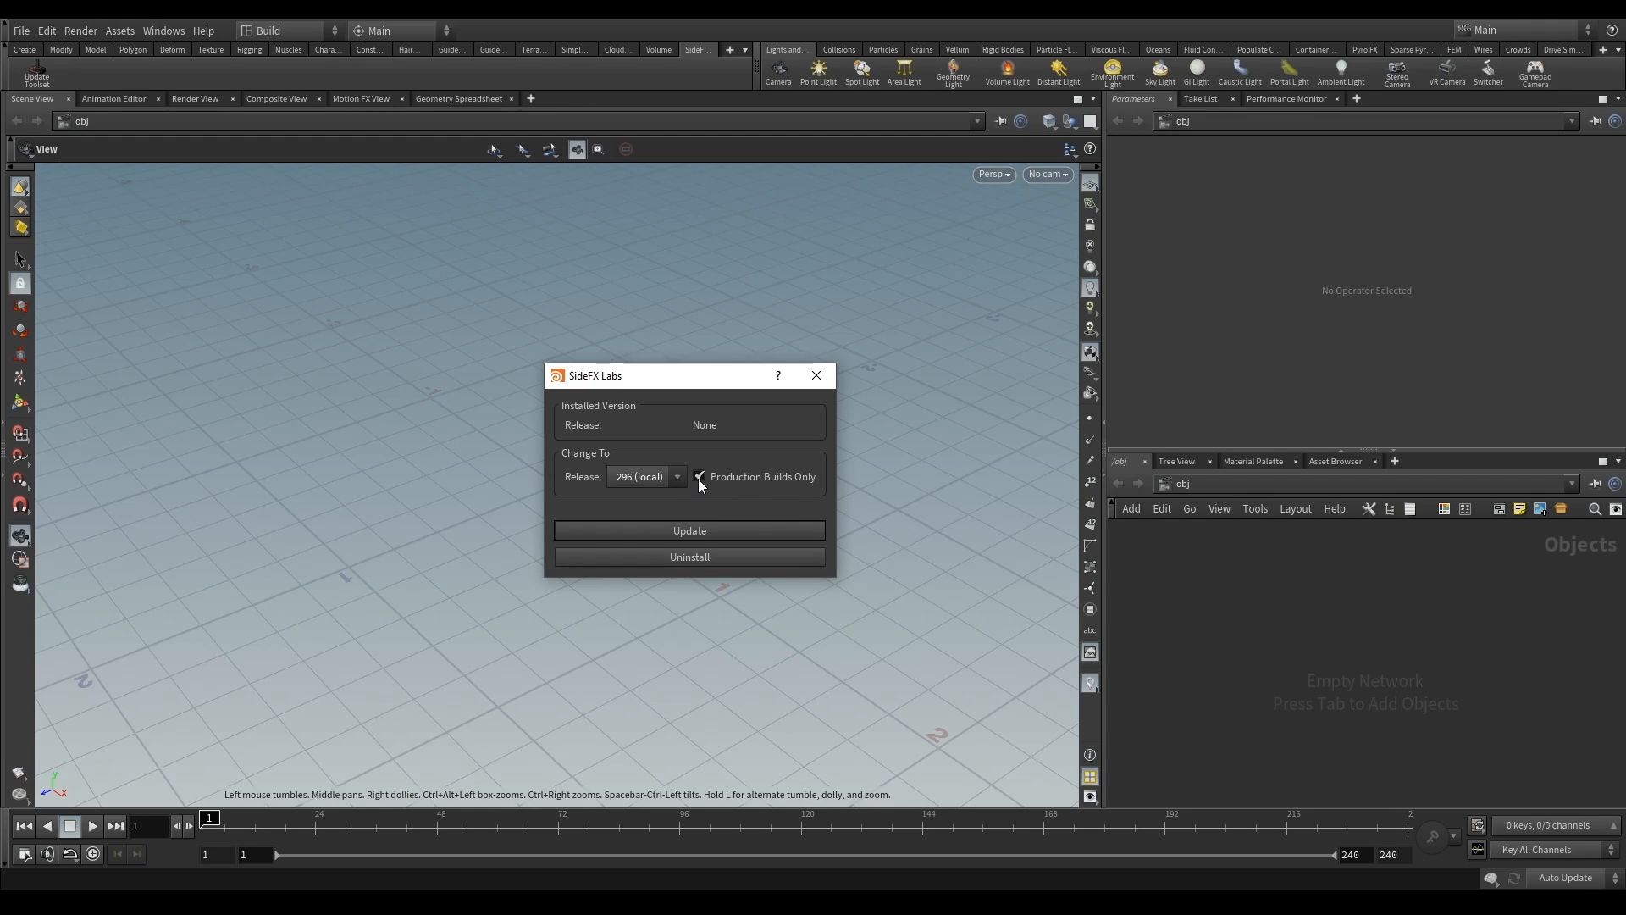
Toggle Production Builds Only and the release list, settling on release 296 (local) with production builds only
left_click(678, 476)
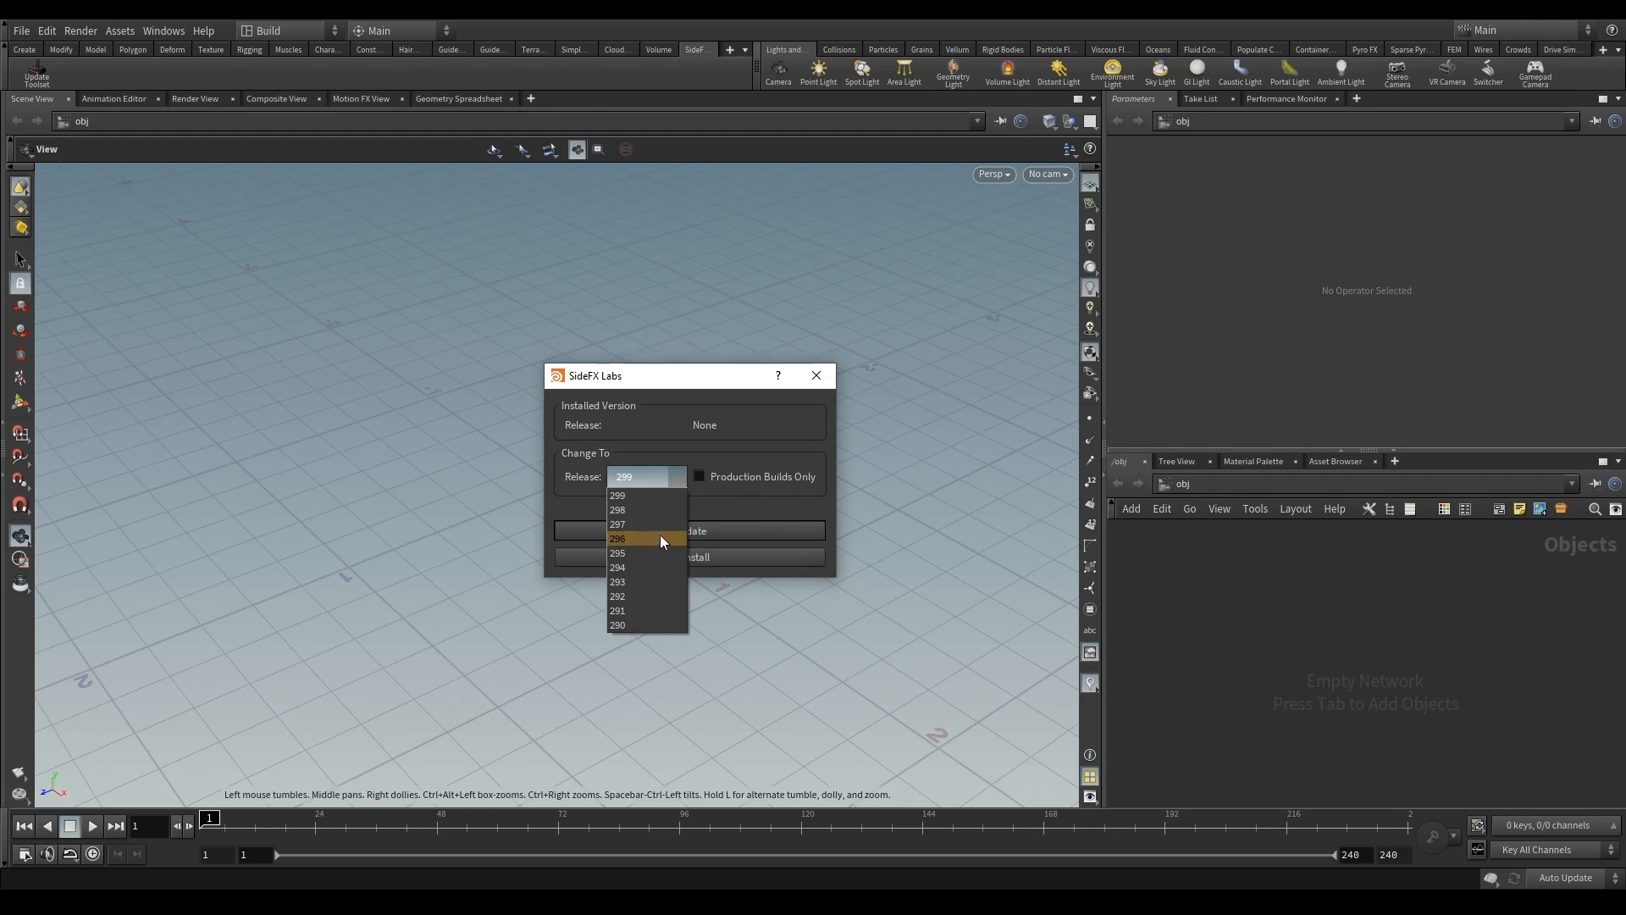
mouse_move(650, 522)
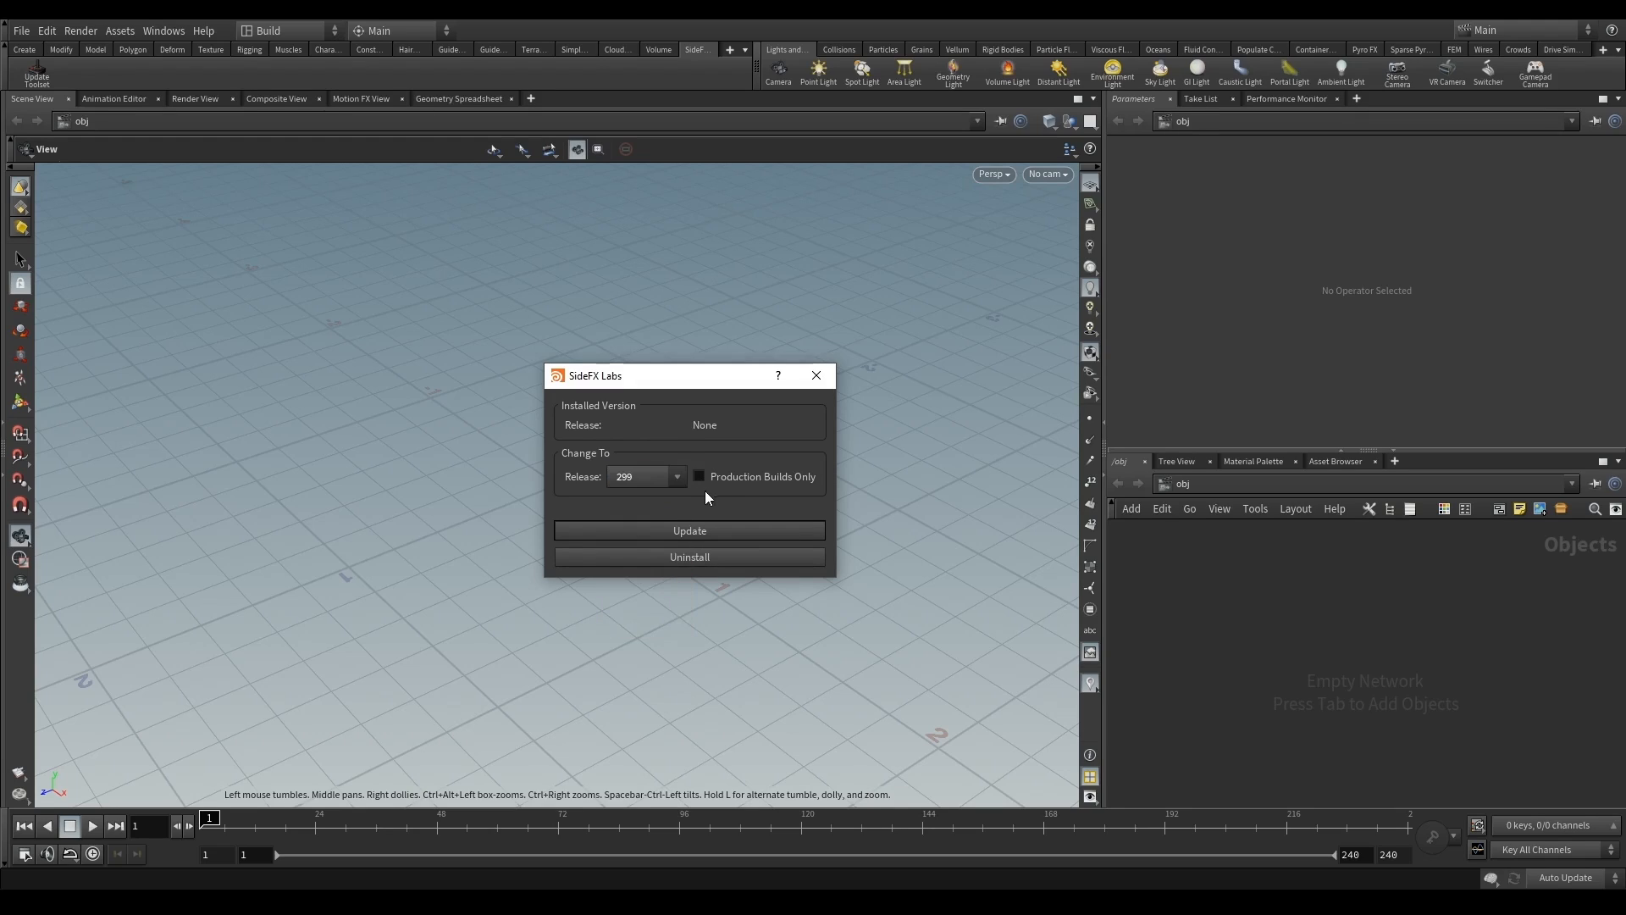
mouse_move(664, 494)
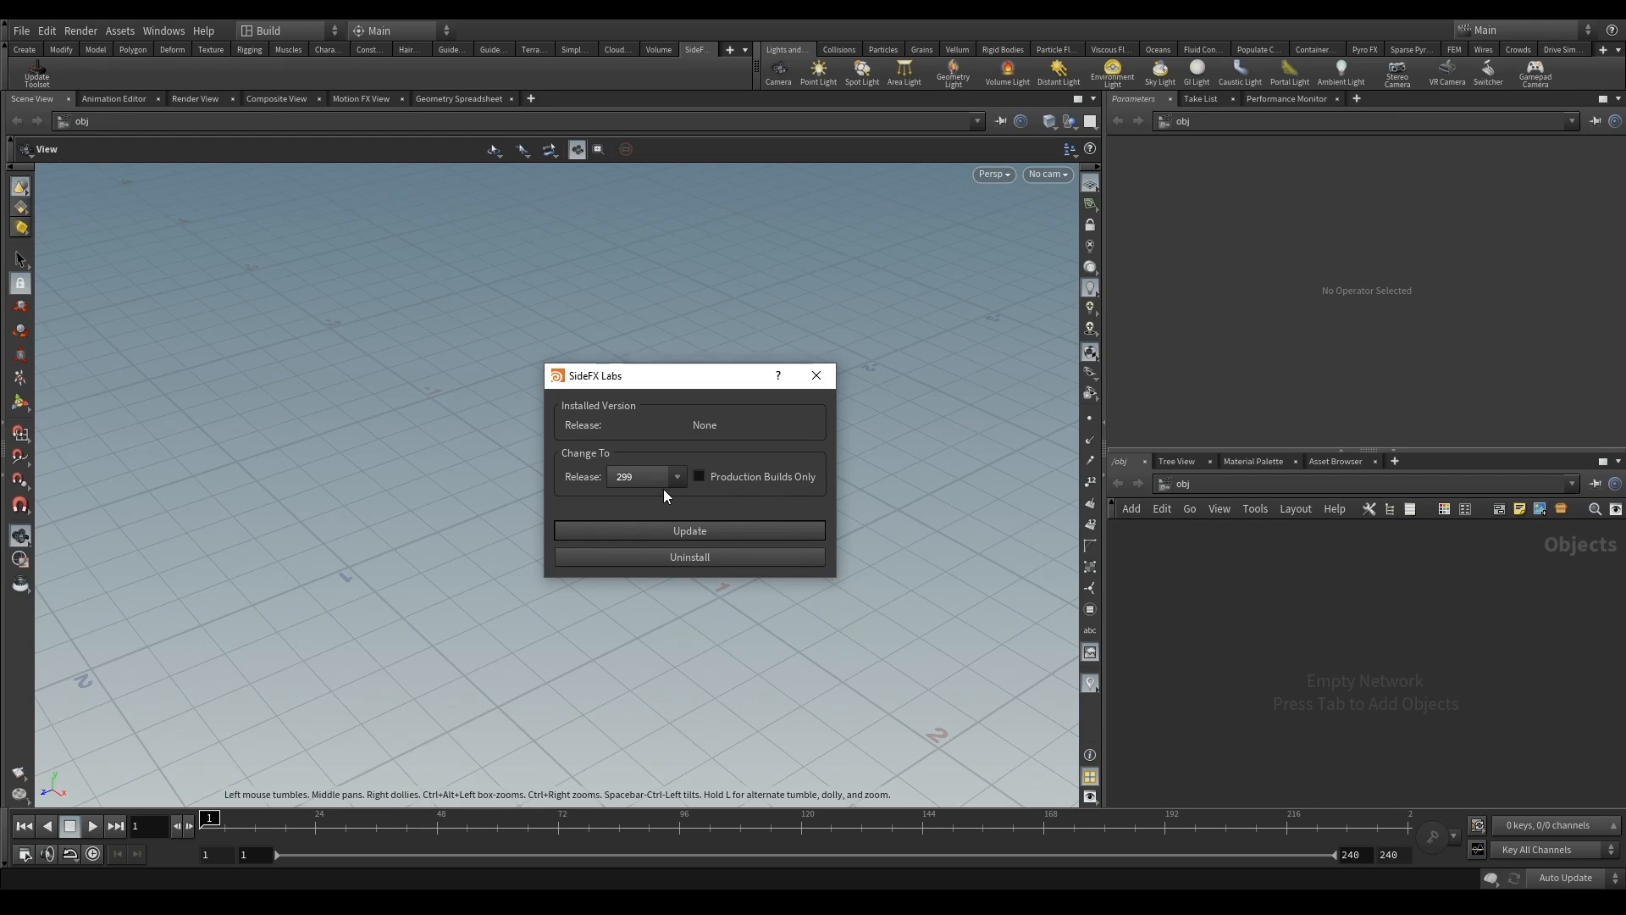
left_click(699, 476)
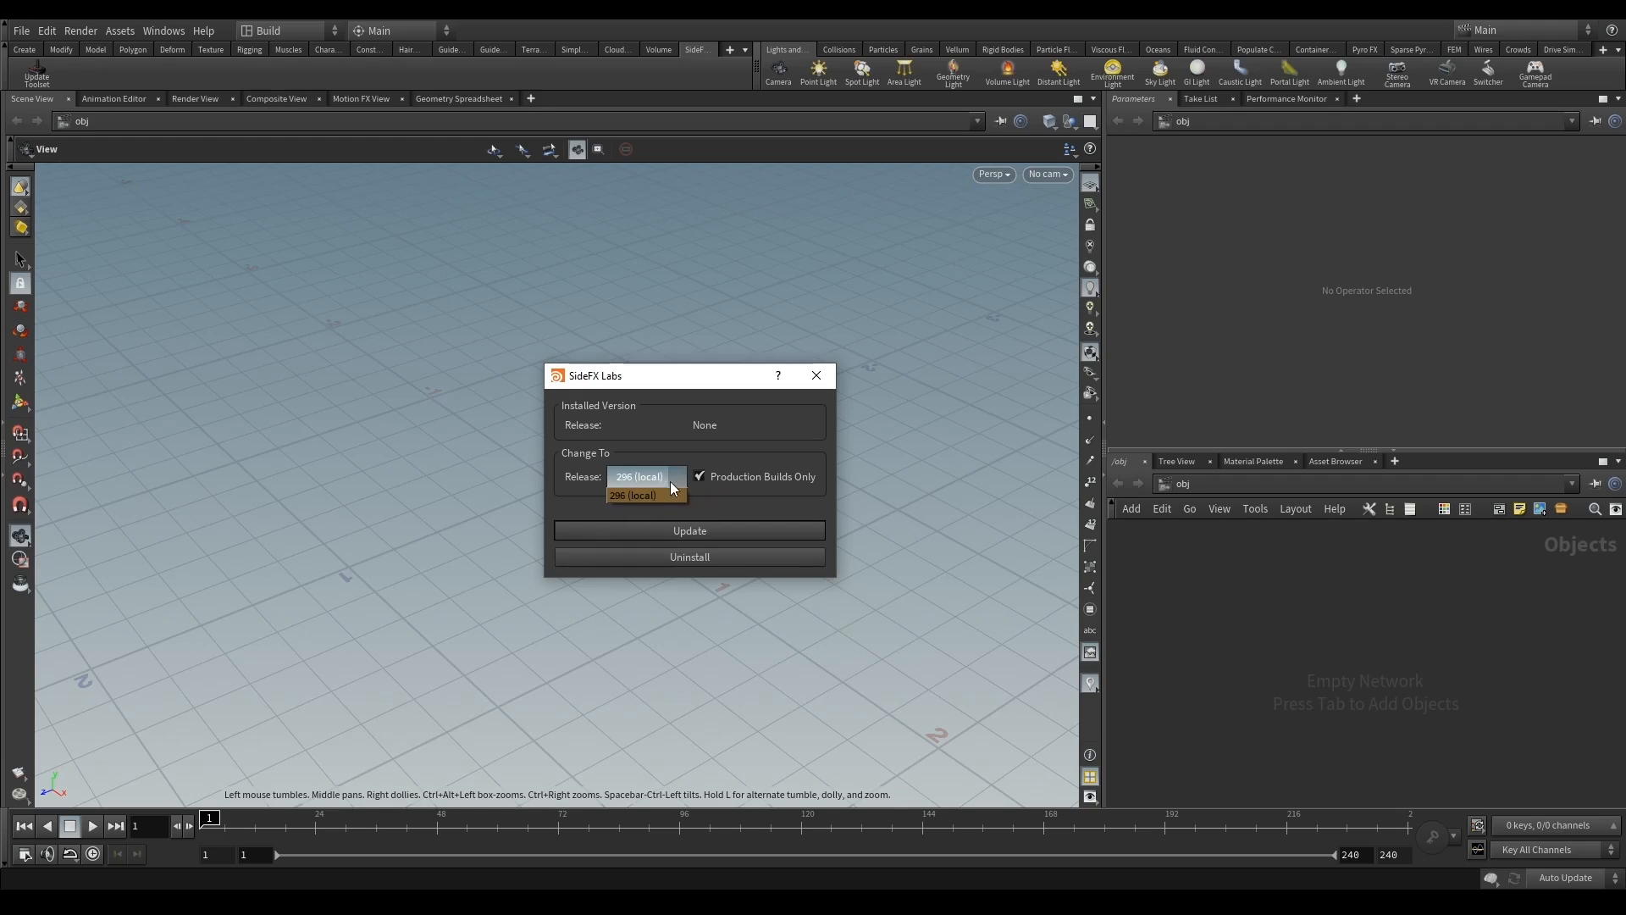
left_click(633, 494)
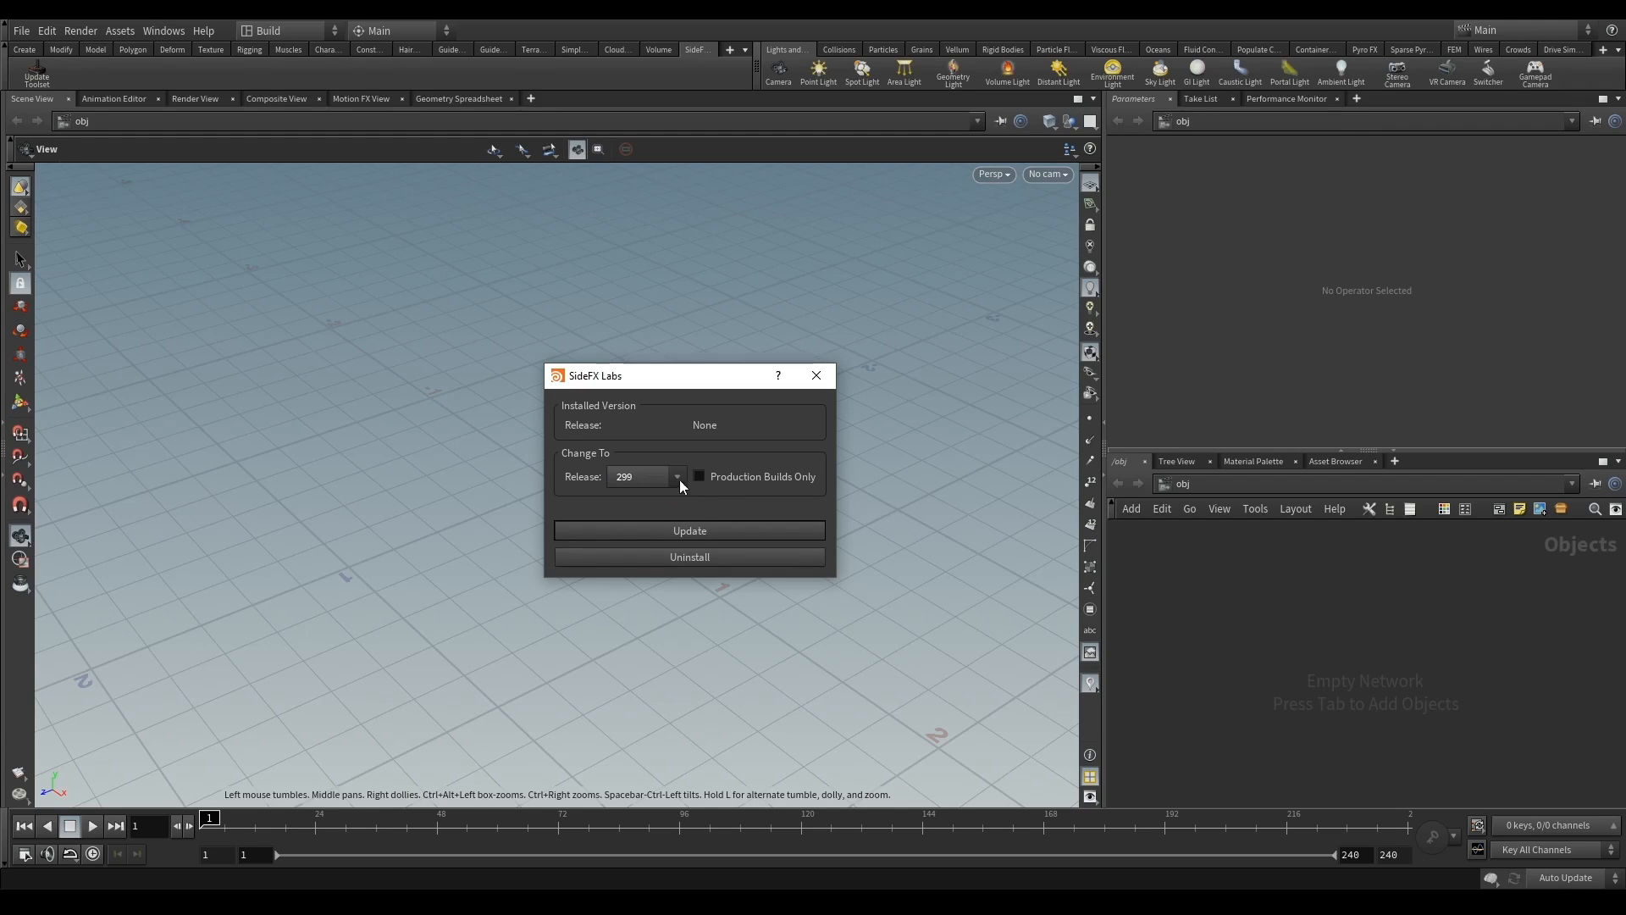
left_click(677, 476)
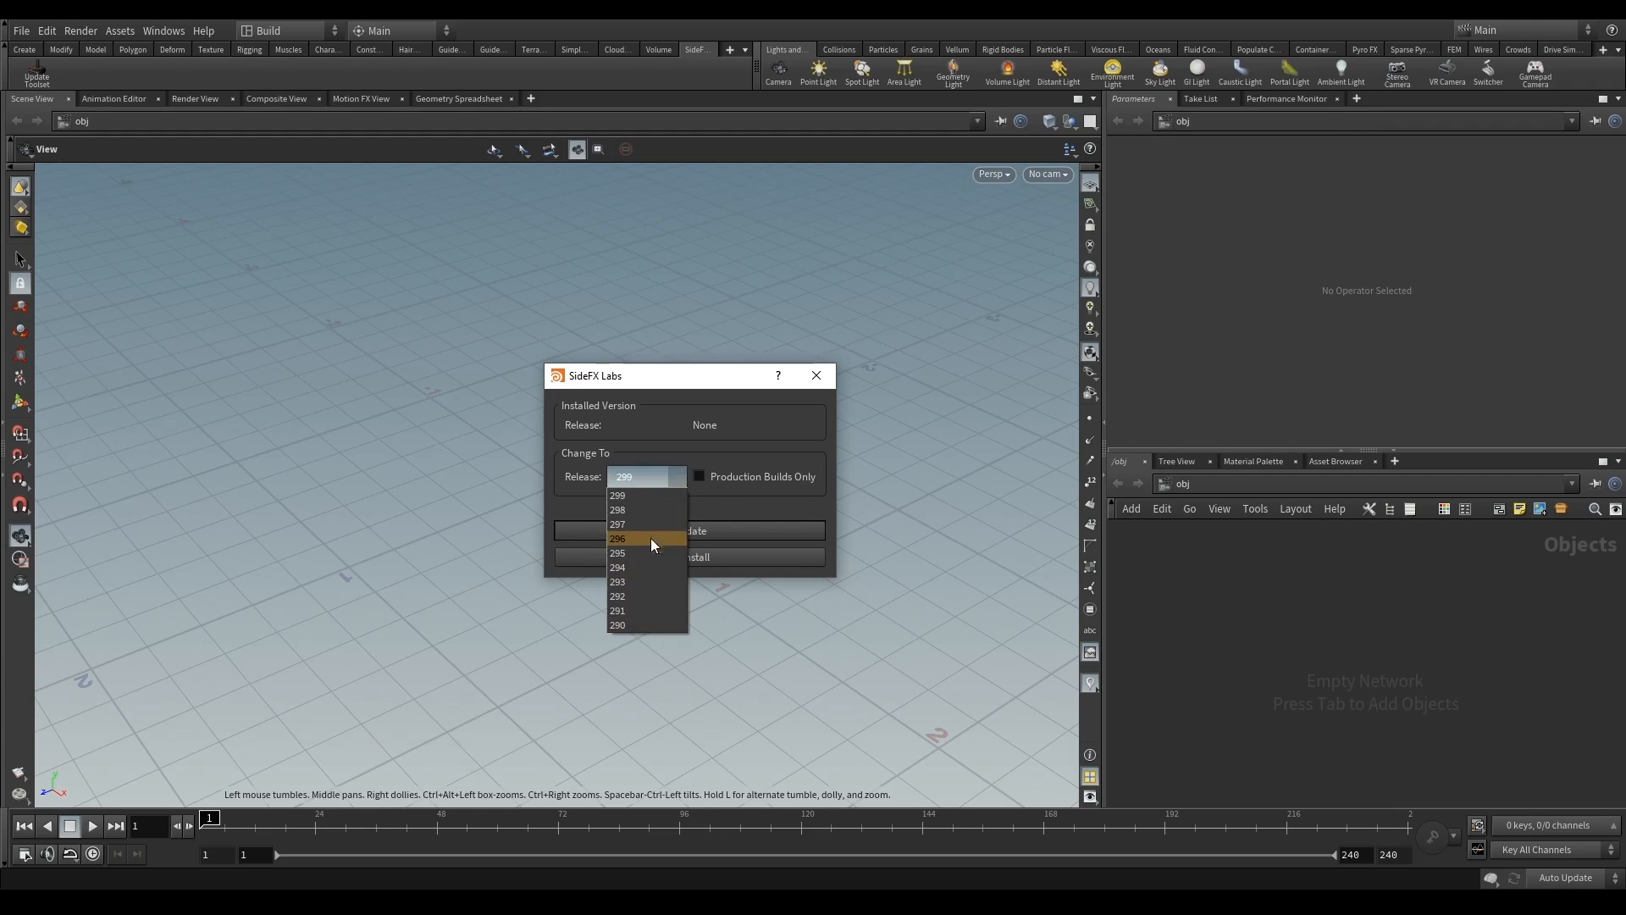
left_click(616, 495)
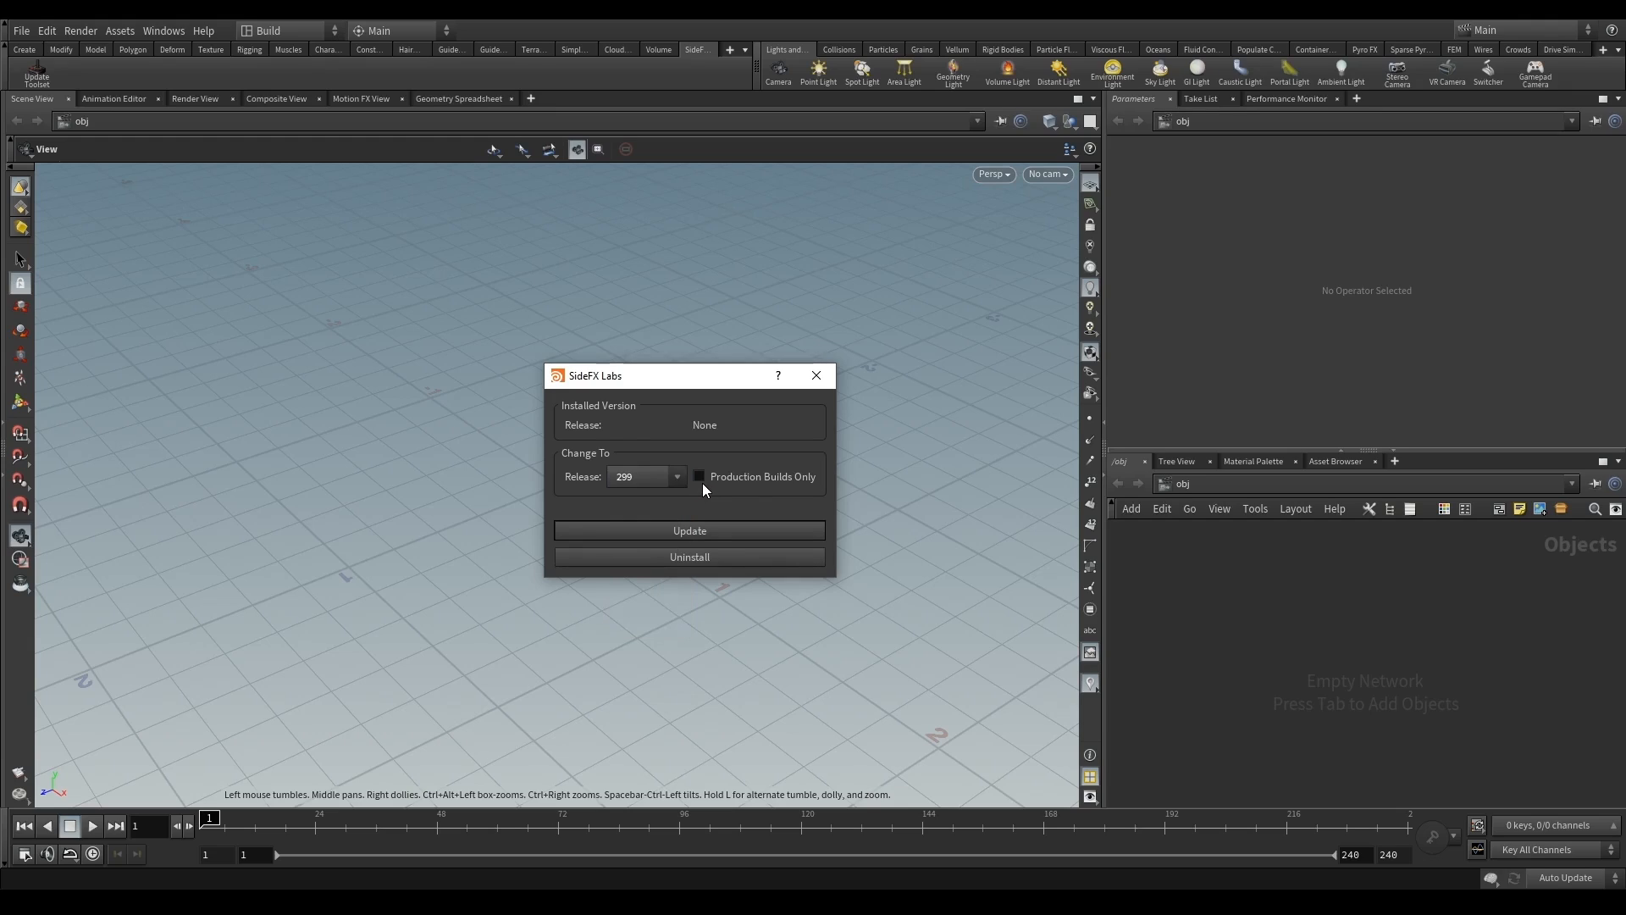
left_click(699, 476)
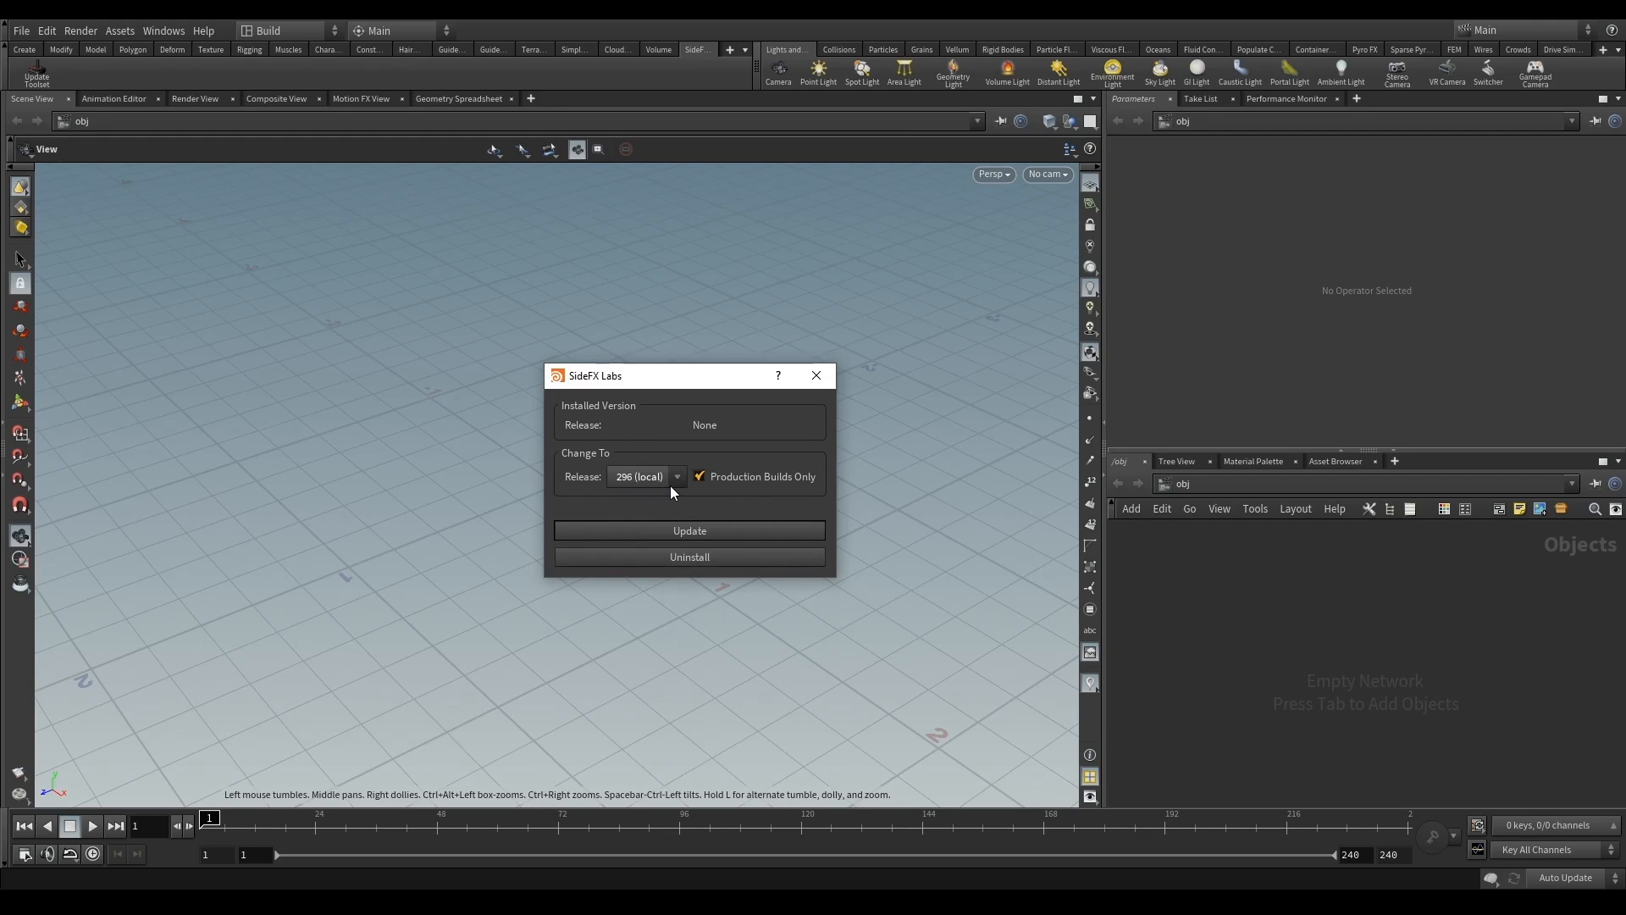
mouse_move(671, 507)
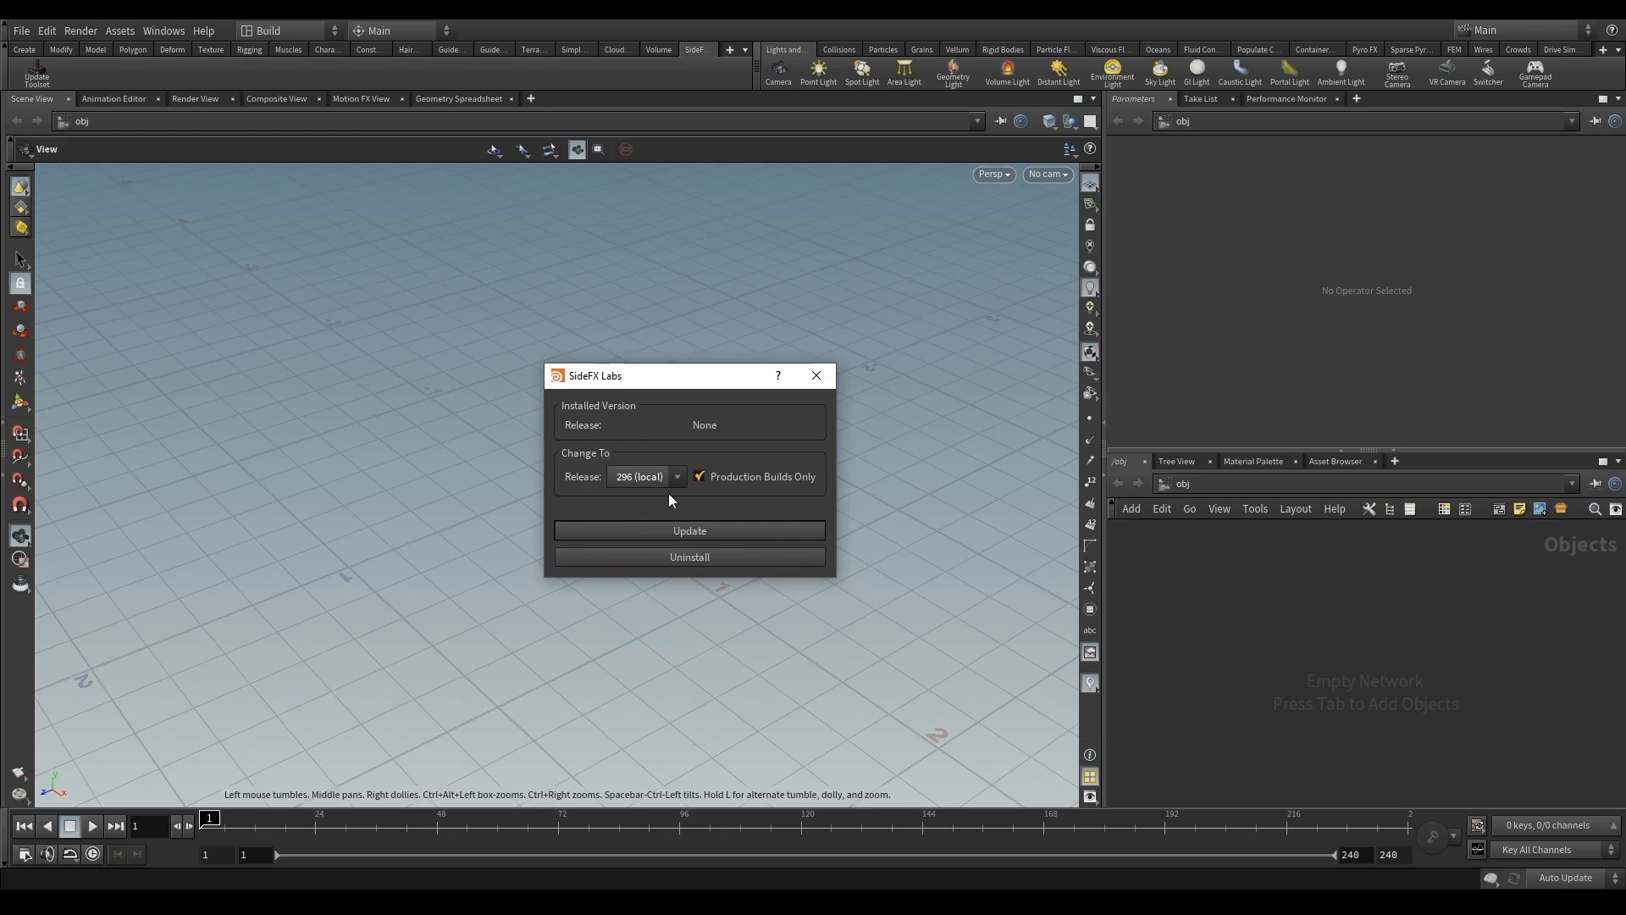
mouse_move(713, 501)
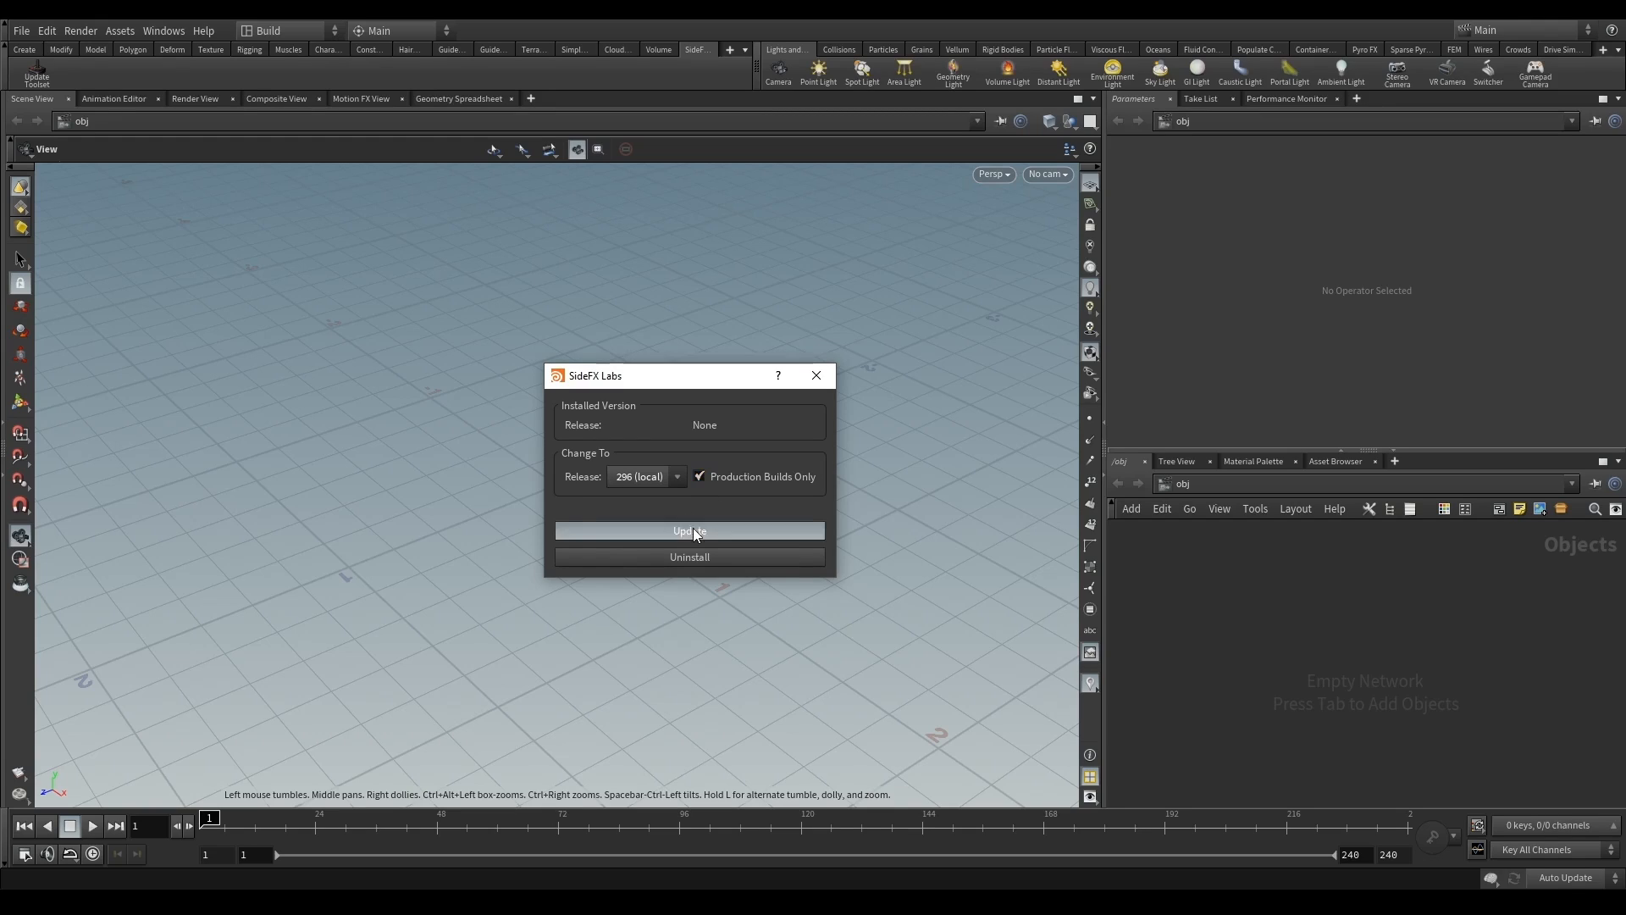
Run Update to install local release 296 and dismiss the Success message
left_click(690, 530)
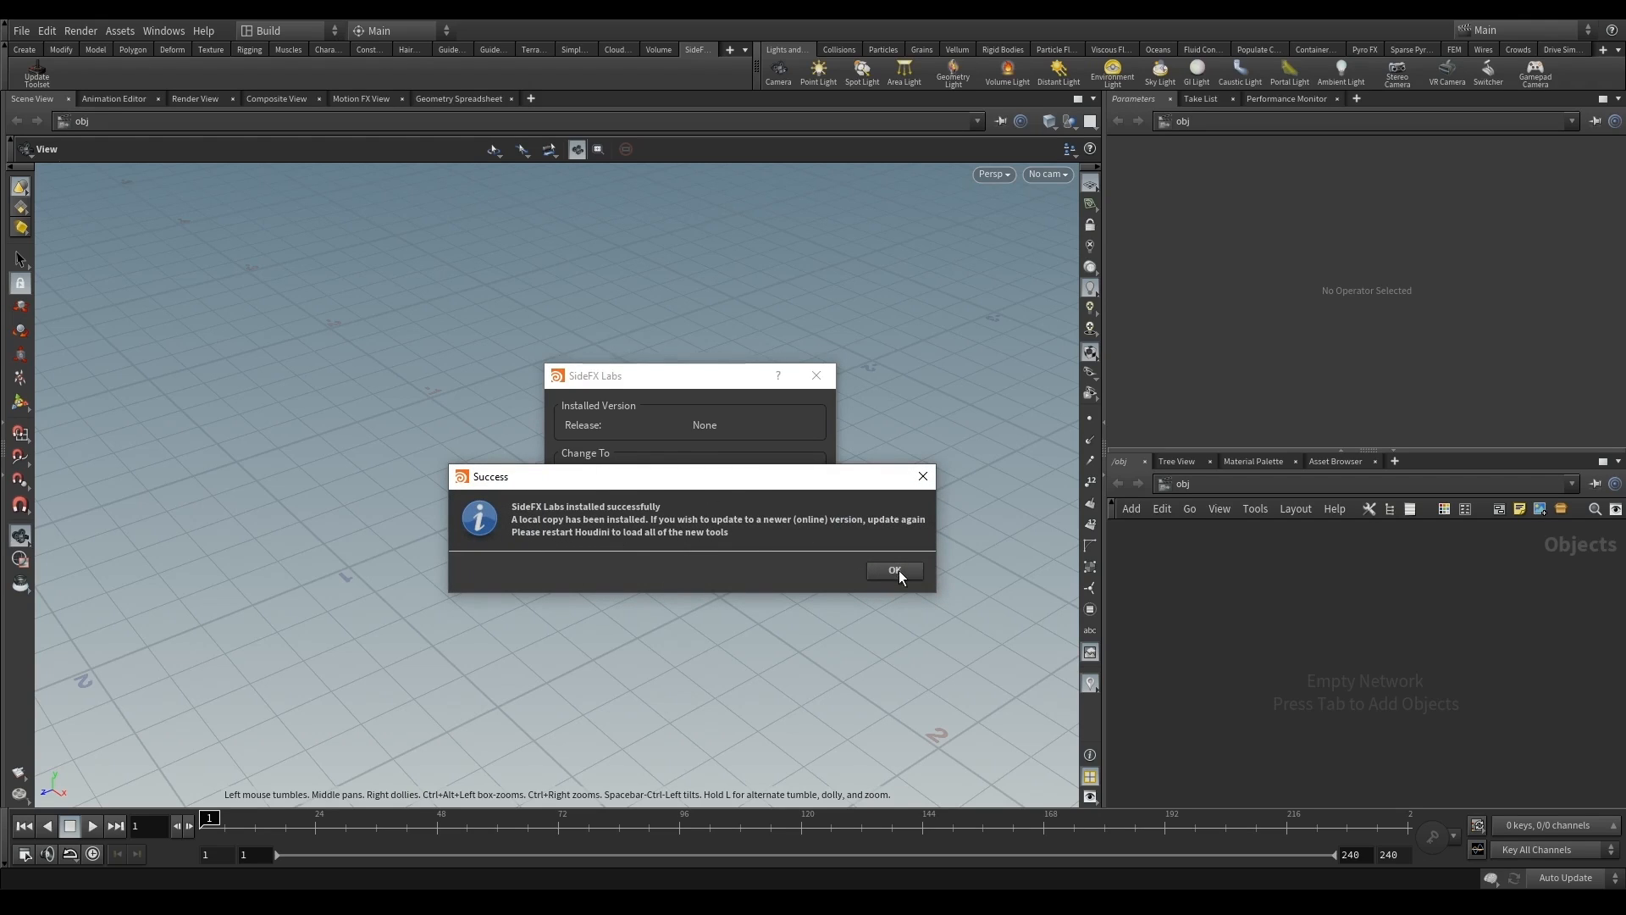
left_click(894, 569)
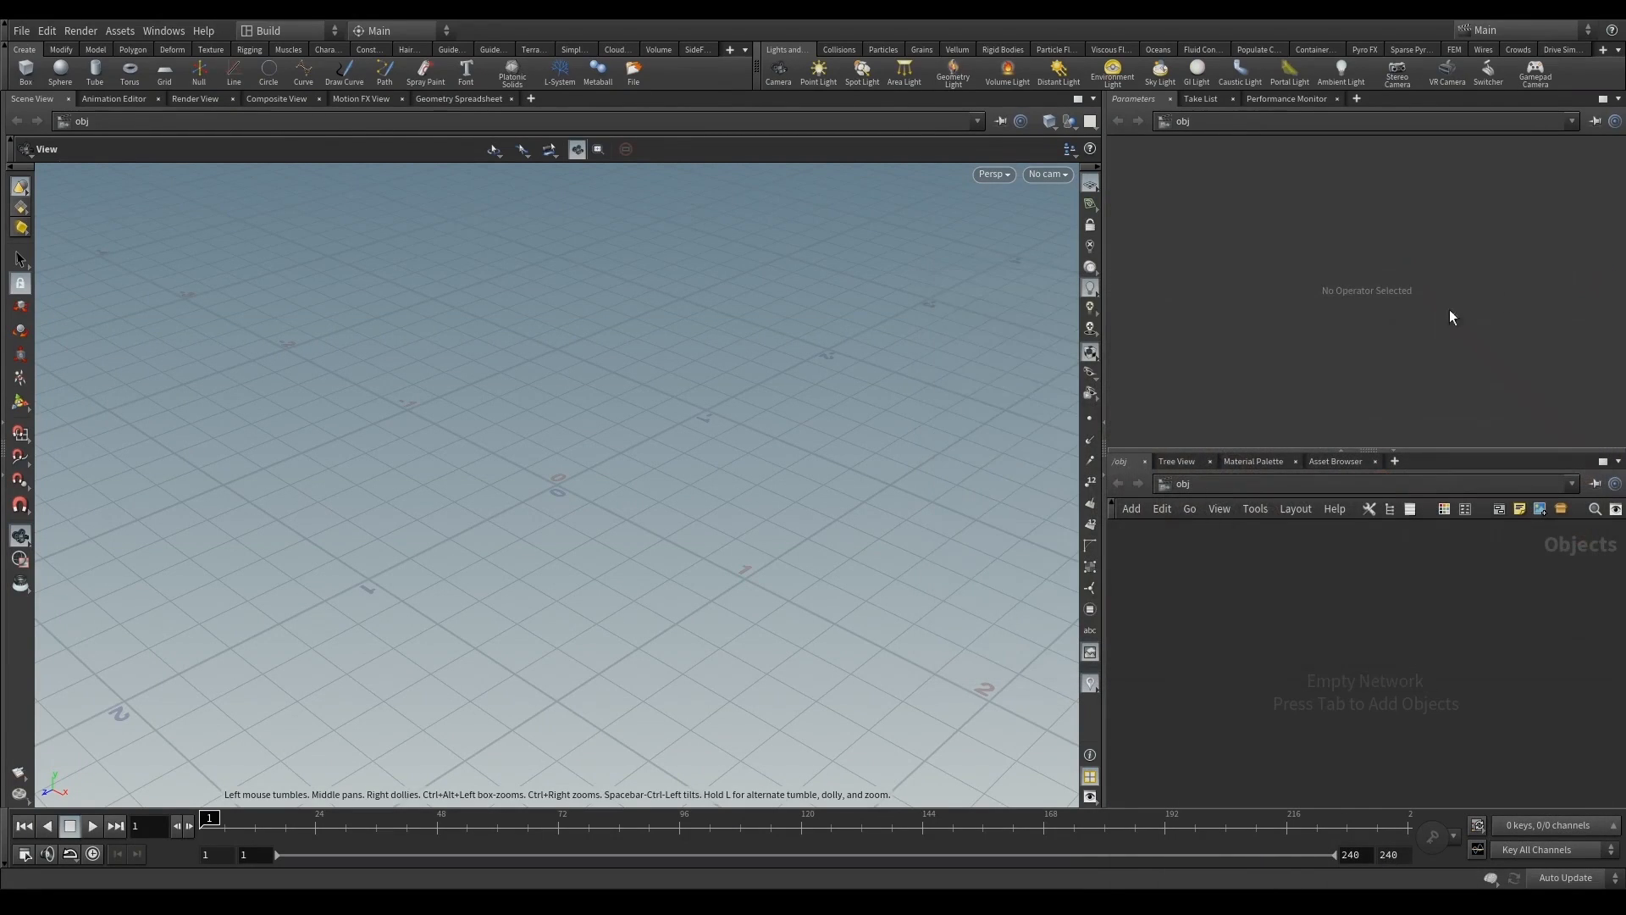
left_click(698, 47)
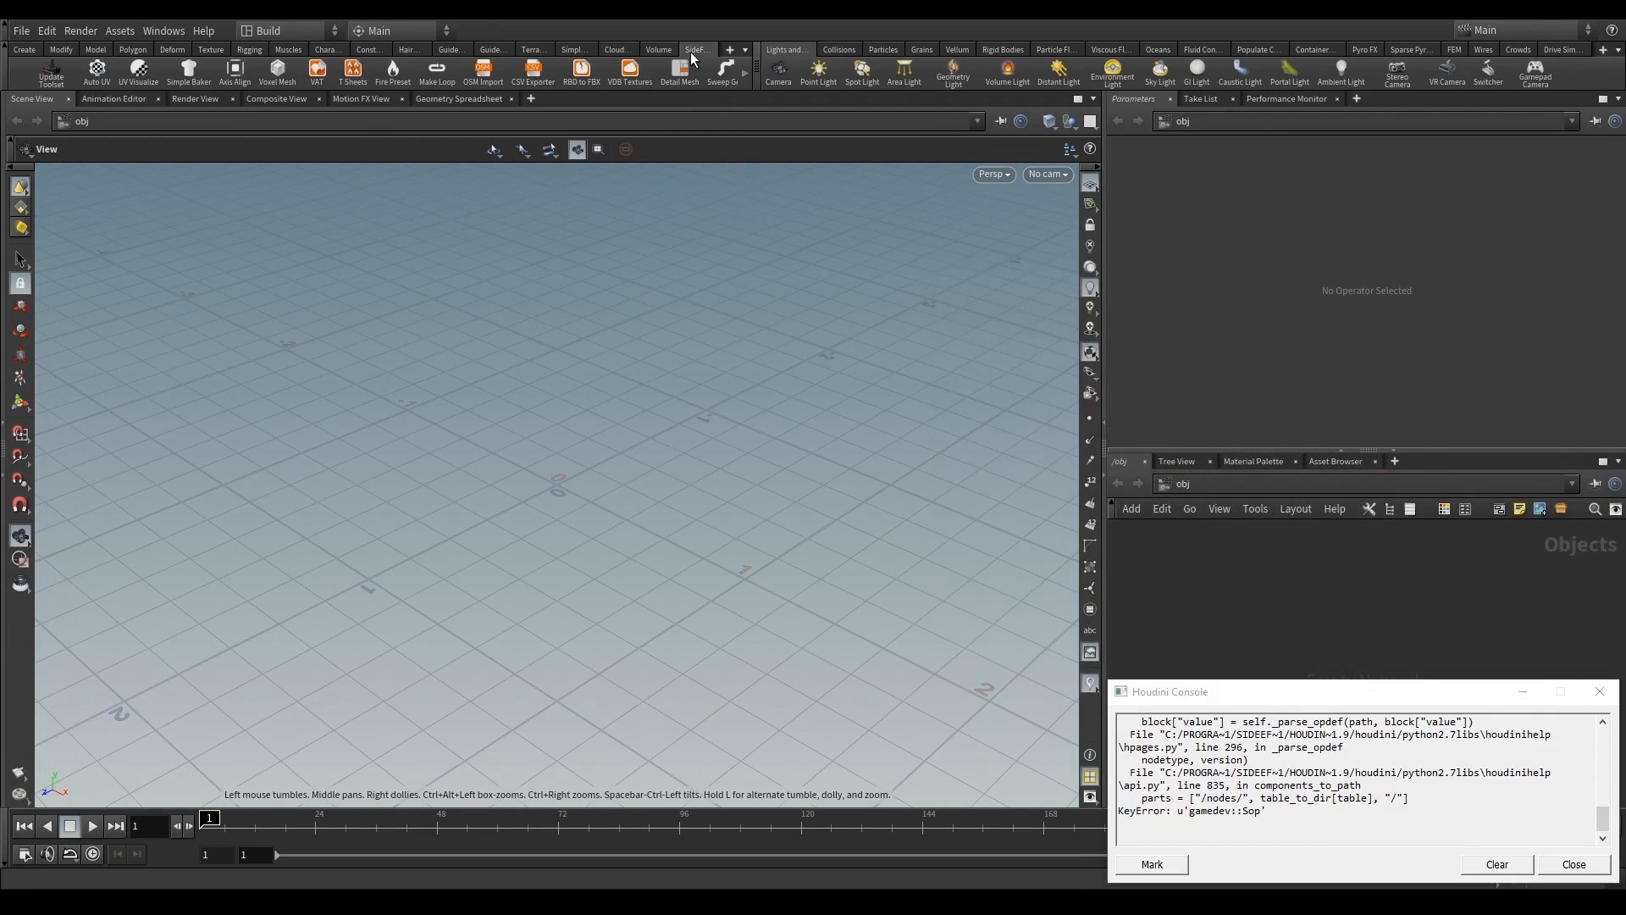
left_click(1574, 864)
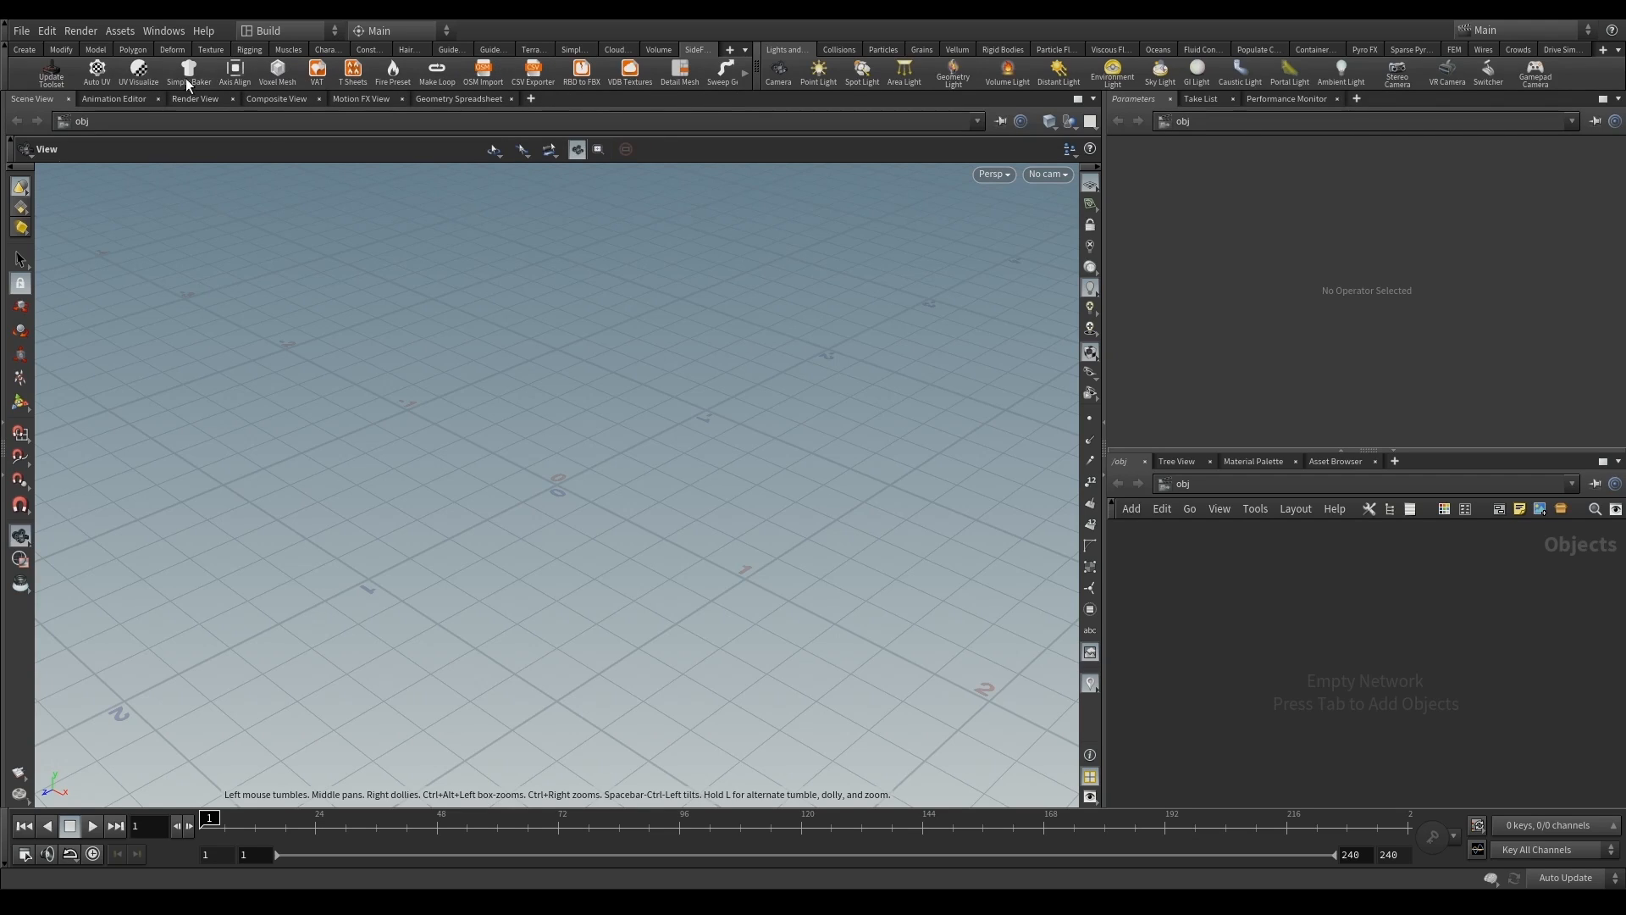
mouse_move(1284, 690)
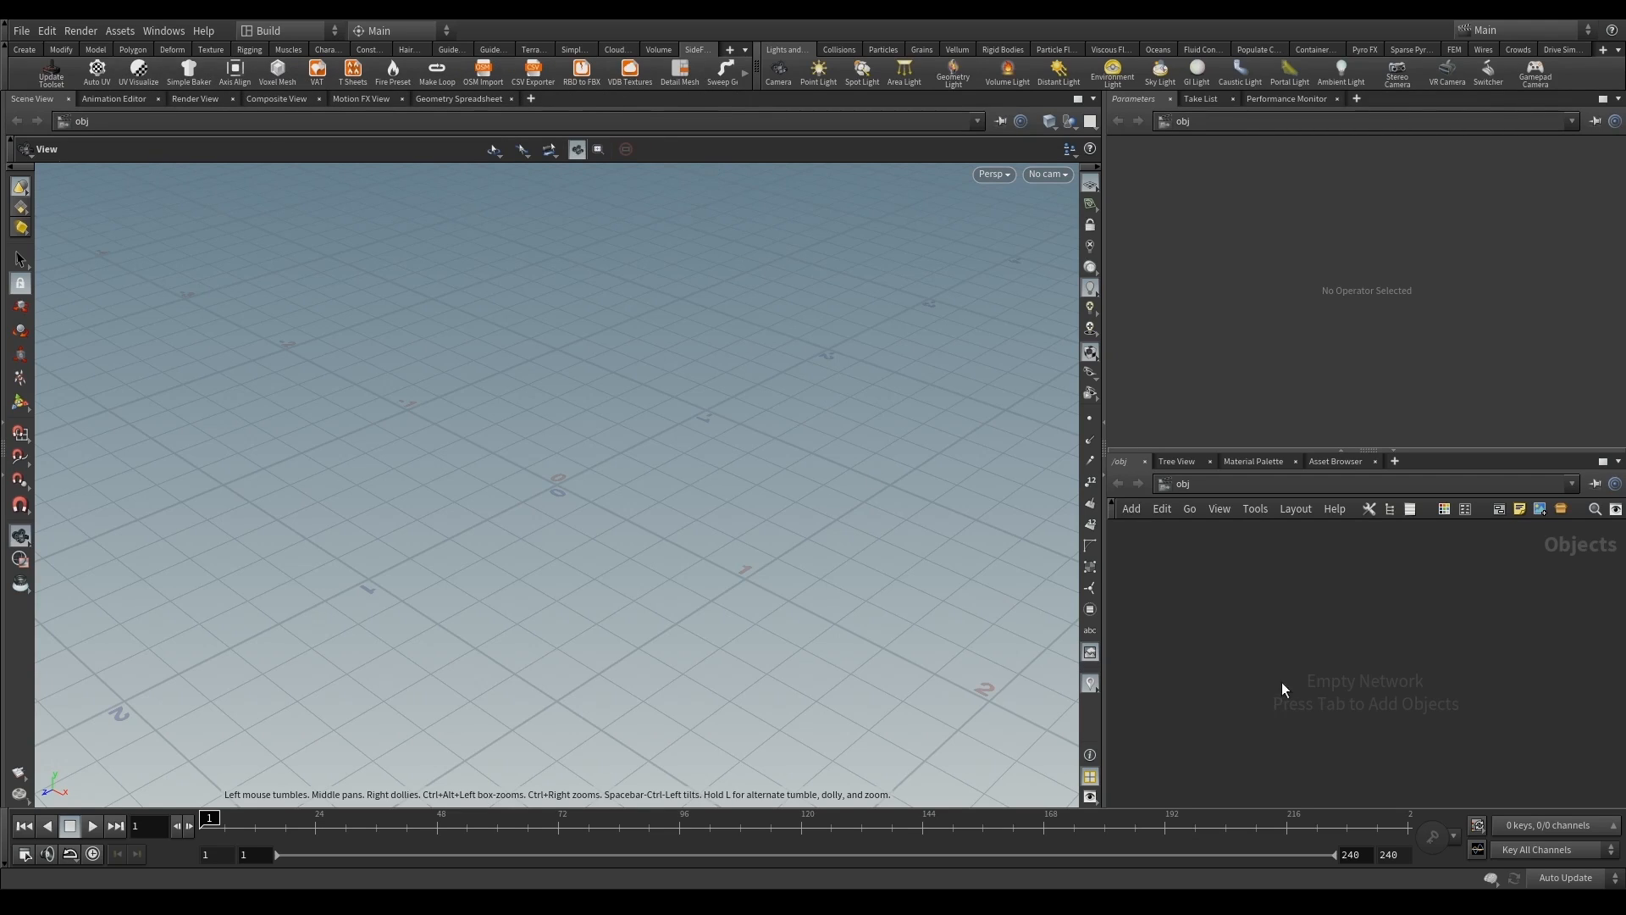
mouse_move(1254, 616)
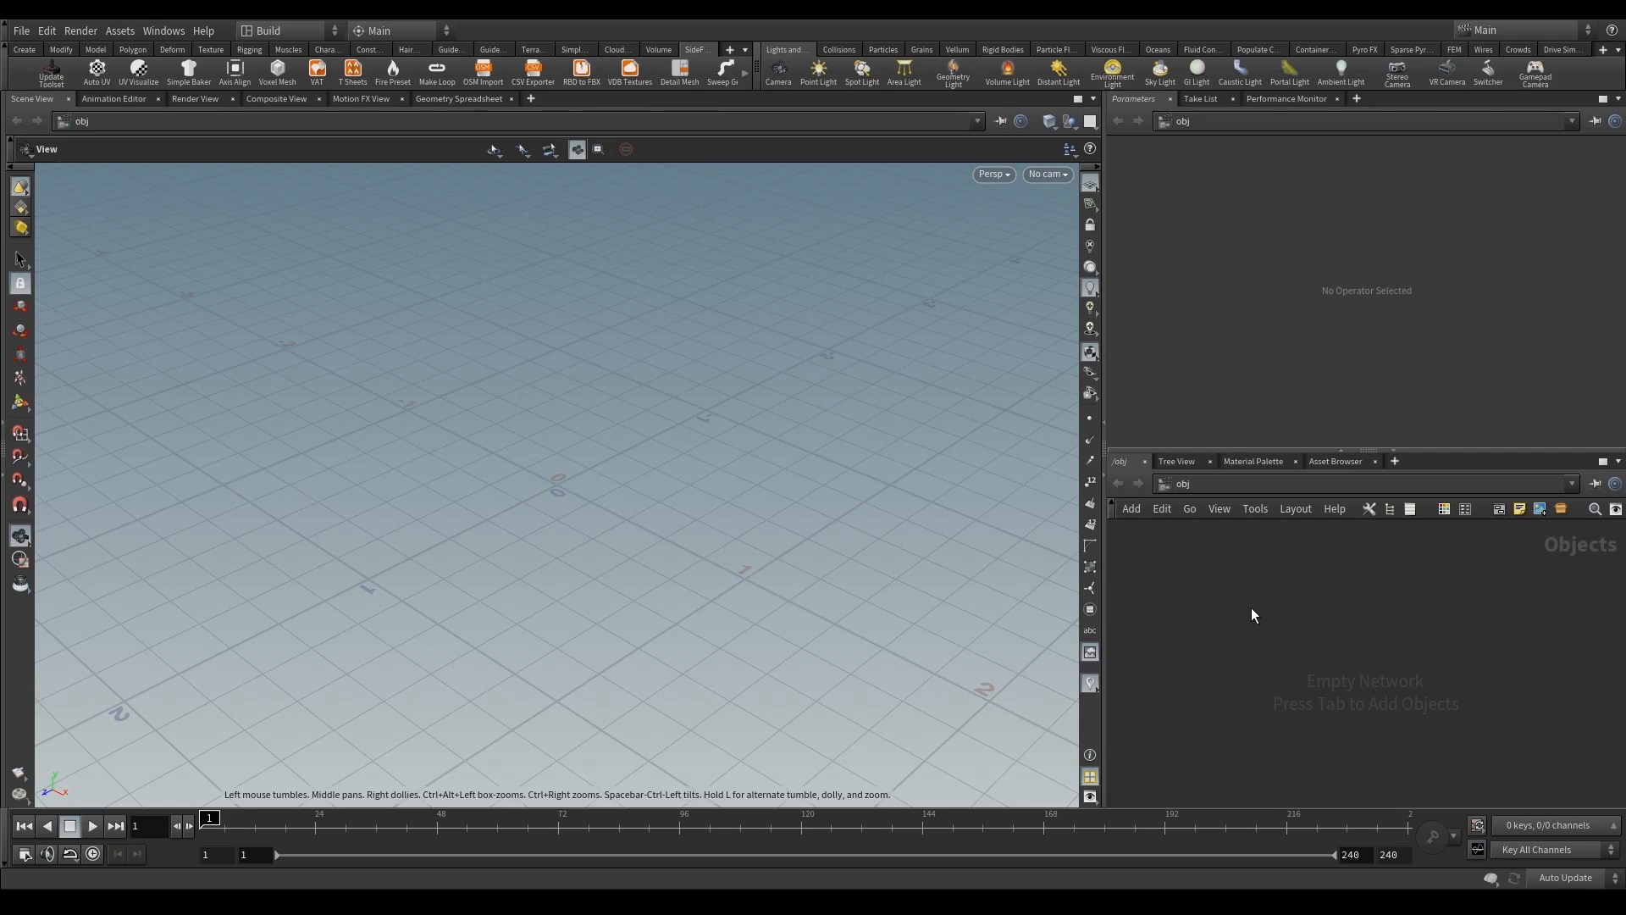
mouse_move(1265, 610)
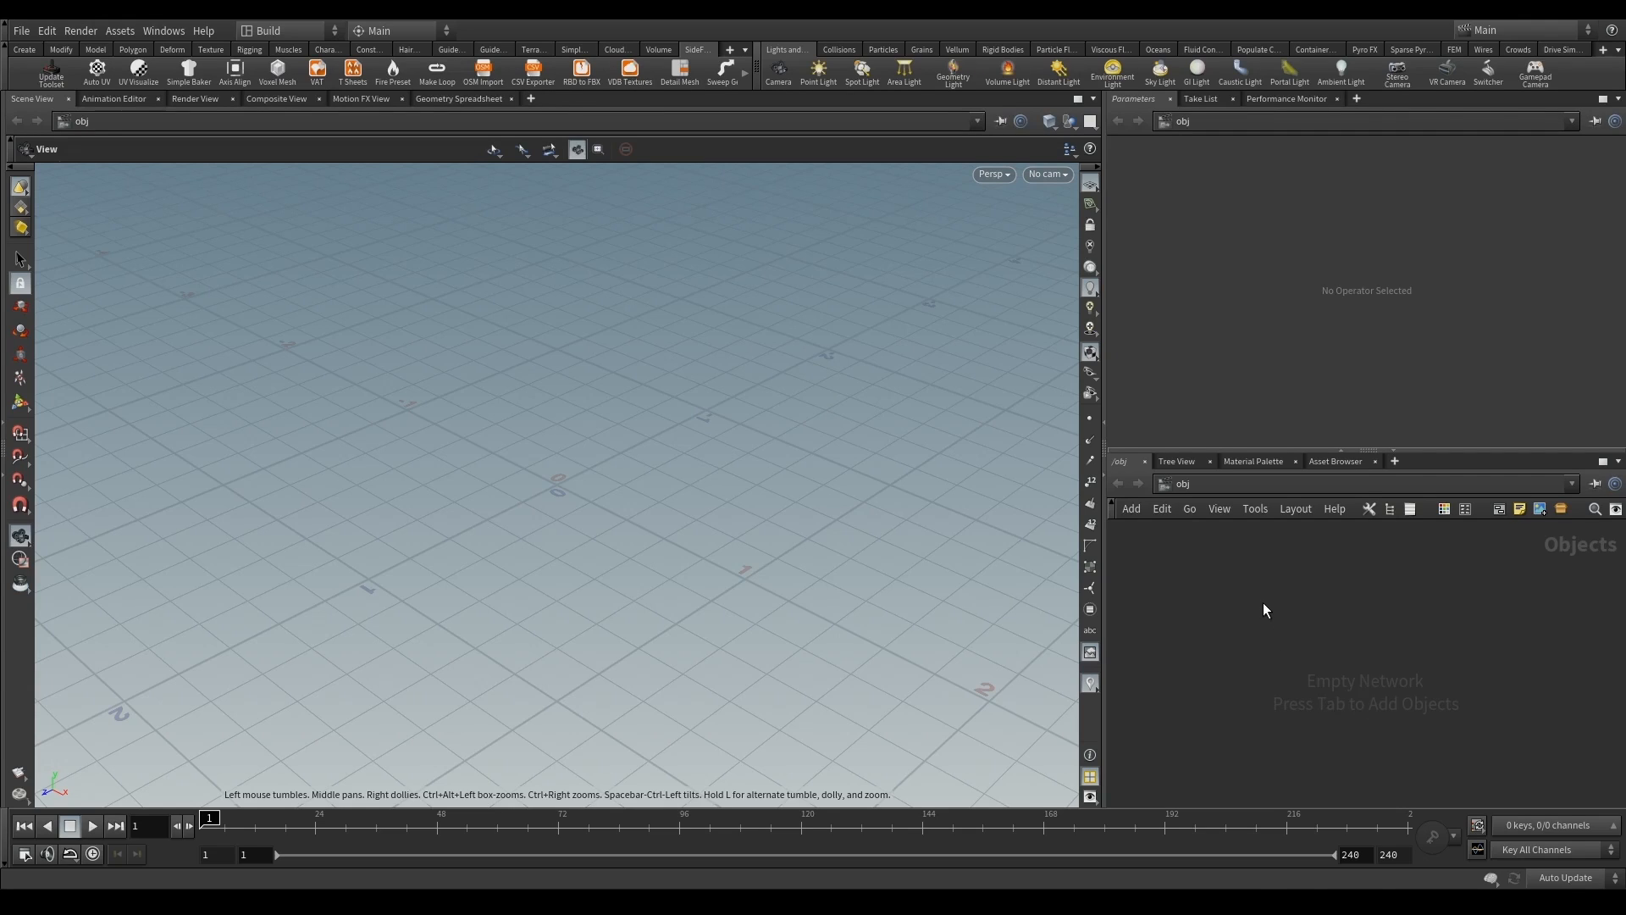
Browse the Labs submenu of the node menu at /obj and again inside geo1
key("Tab")
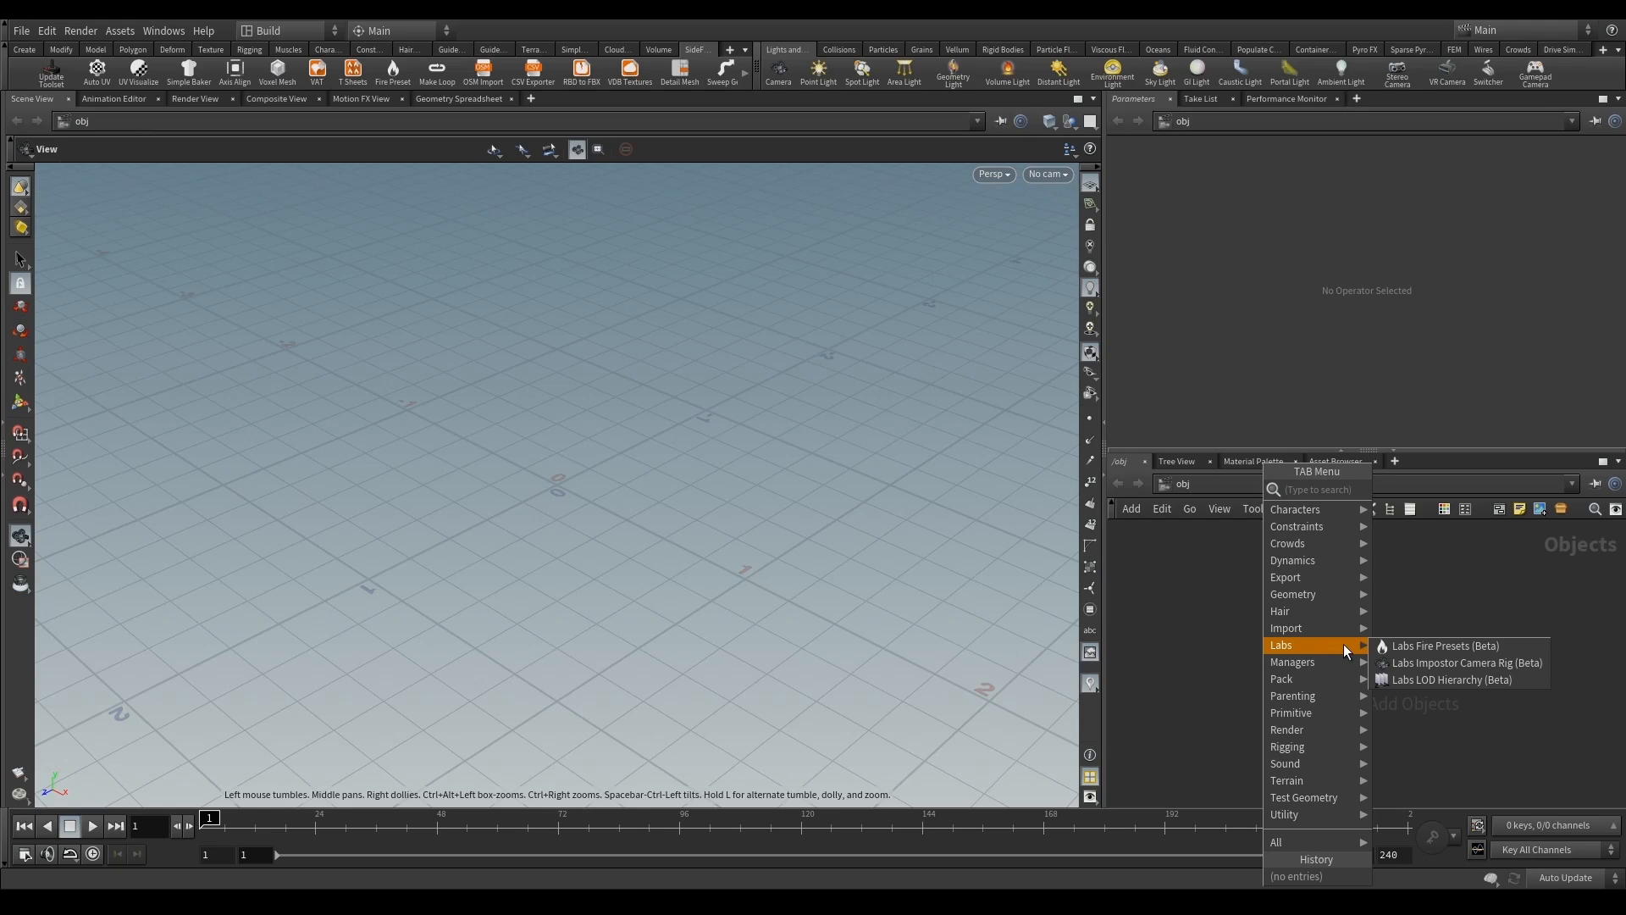
mouse_move(1421, 646)
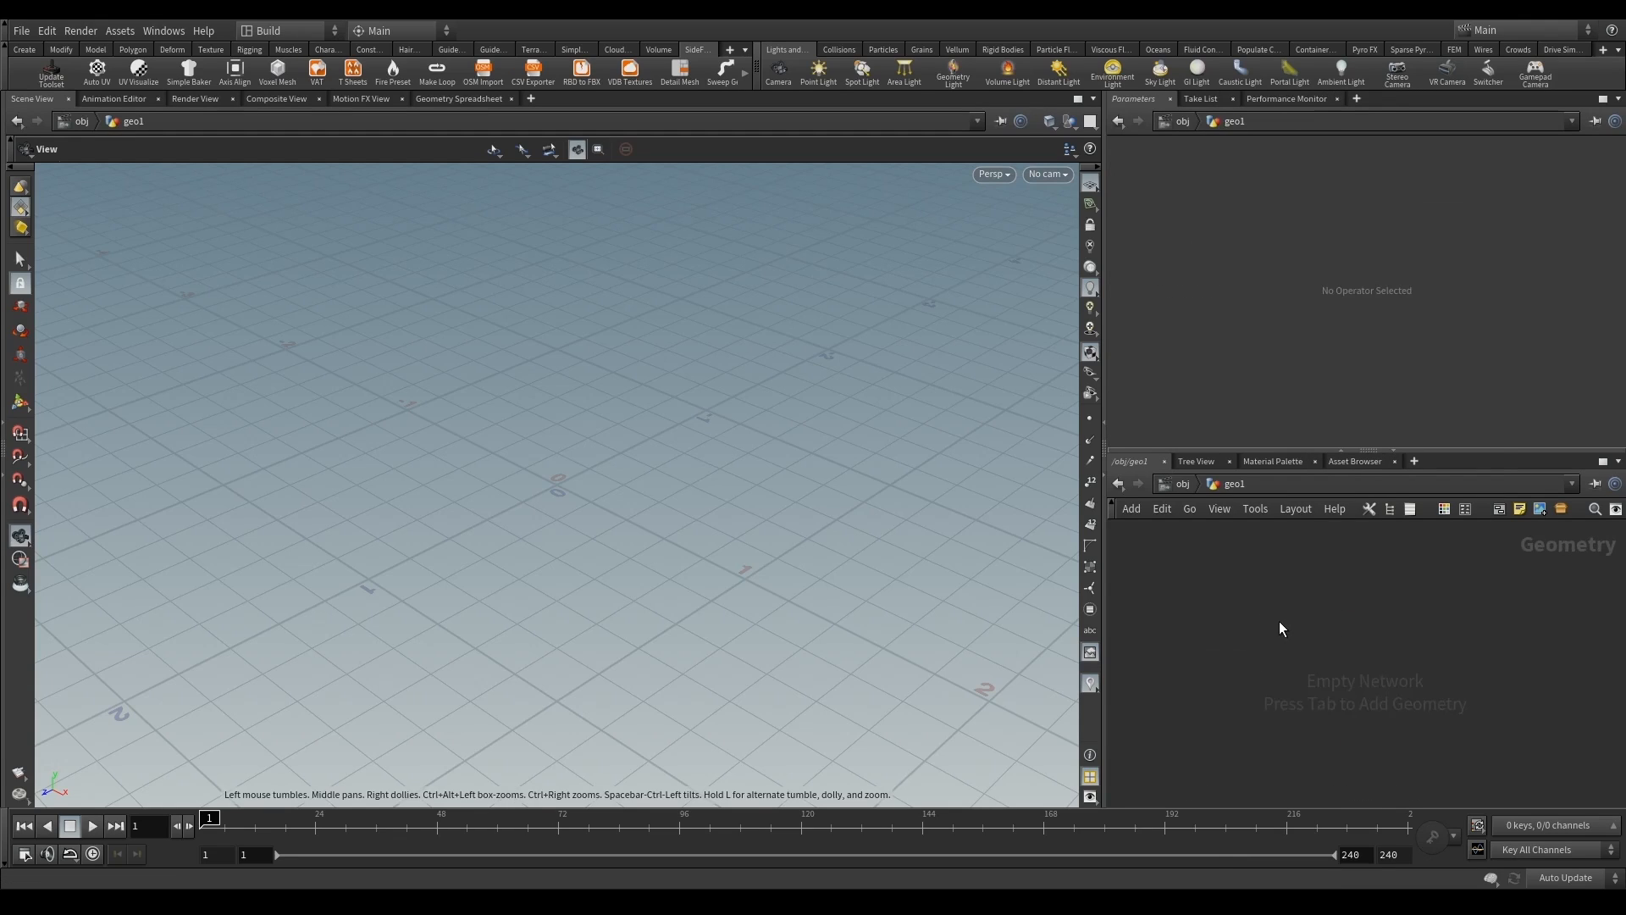
key("Tab")
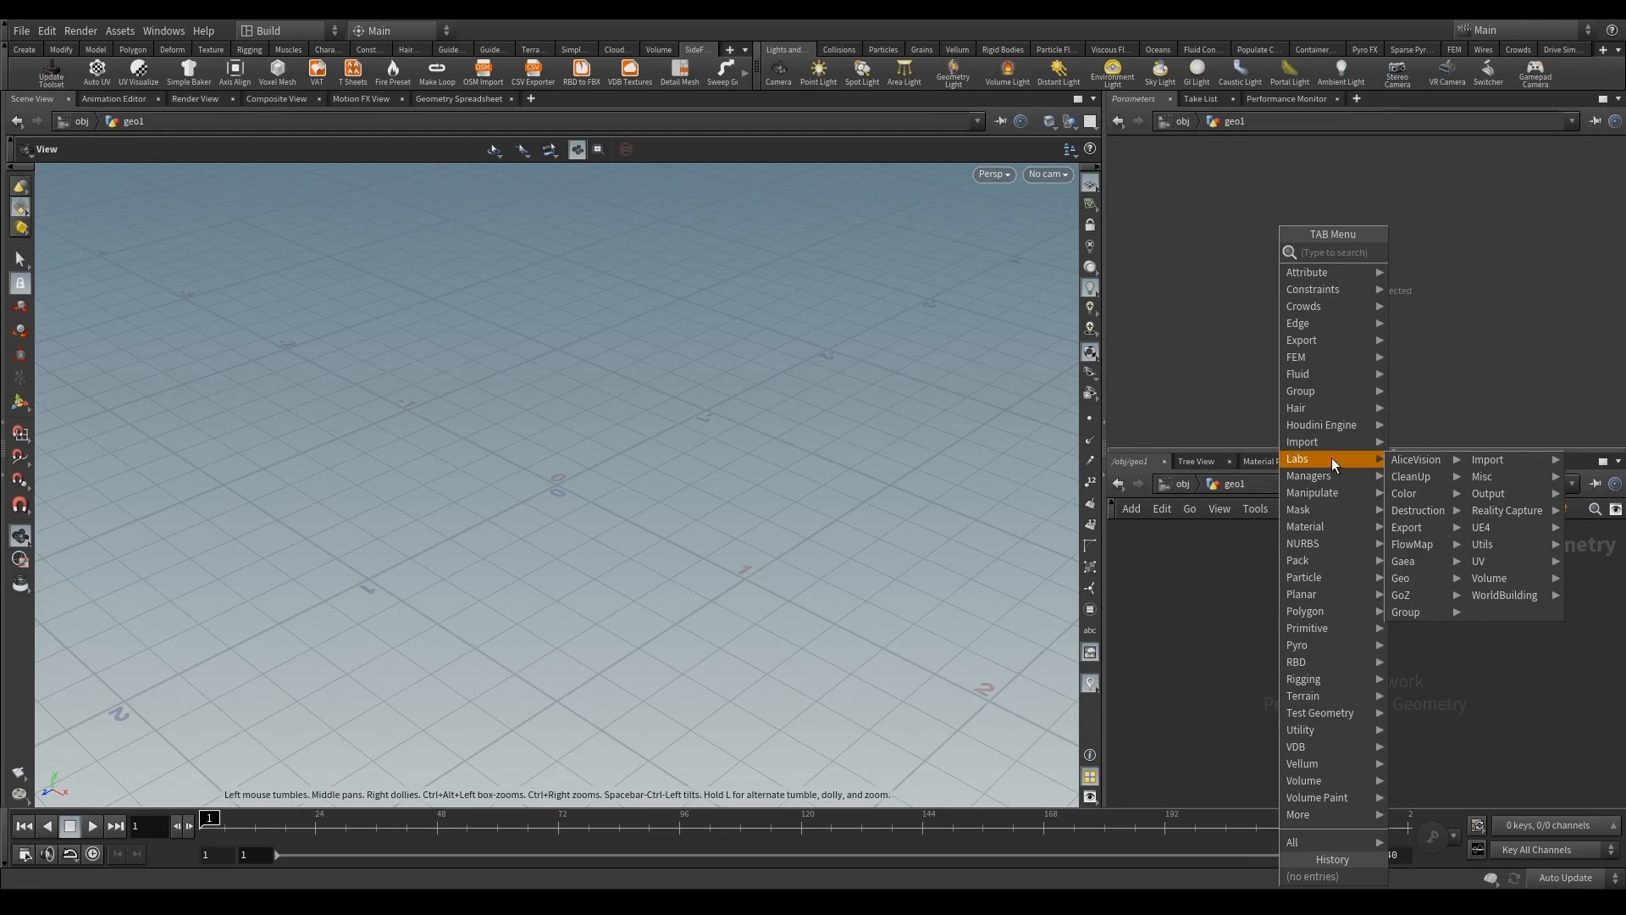
mouse_move(1418, 612)
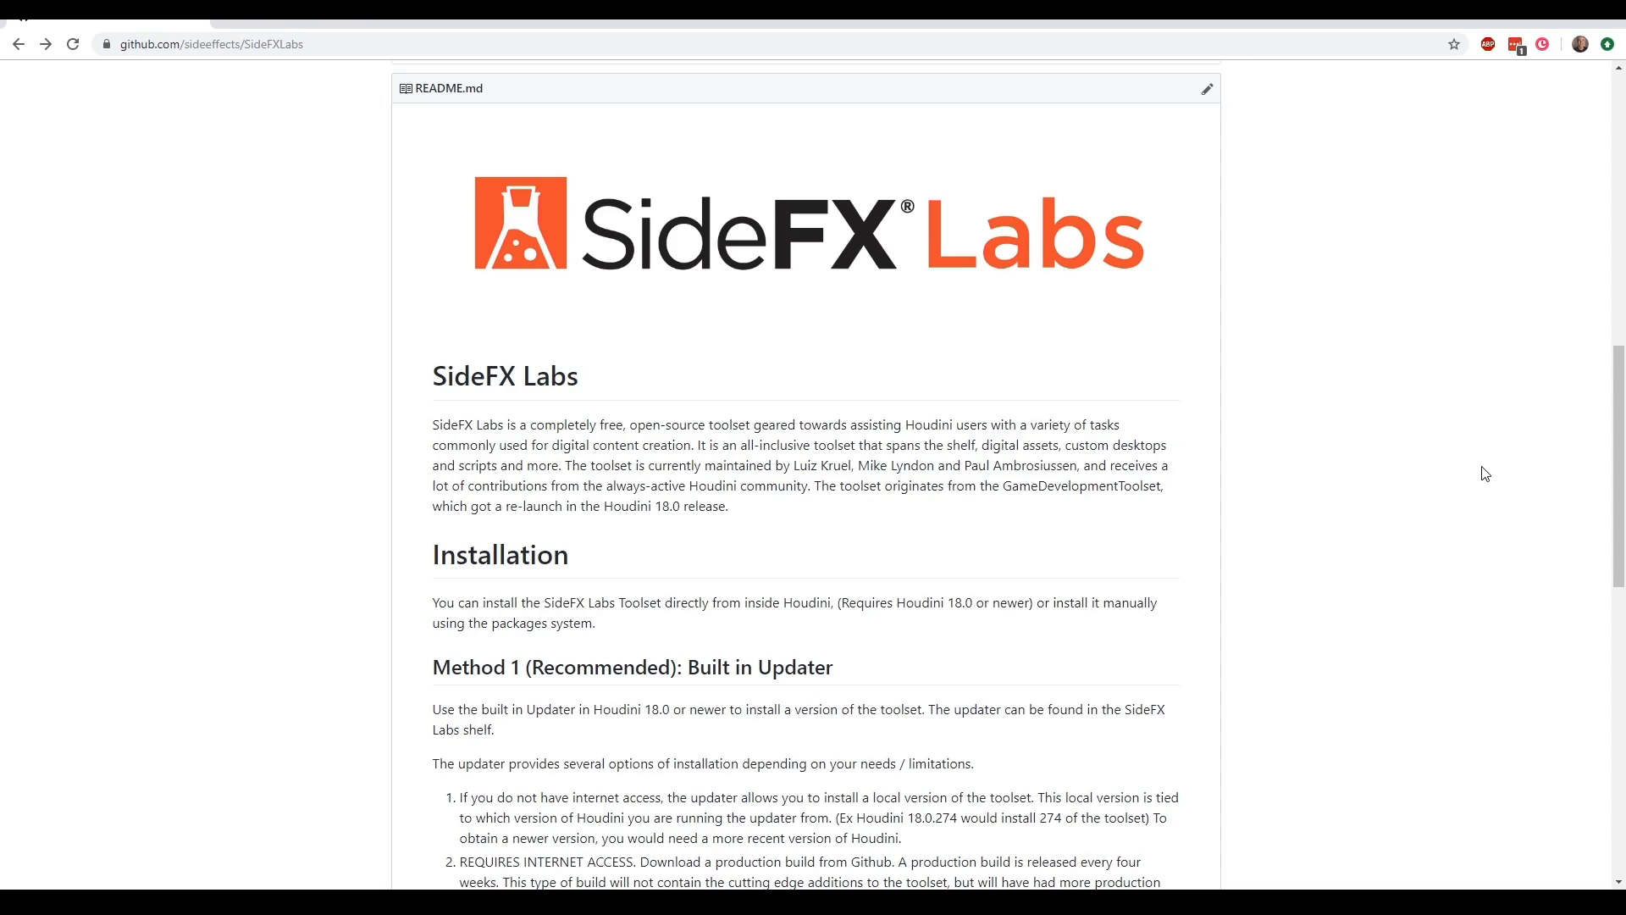
mouse_move(869, 584)
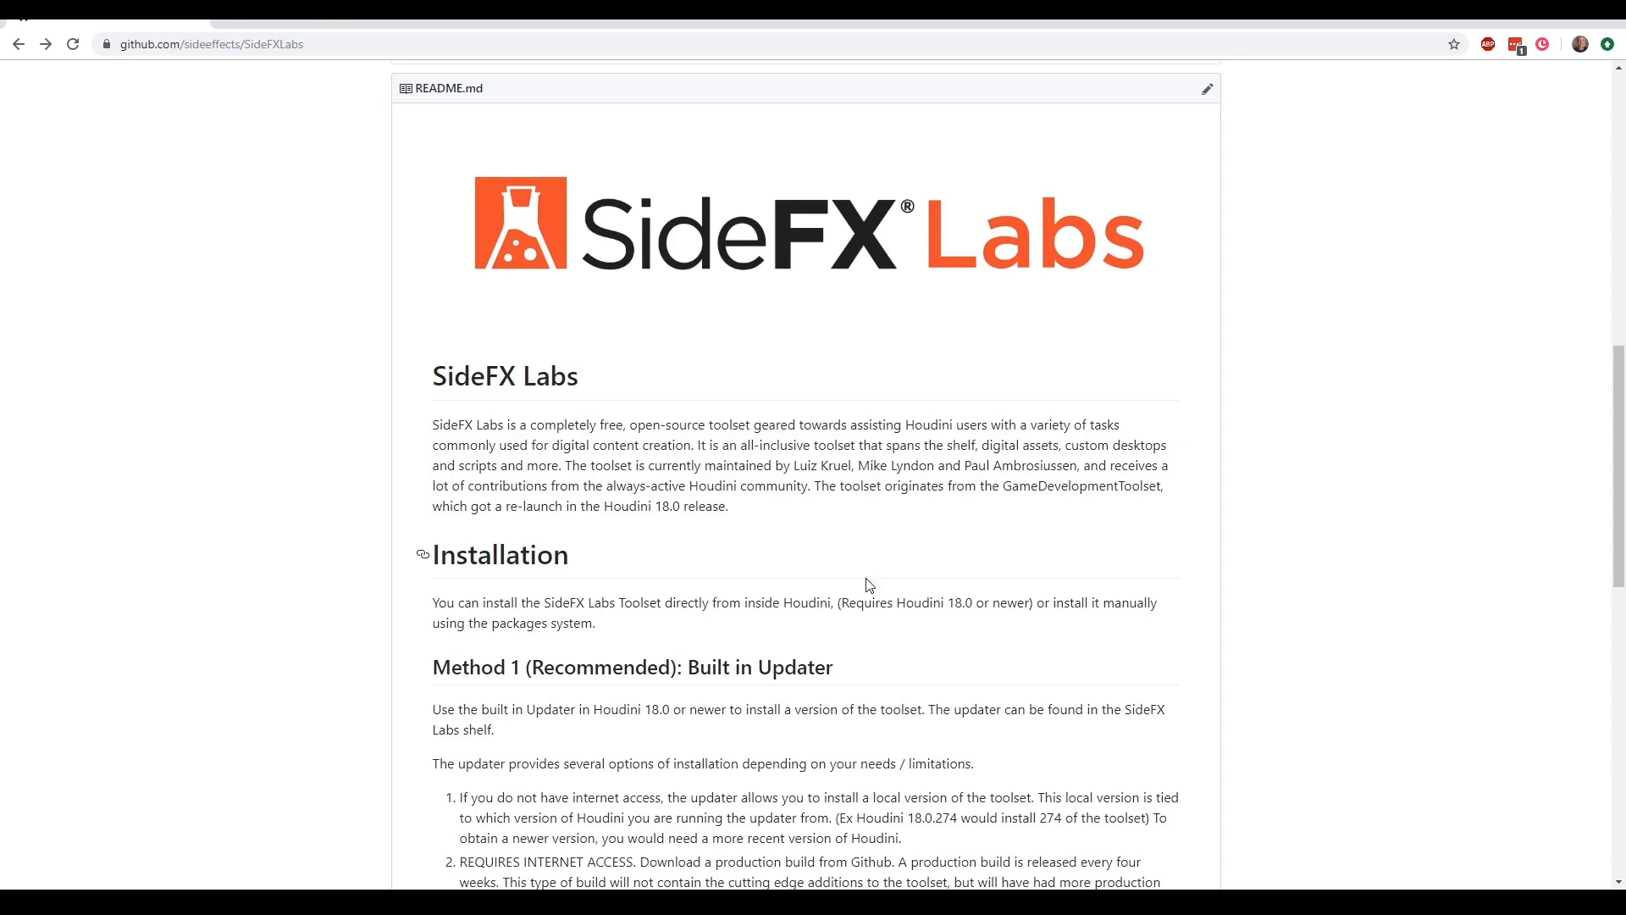
Scroll the SideFXLabs README to 'Method 2: Manually Download from Github'
scroll("down", 3)
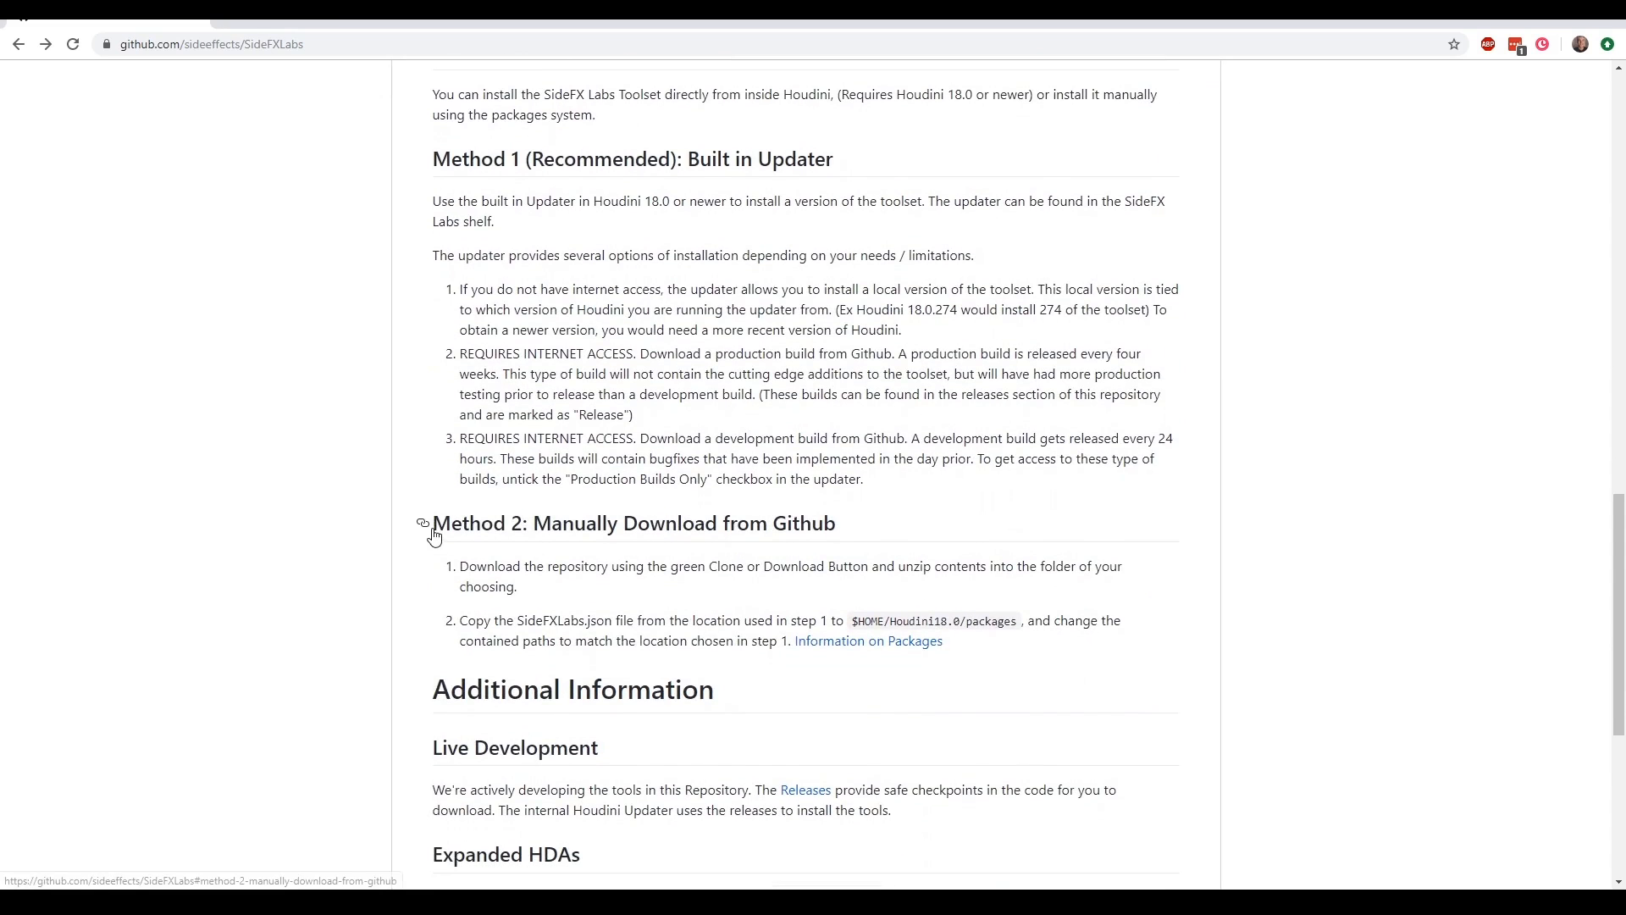
mouse_move(653, 532)
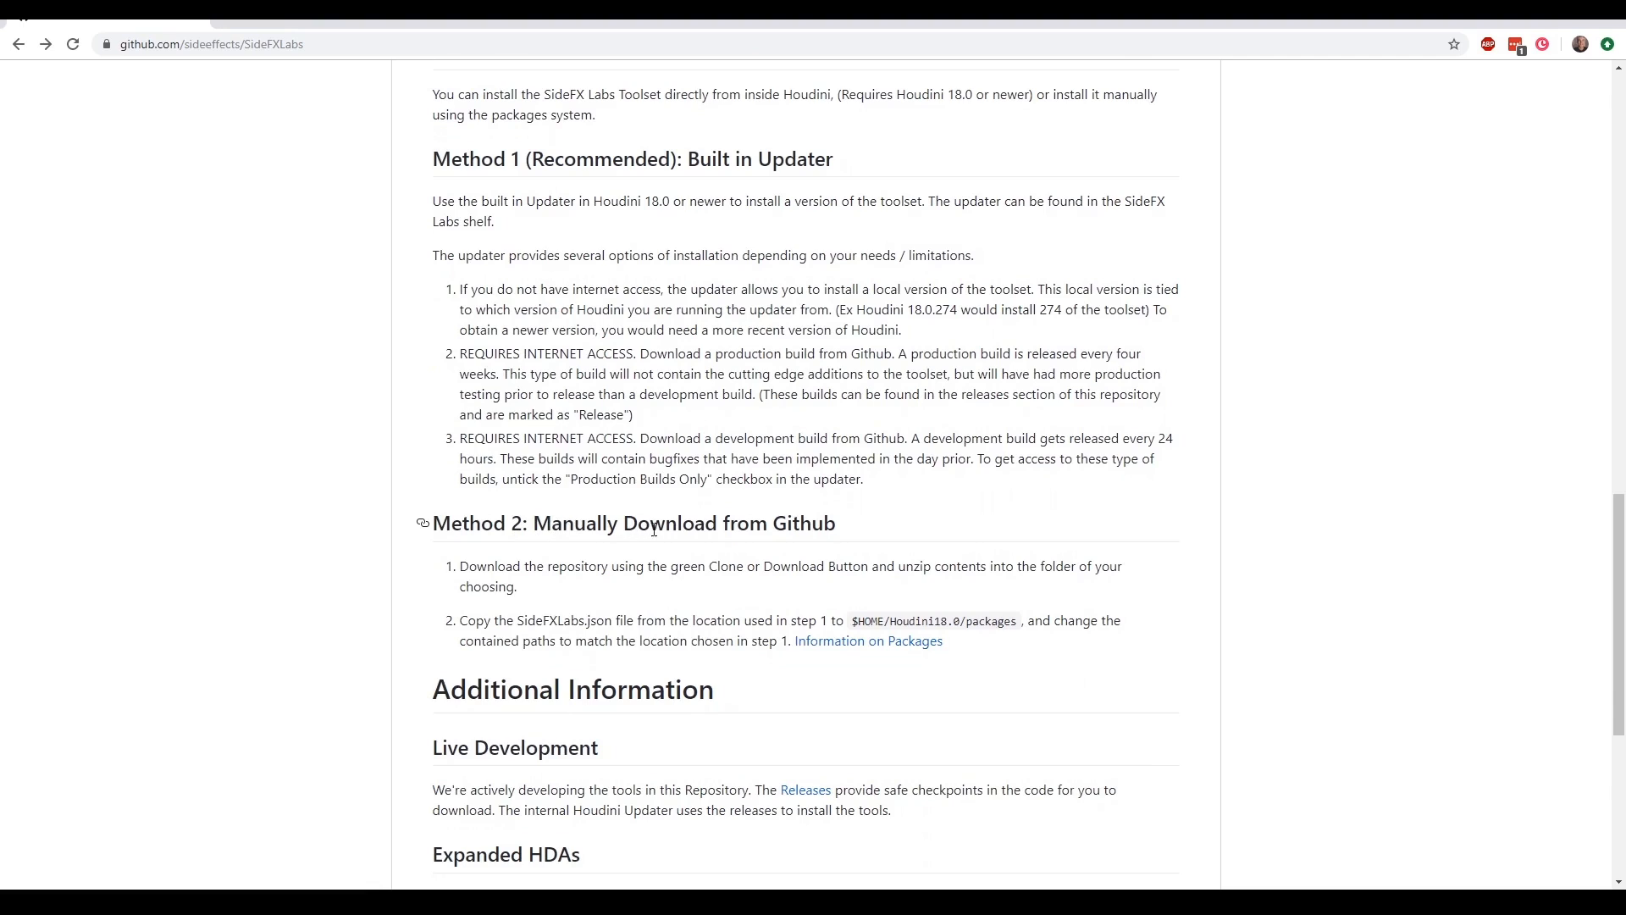
mouse_move(555, 612)
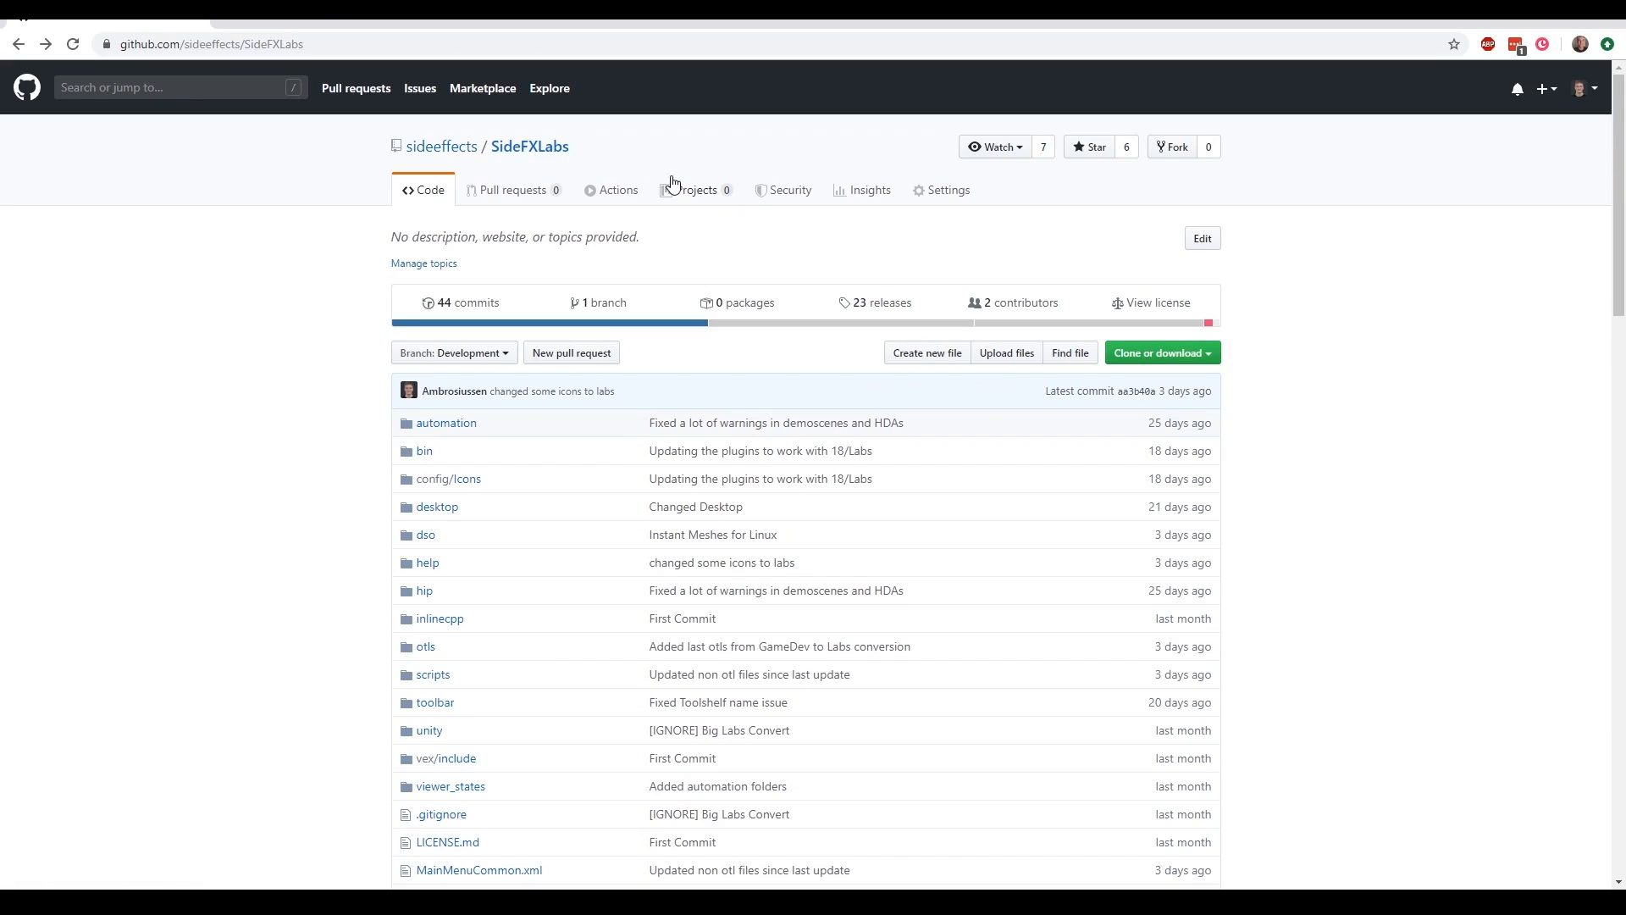
mouse_move(1148, 359)
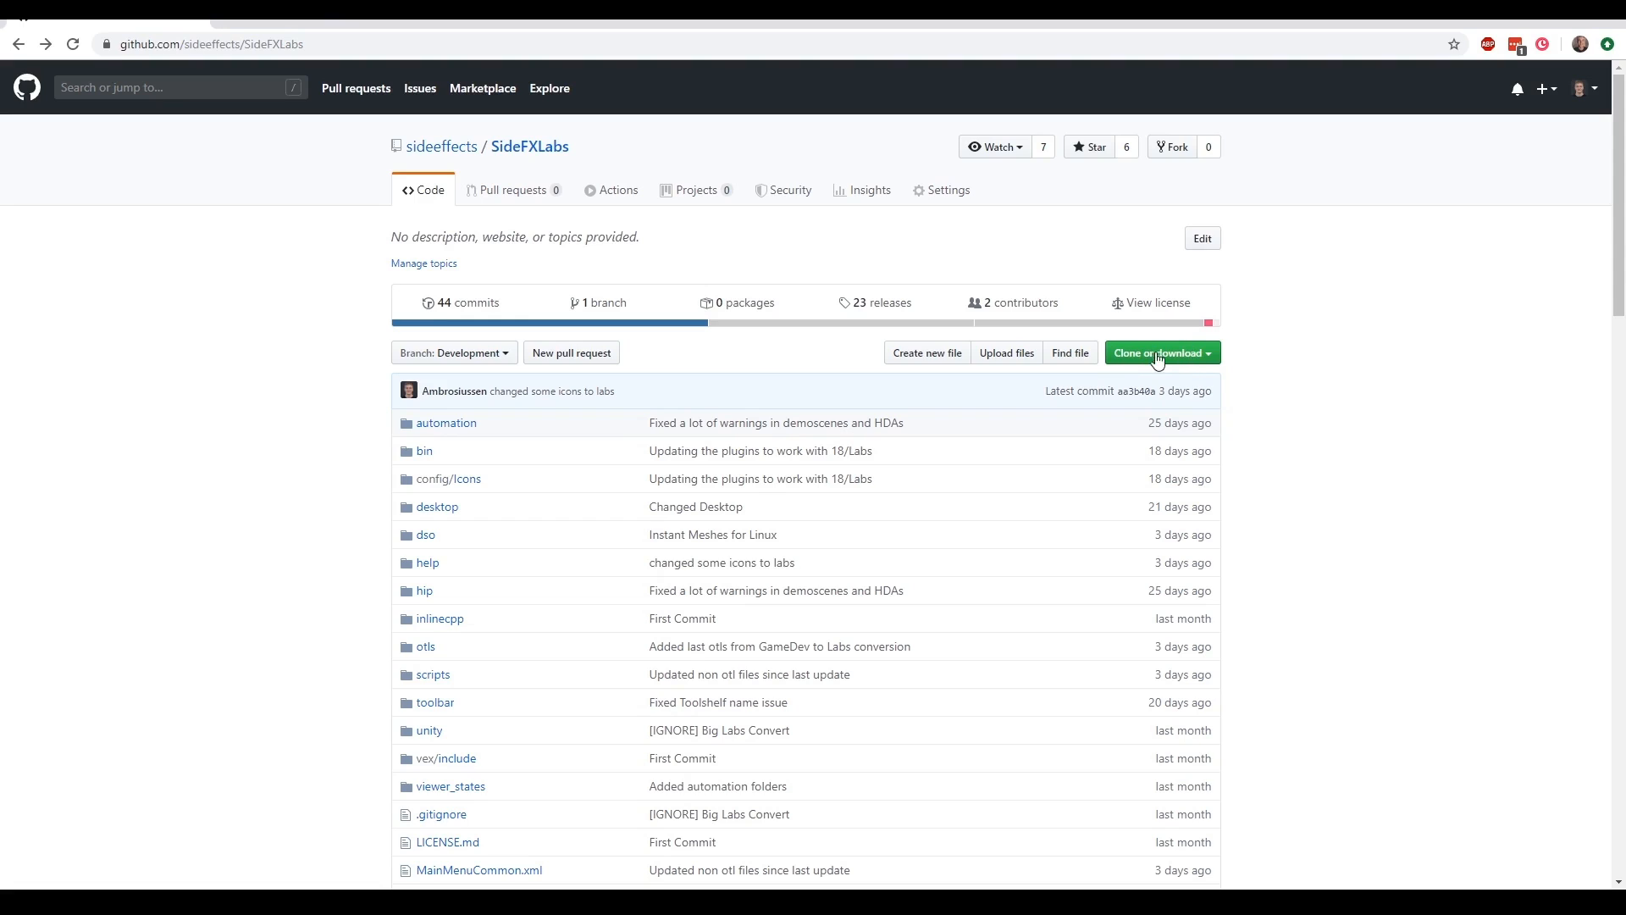
left_click(1162, 352)
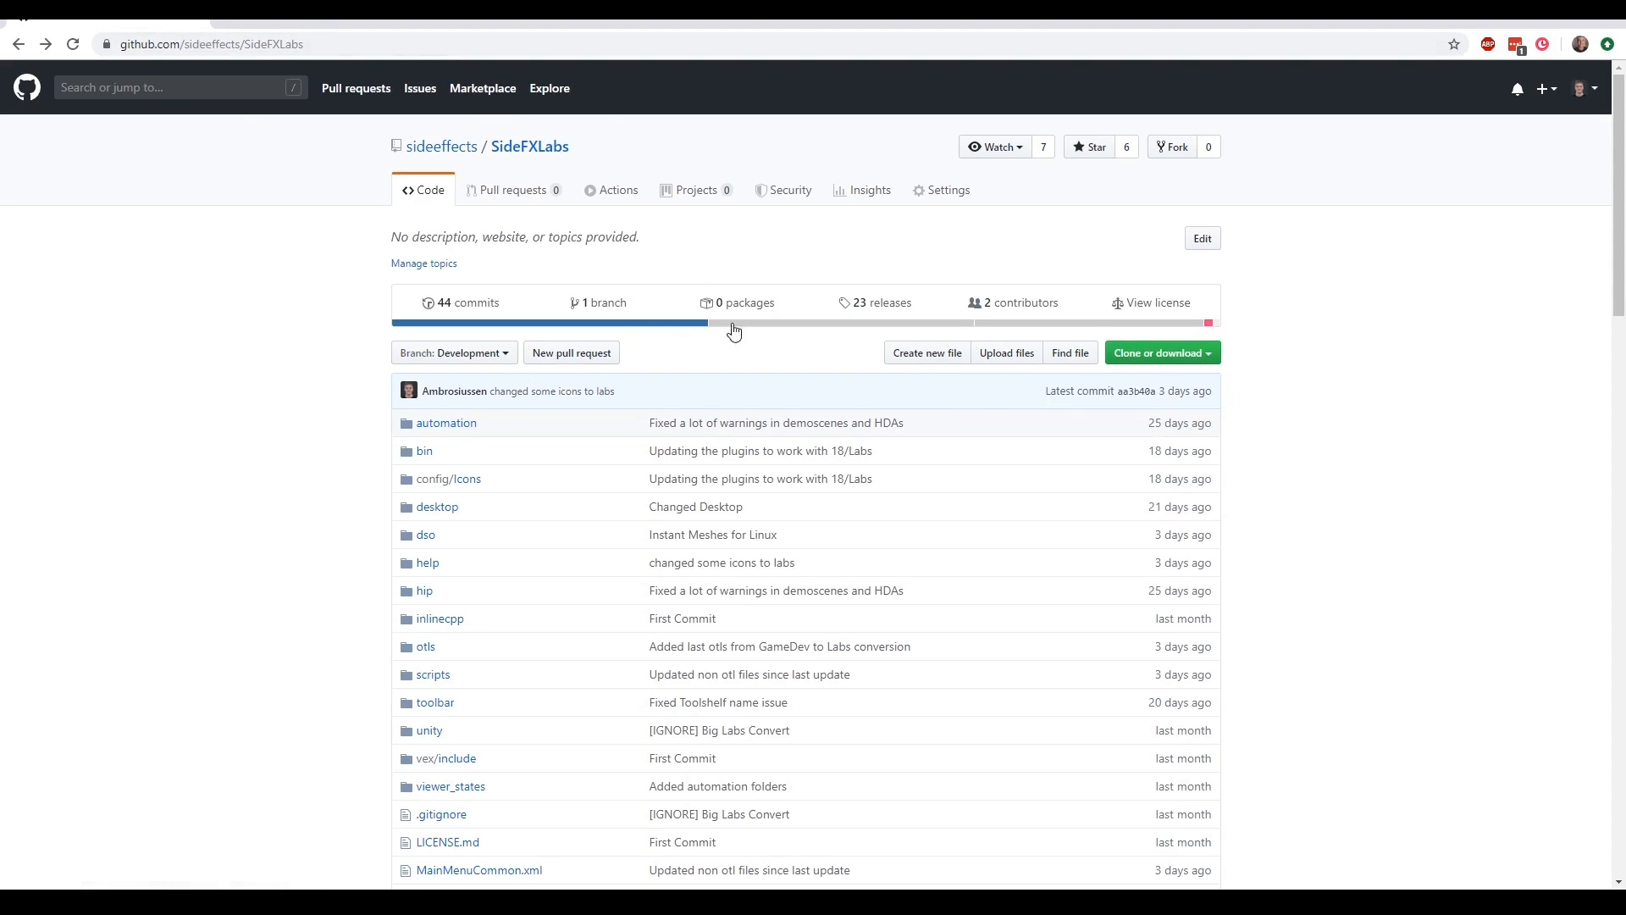
mouse_move(884, 308)
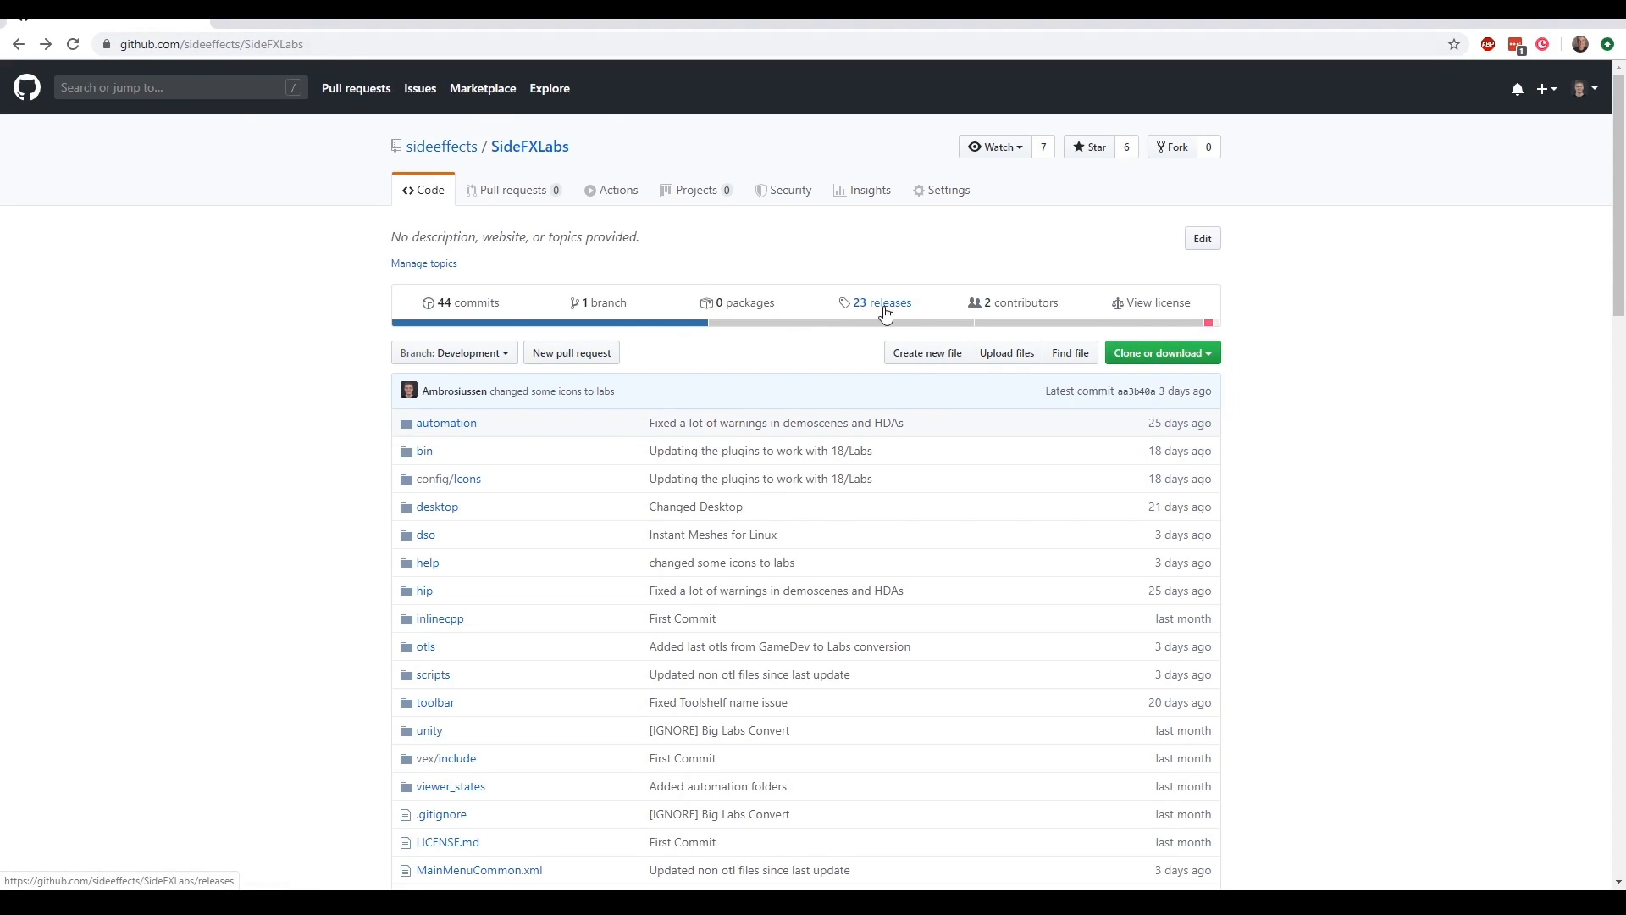
Go to the SideFXLabs releases and expand release 1.22's Assets showing the Houdini 18.0.299 zip
left_click(882, 301)
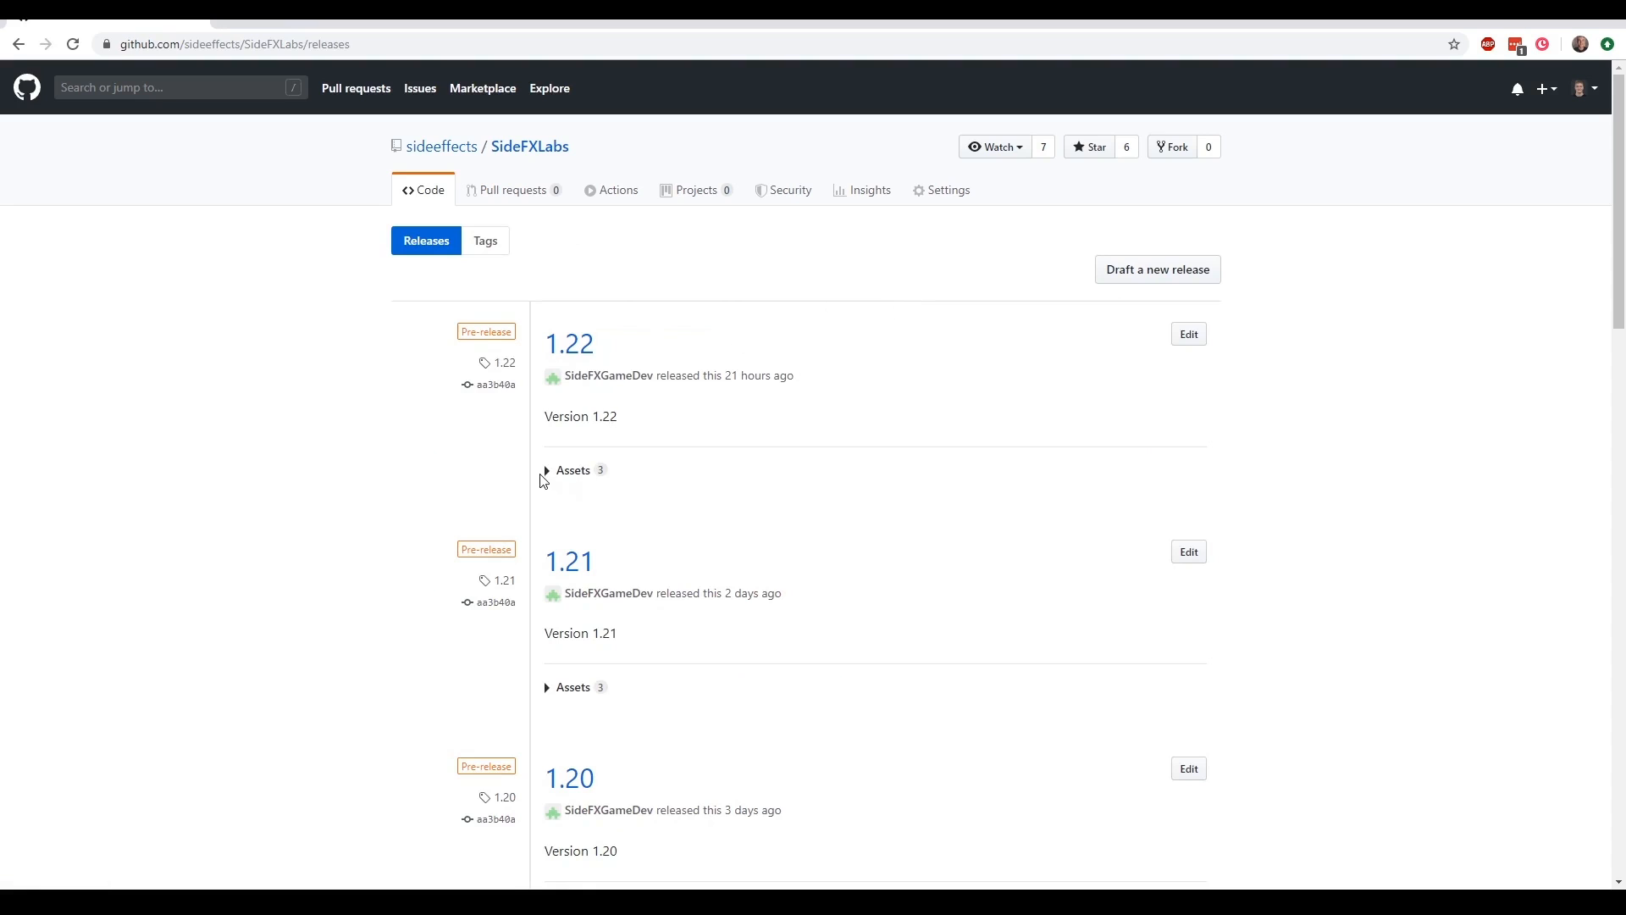
left_click(547, 471)
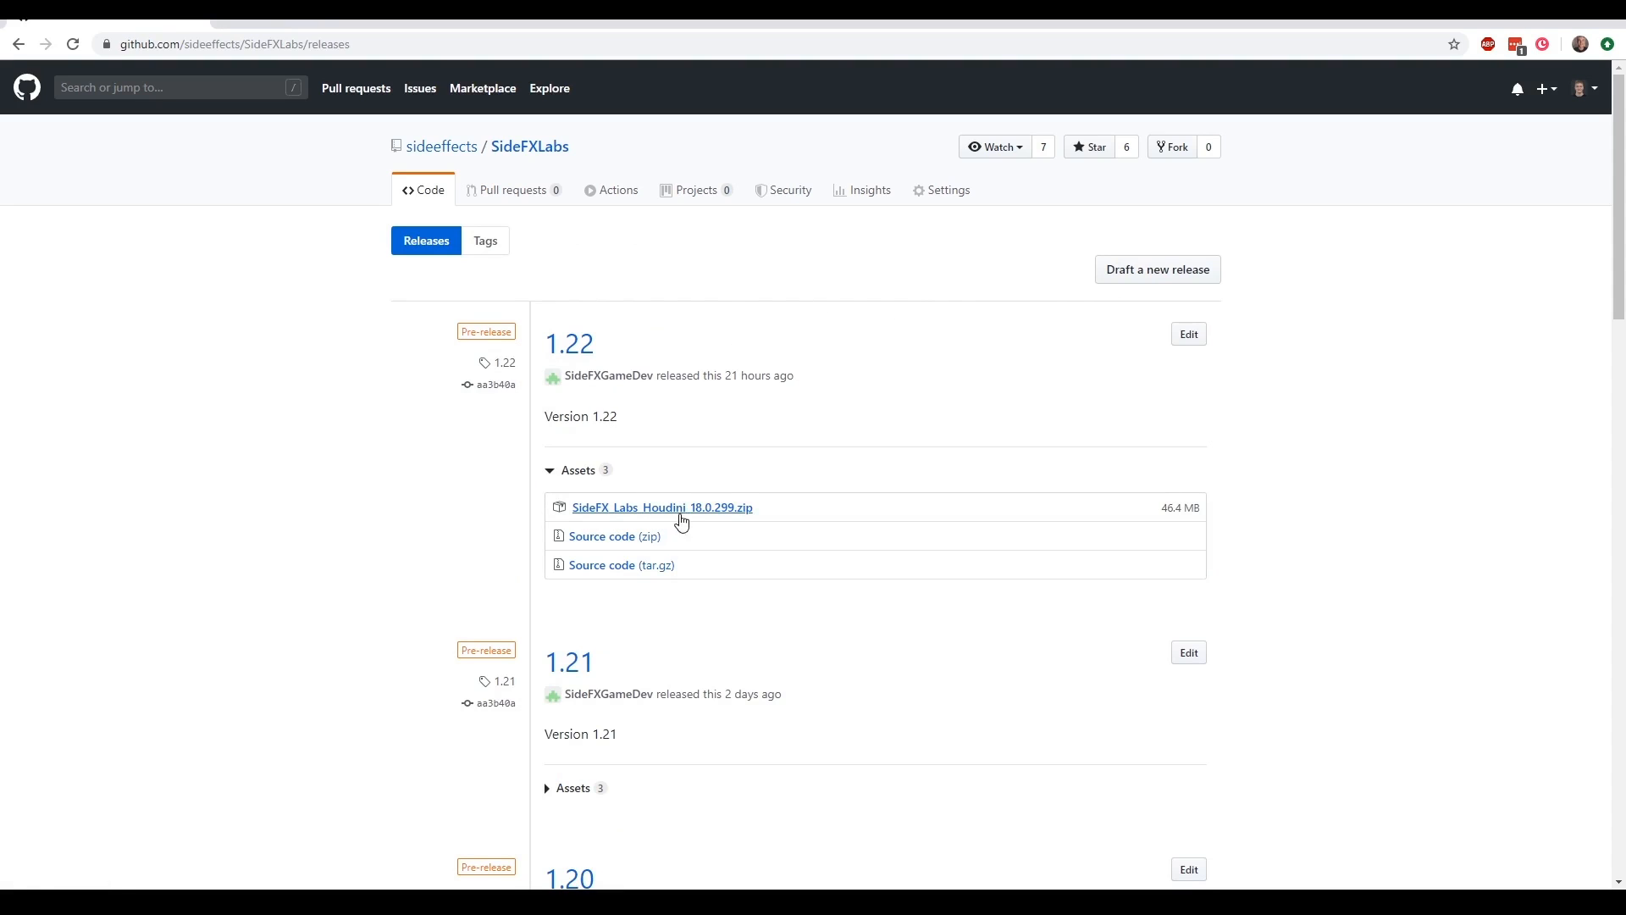
mouse_move(497, 406)
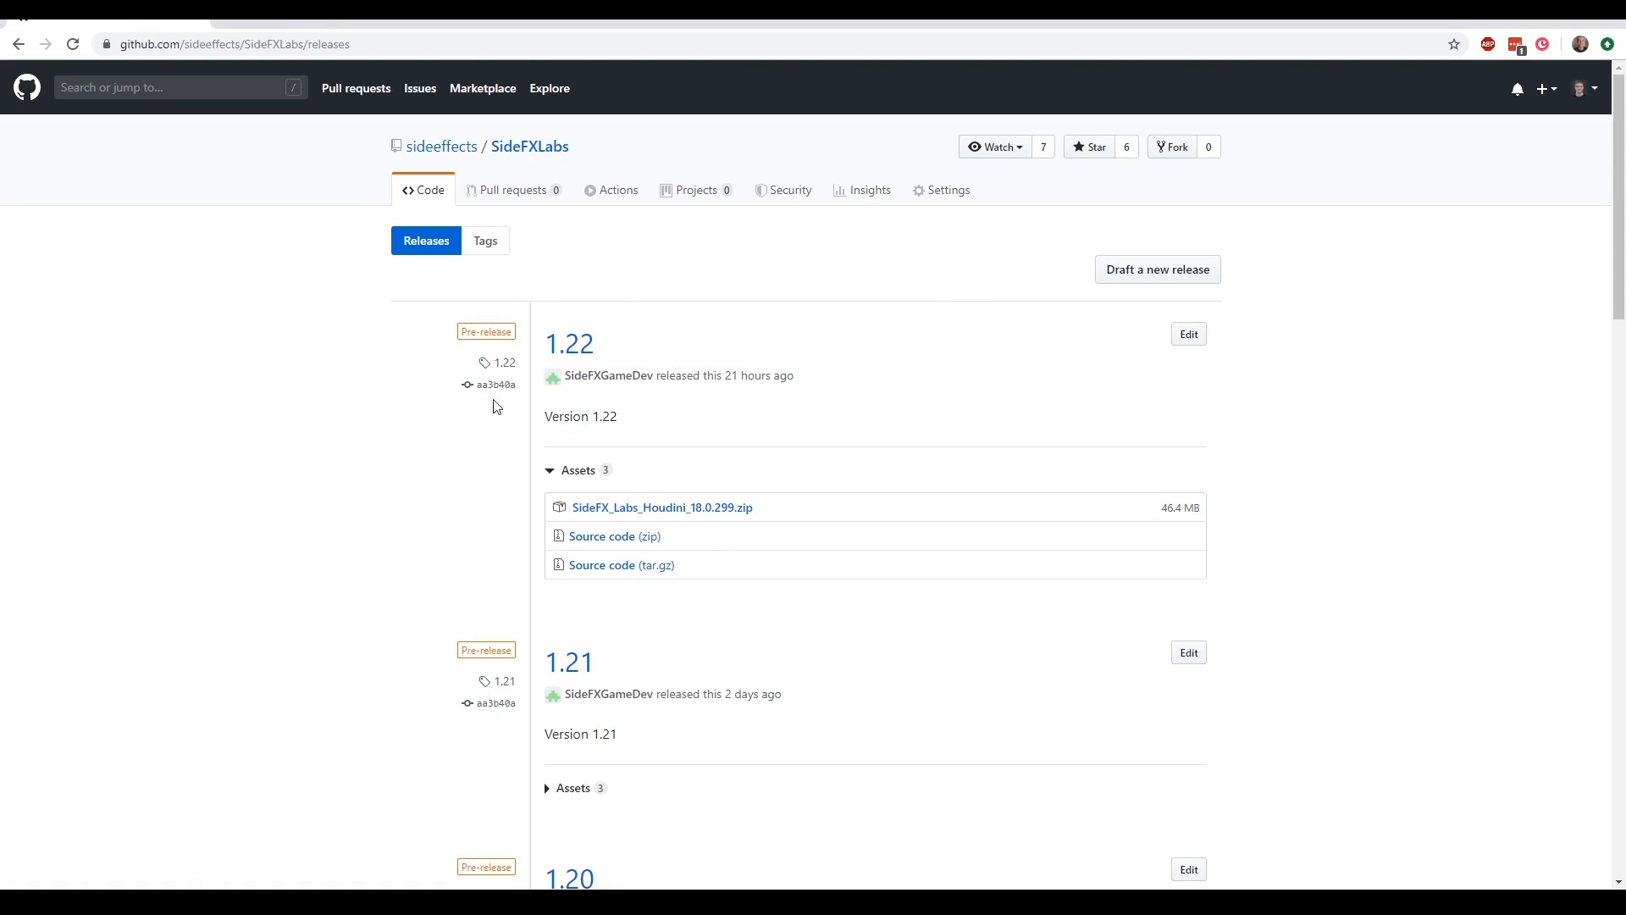
mouse_move(516, 339)
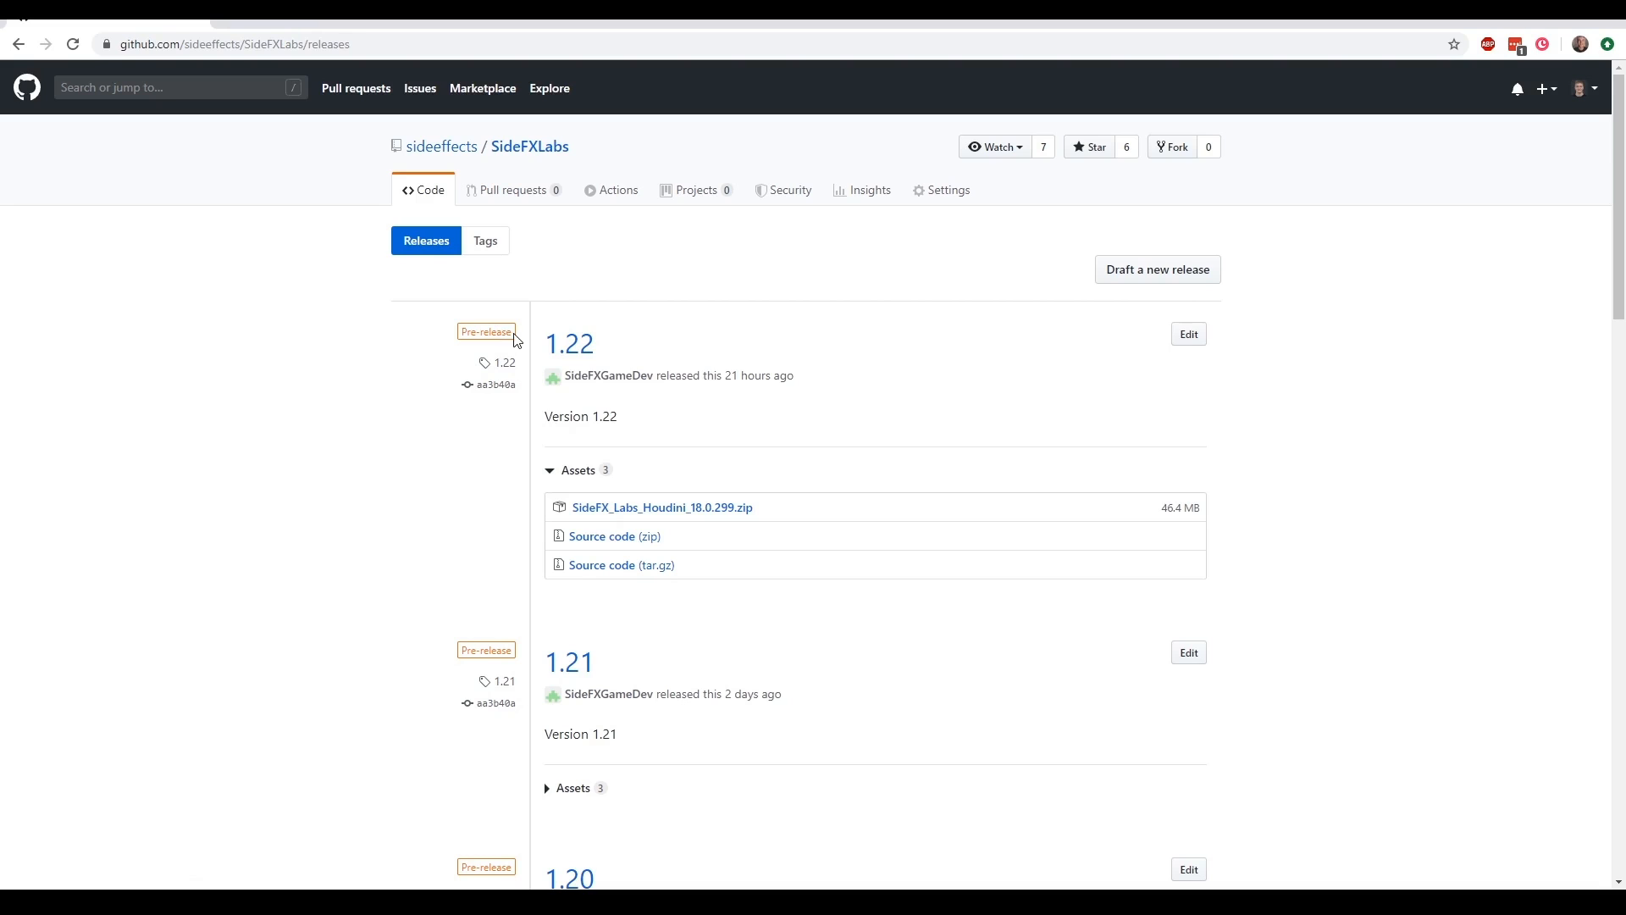
mouse_move(500, 370)
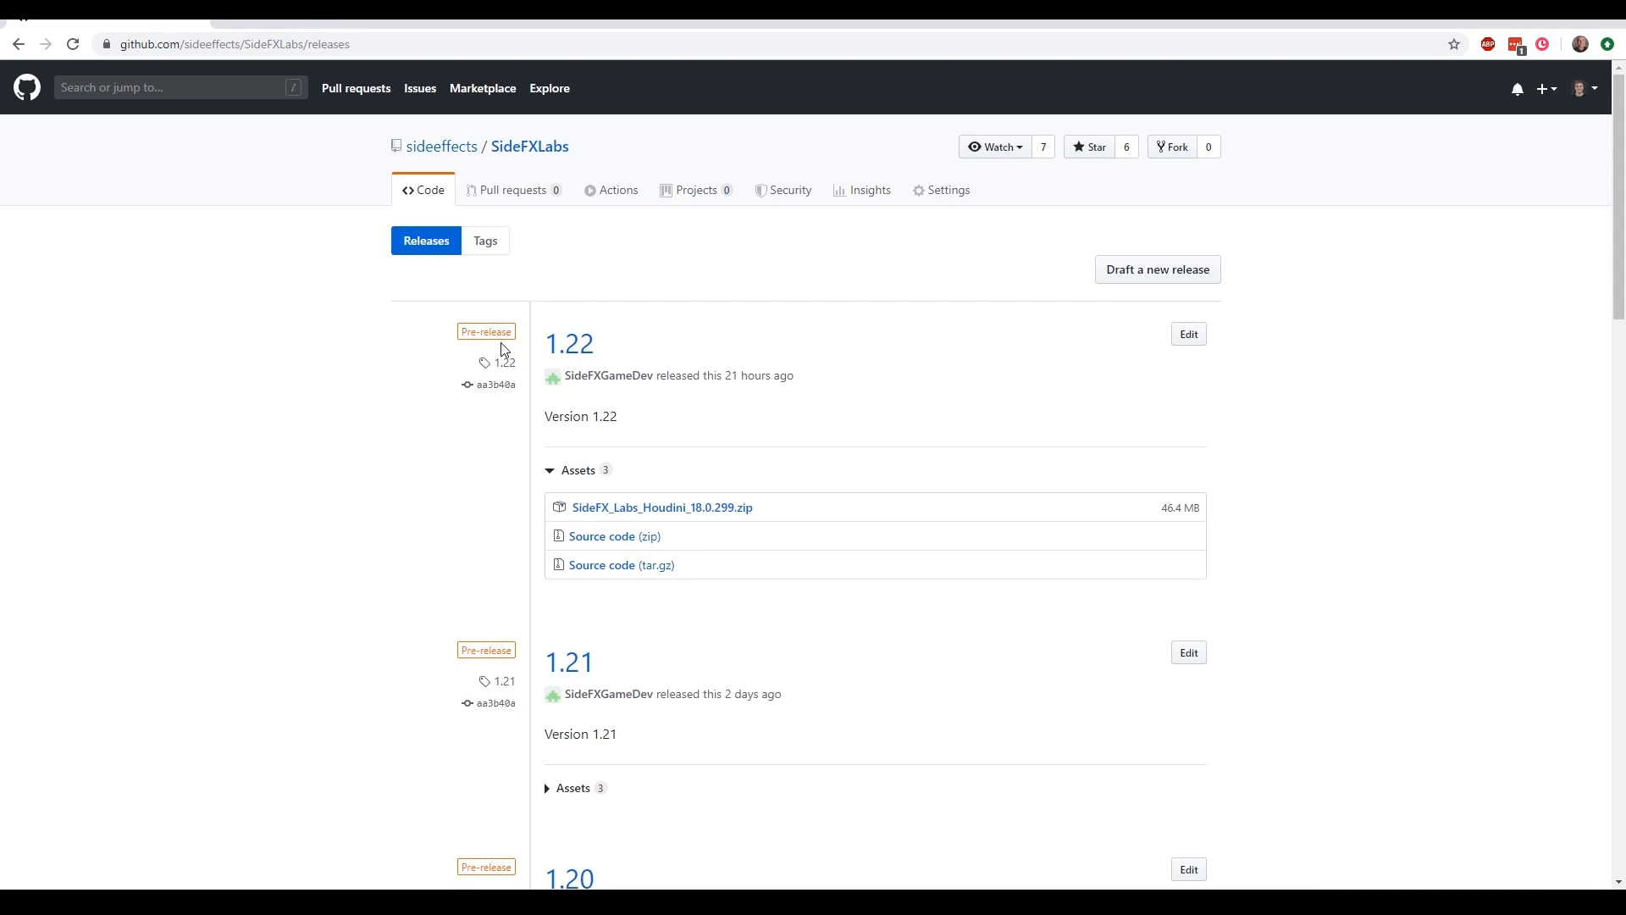
mouse_move(94, 857)
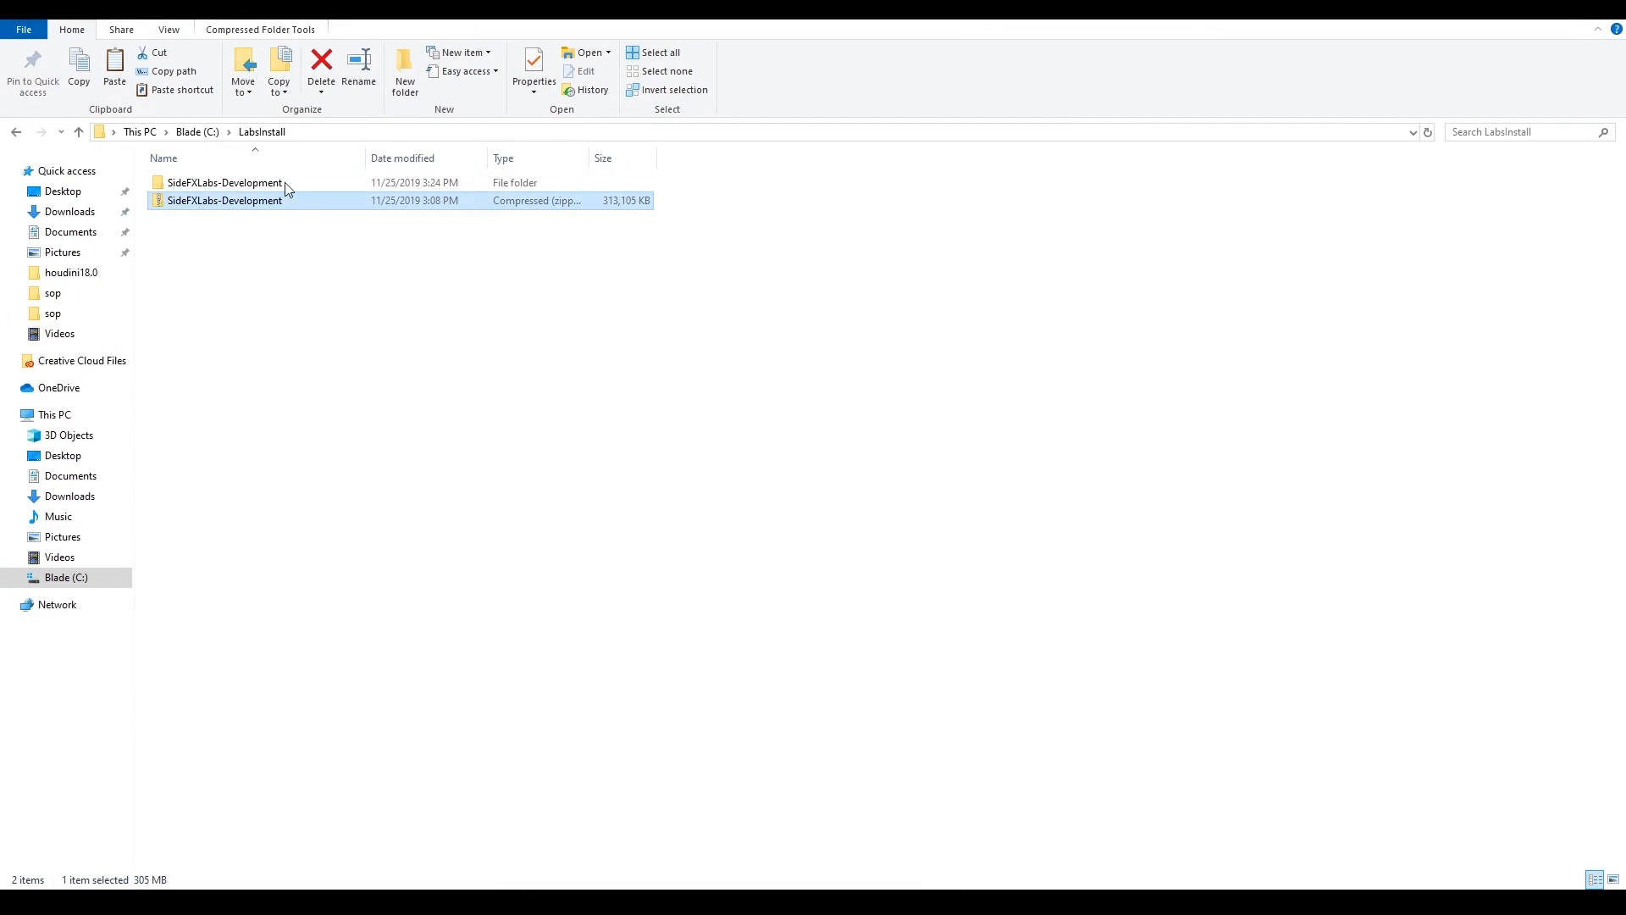
mouse_move(366, 322)
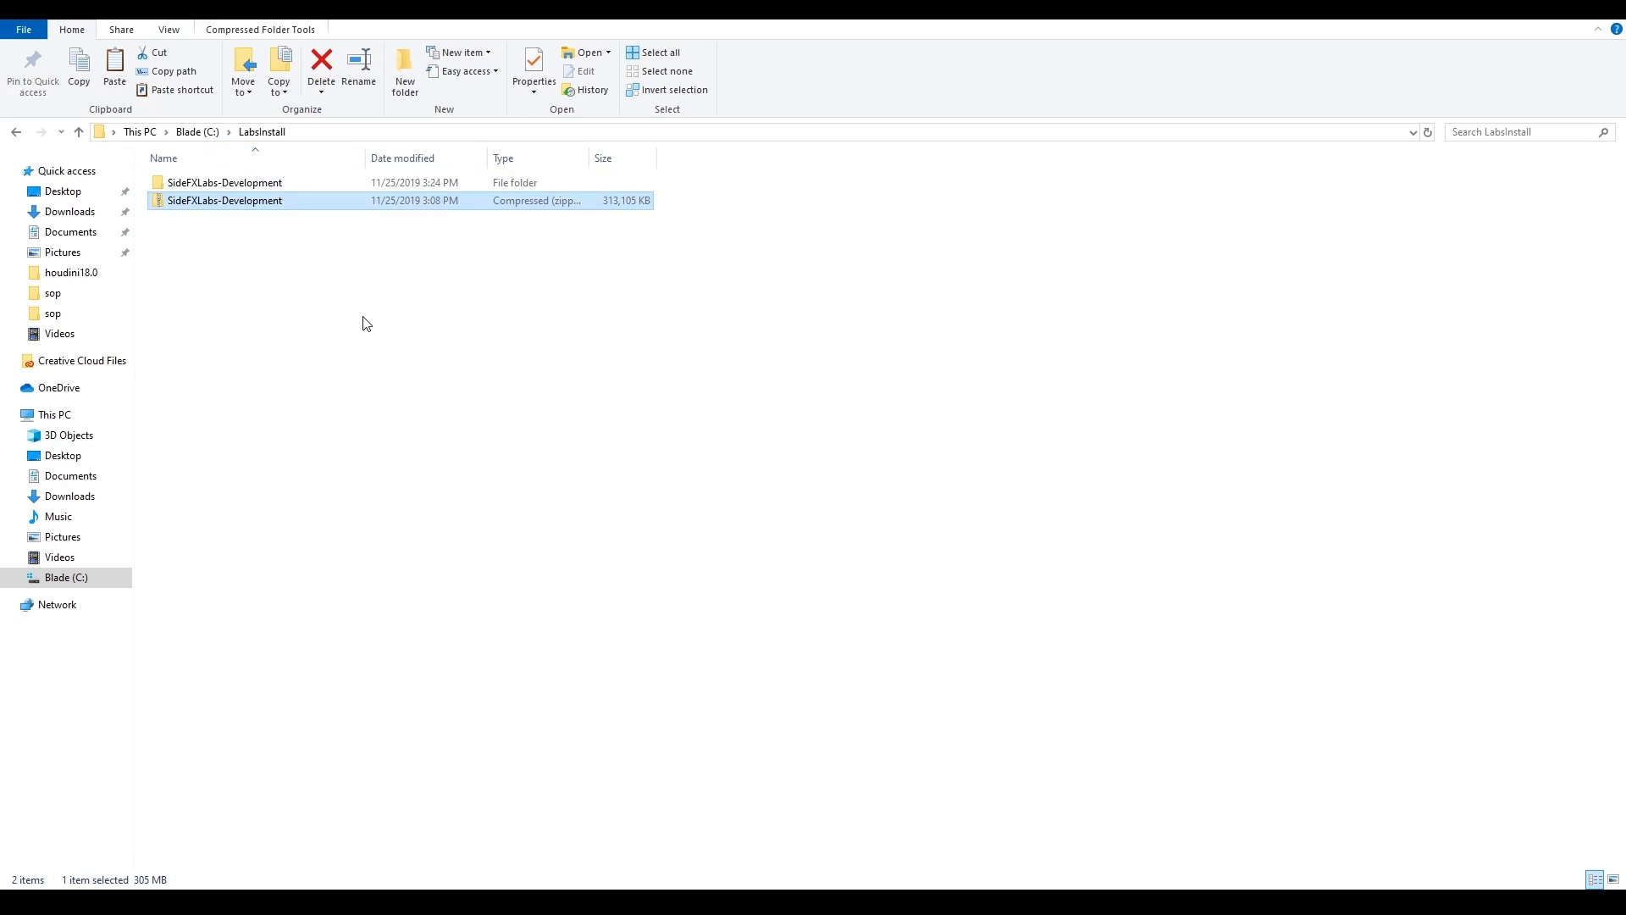
mouse_move(315, 137)
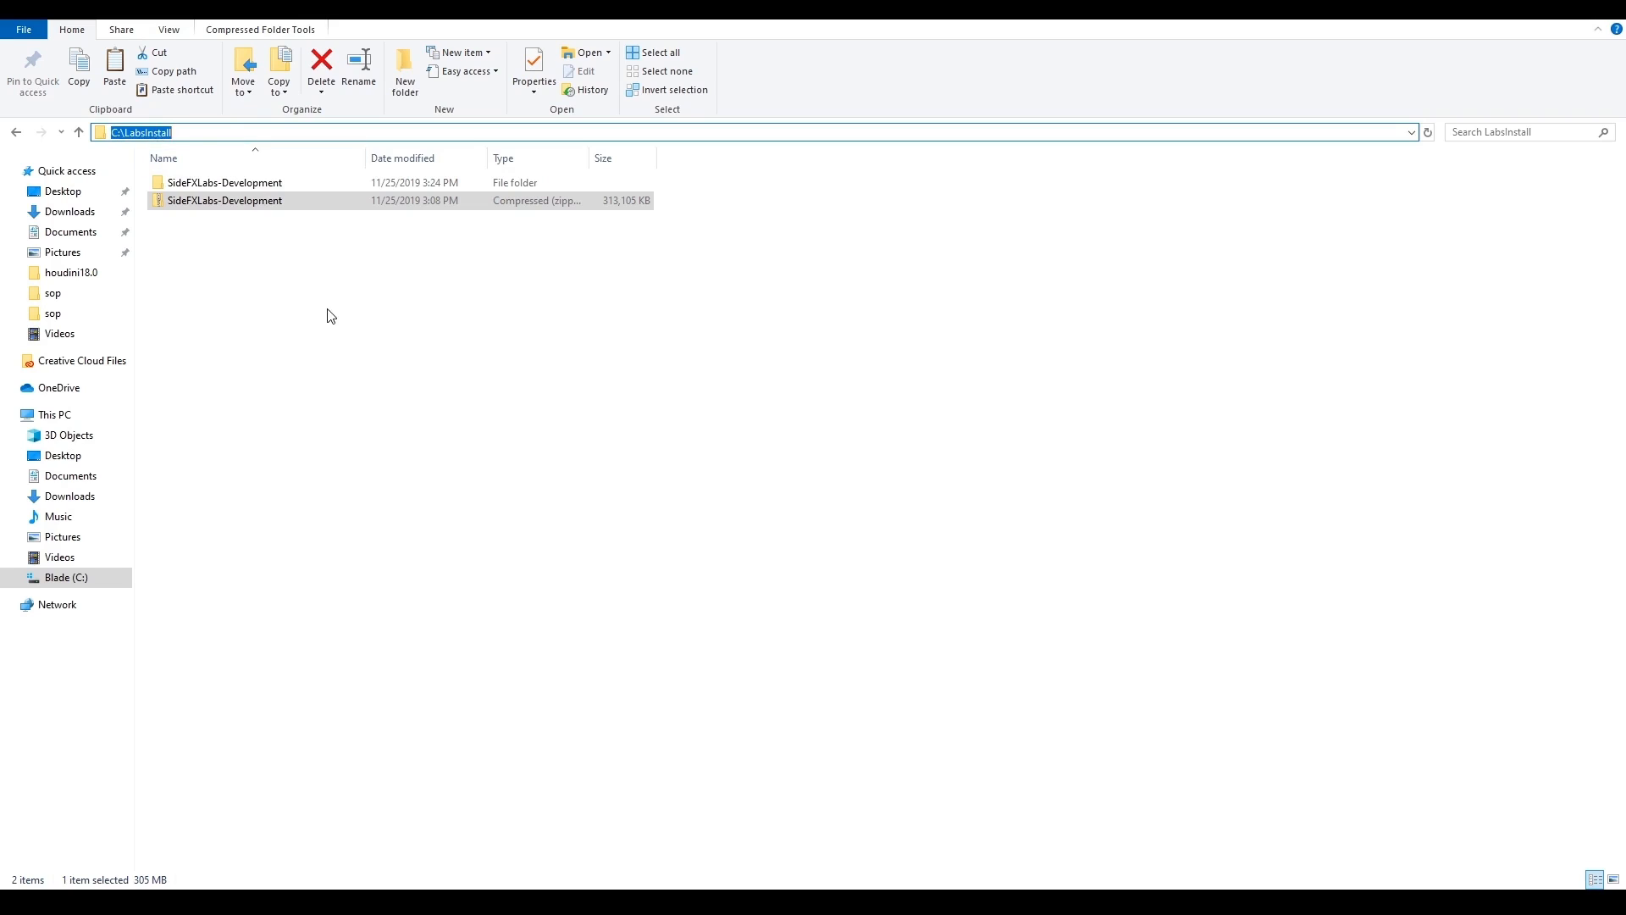
Enter the SideFXLabs-Development folder and bring up the Open With options for SideFXLabs.json
double_click(223, 183)
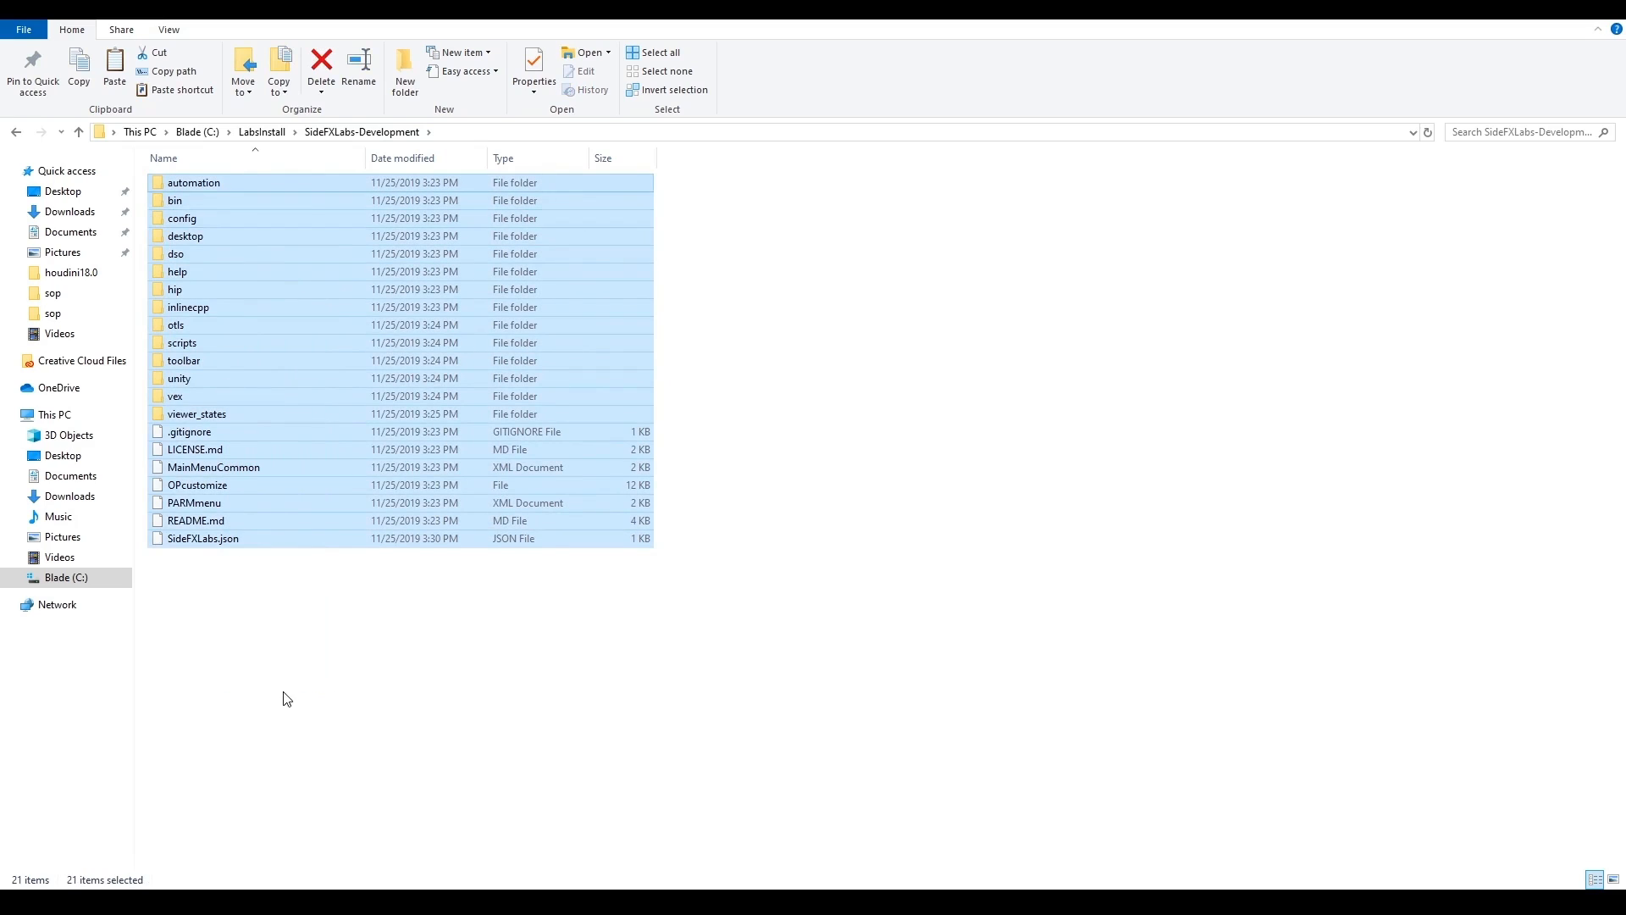
mouse_move(354, 691)
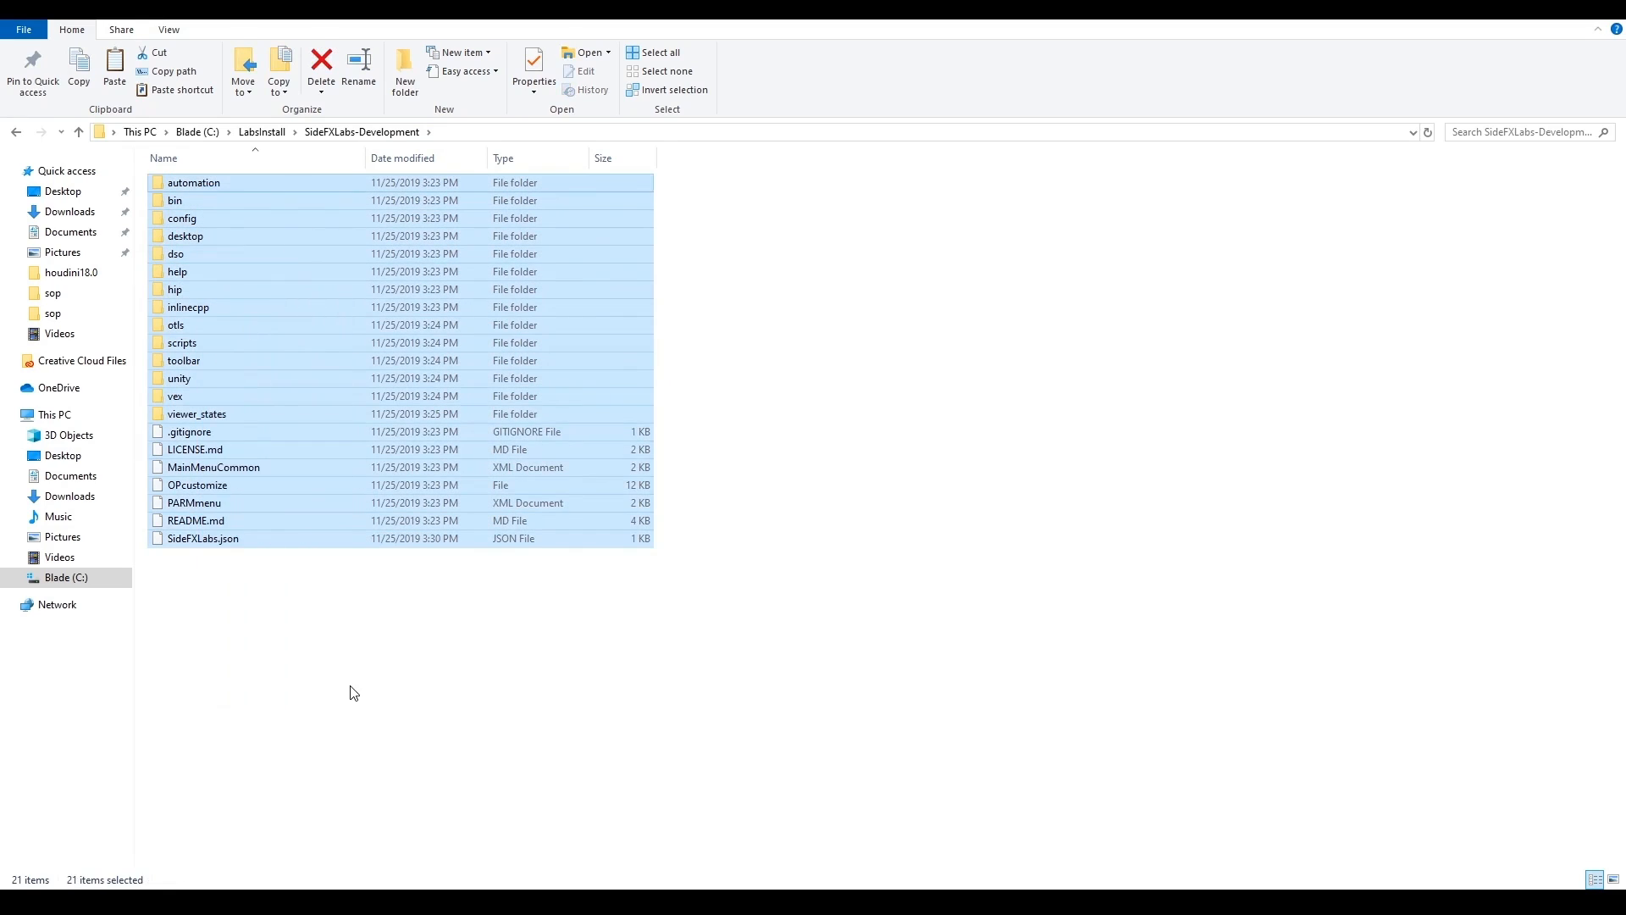
left_click(323, 642)
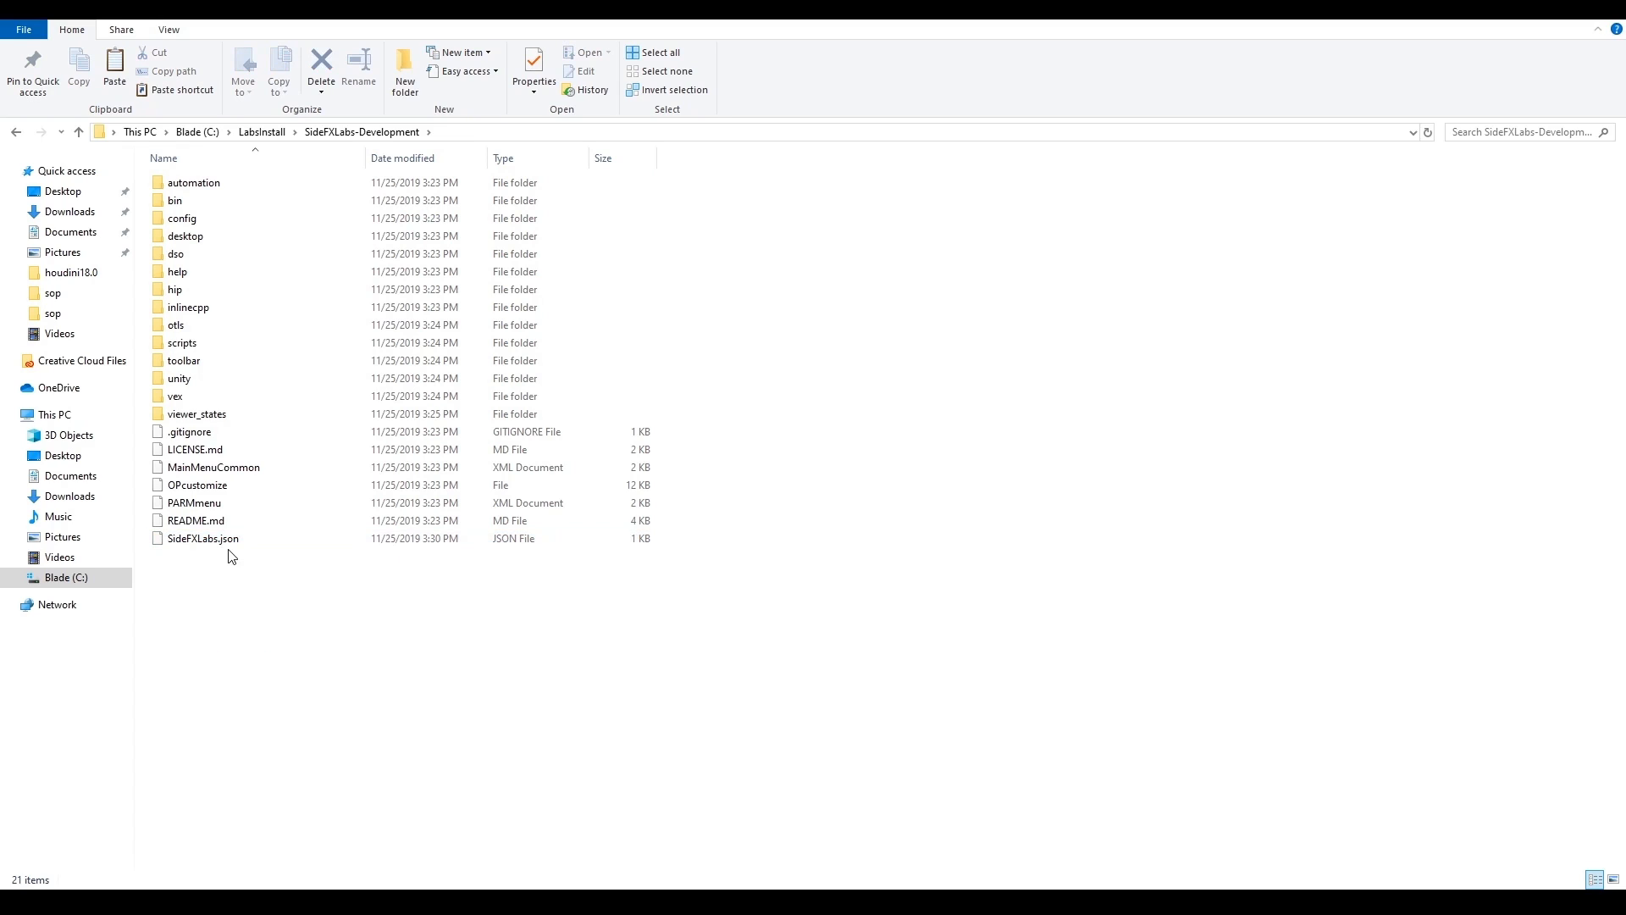
left_click(201, 539)
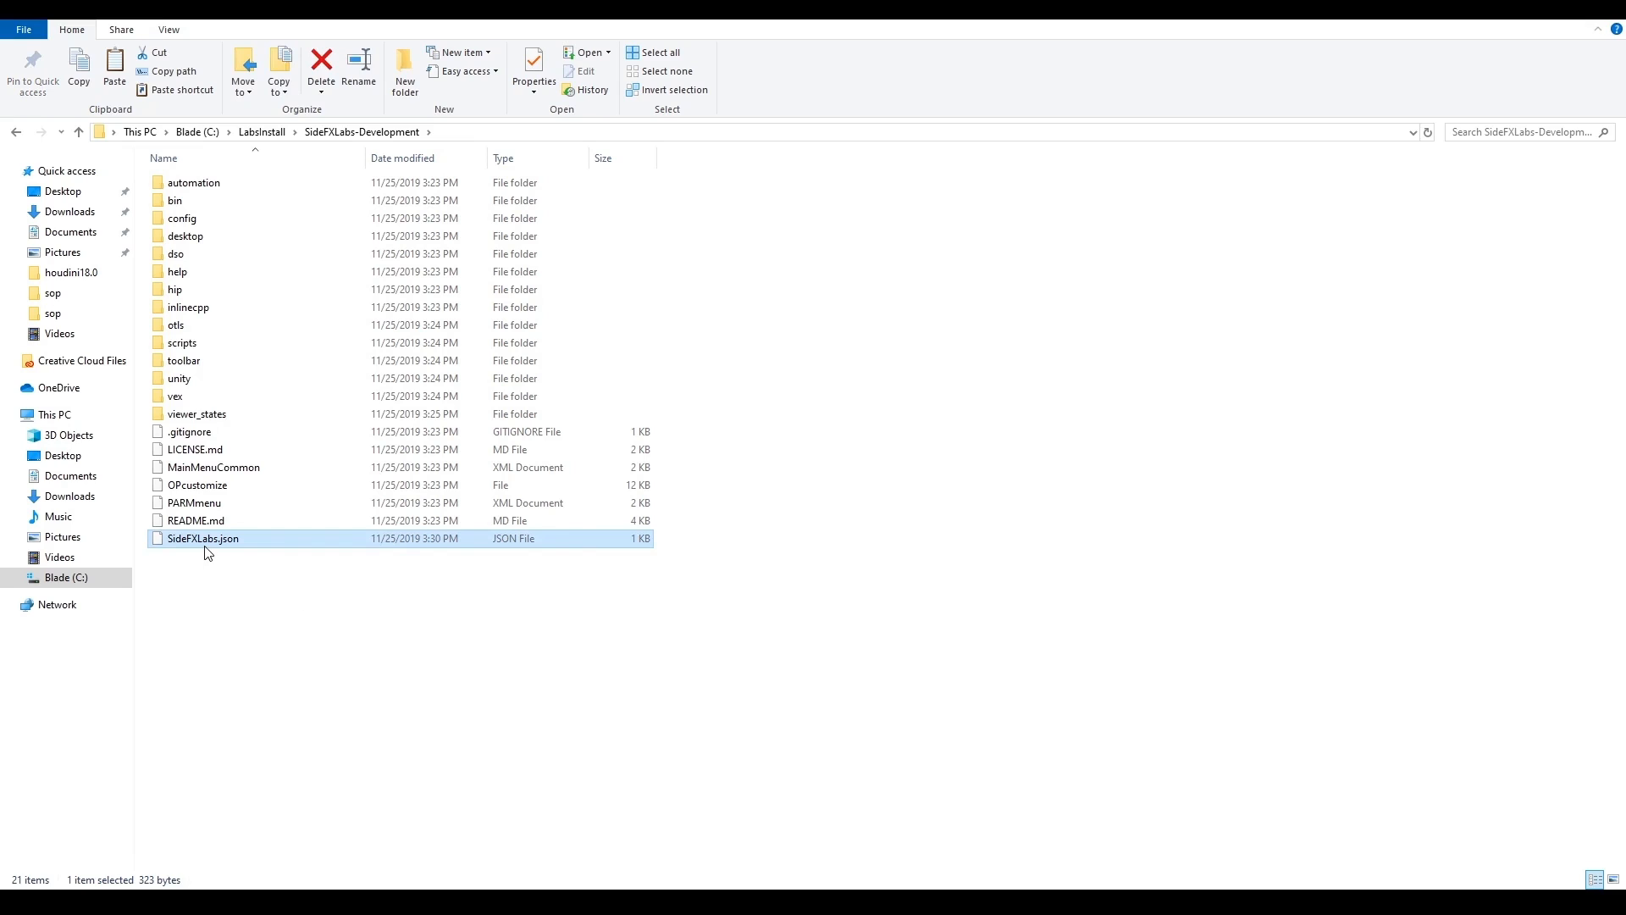
right_click(207, 538)
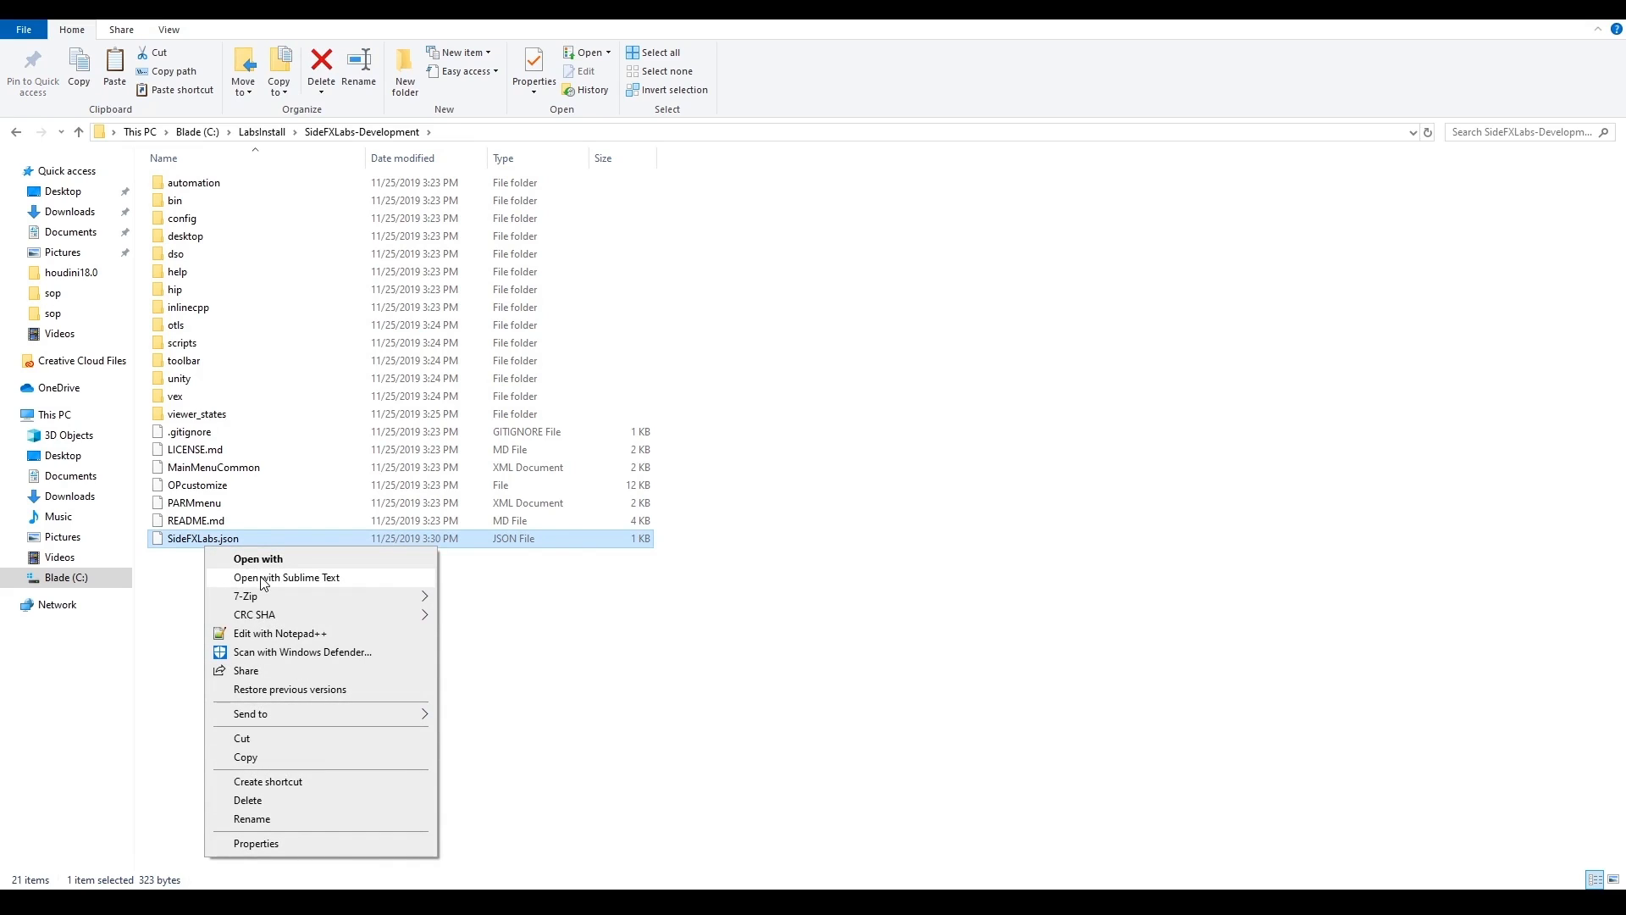
In Sublime Text, replace the placeholder toolset path with C:\LabsInstall\SideFXLabs-Development
left_click(286, 576)
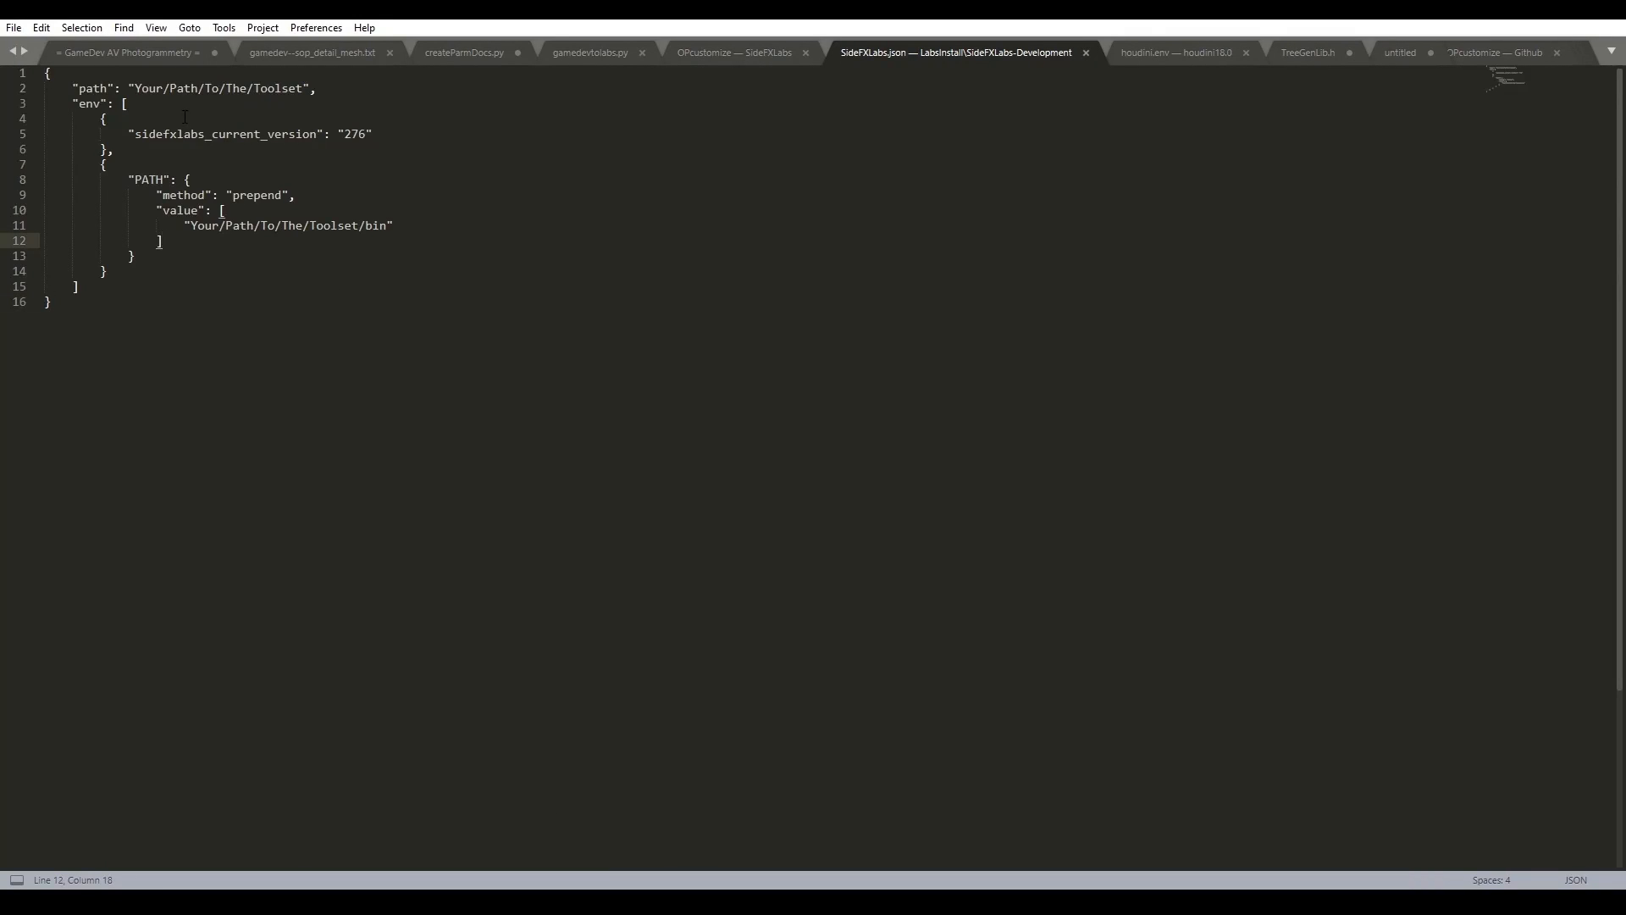
double_click(160, 88)
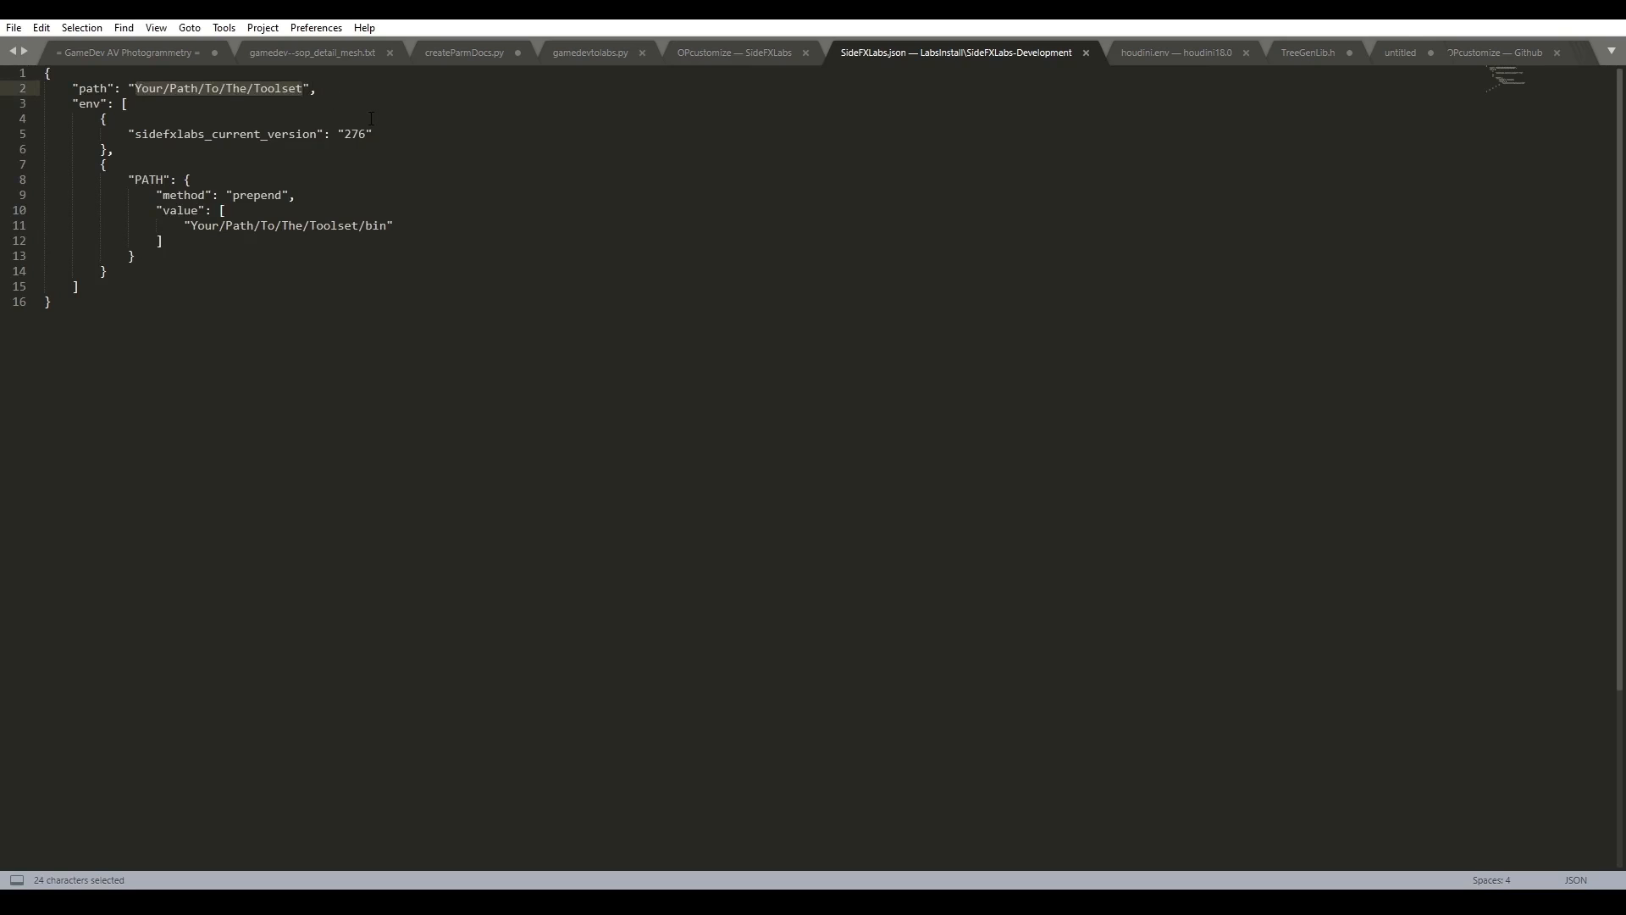
type("C:\\LabsInstall\\SideFXLabs-Development\",")
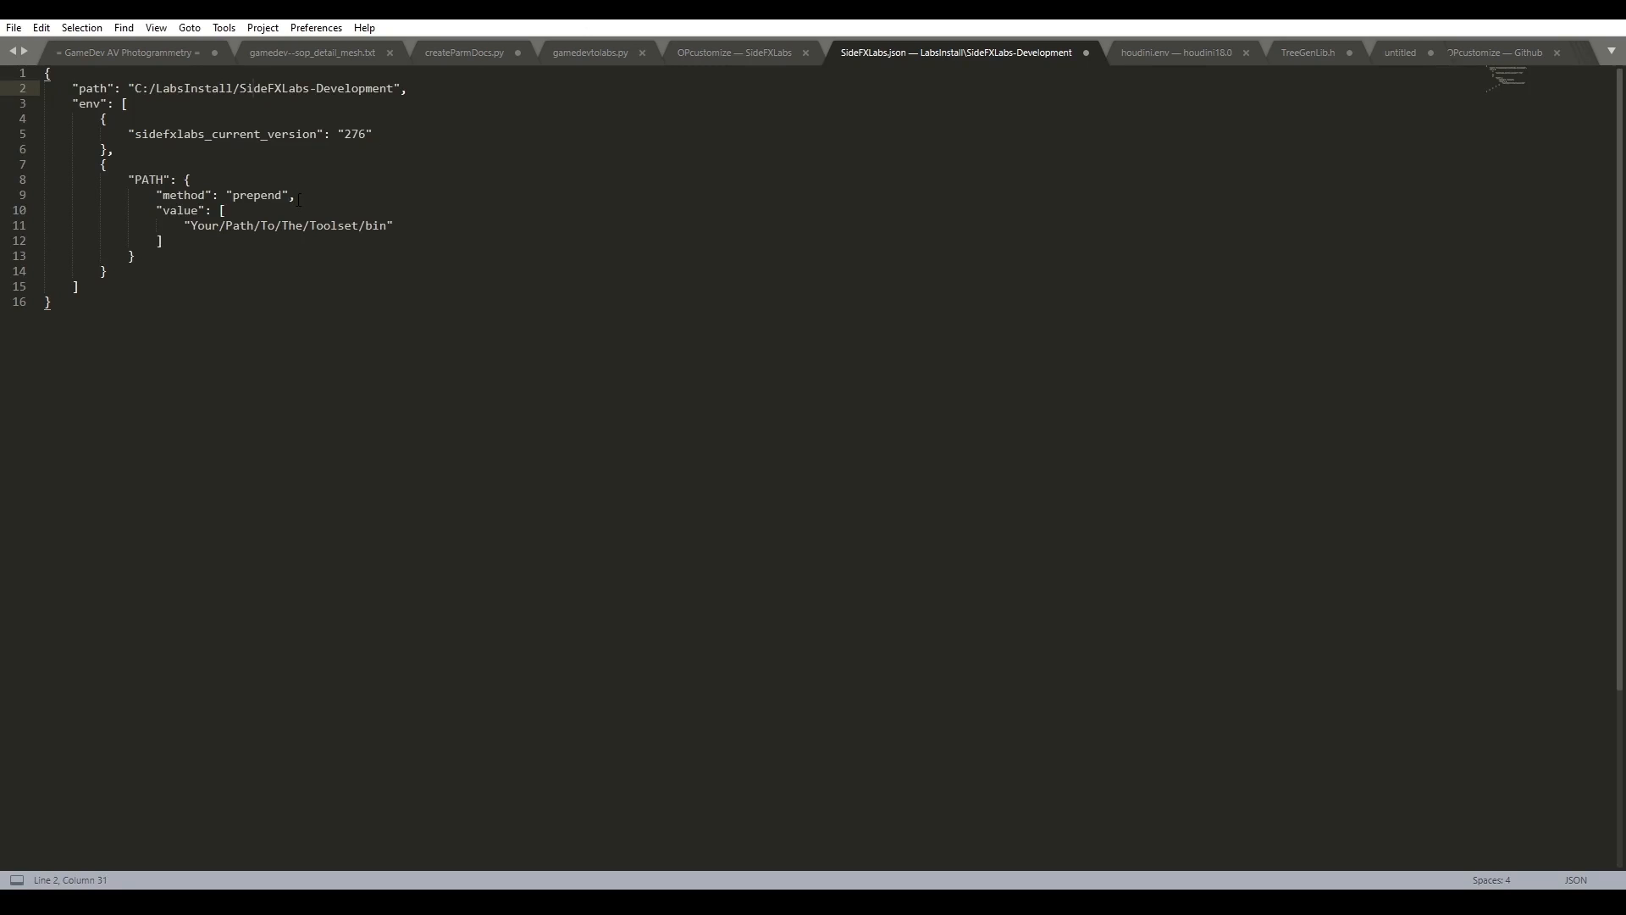
Point the bin PATH entry at the same SideFXLabs-Development folder and save the JSON file
left_click(223, 210)
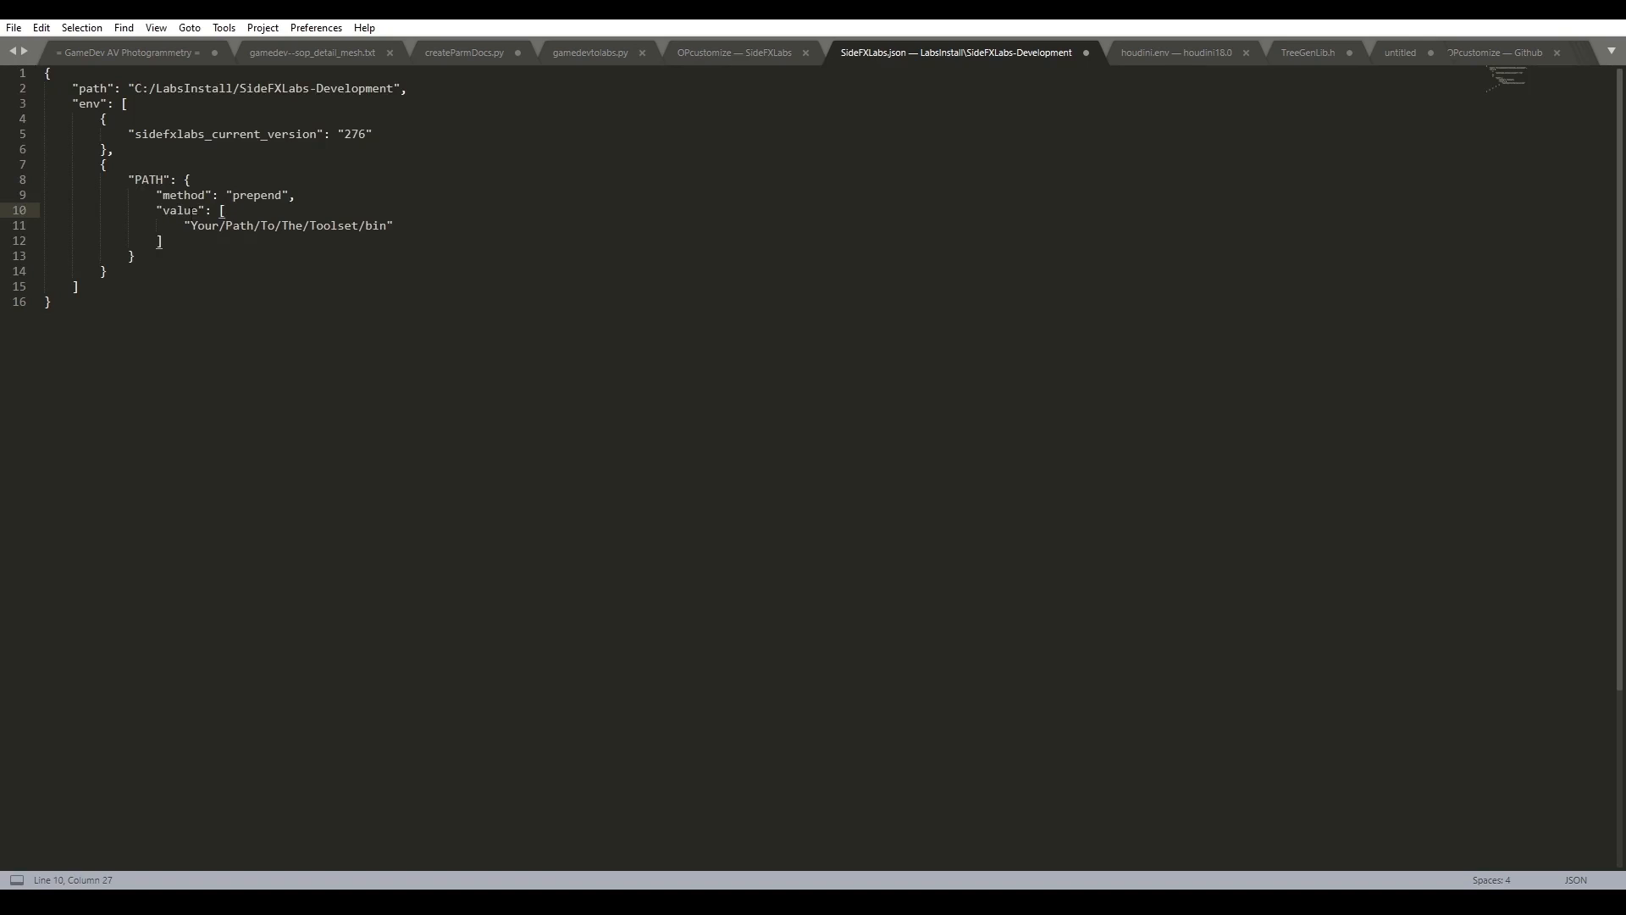
double_click(183, 210)
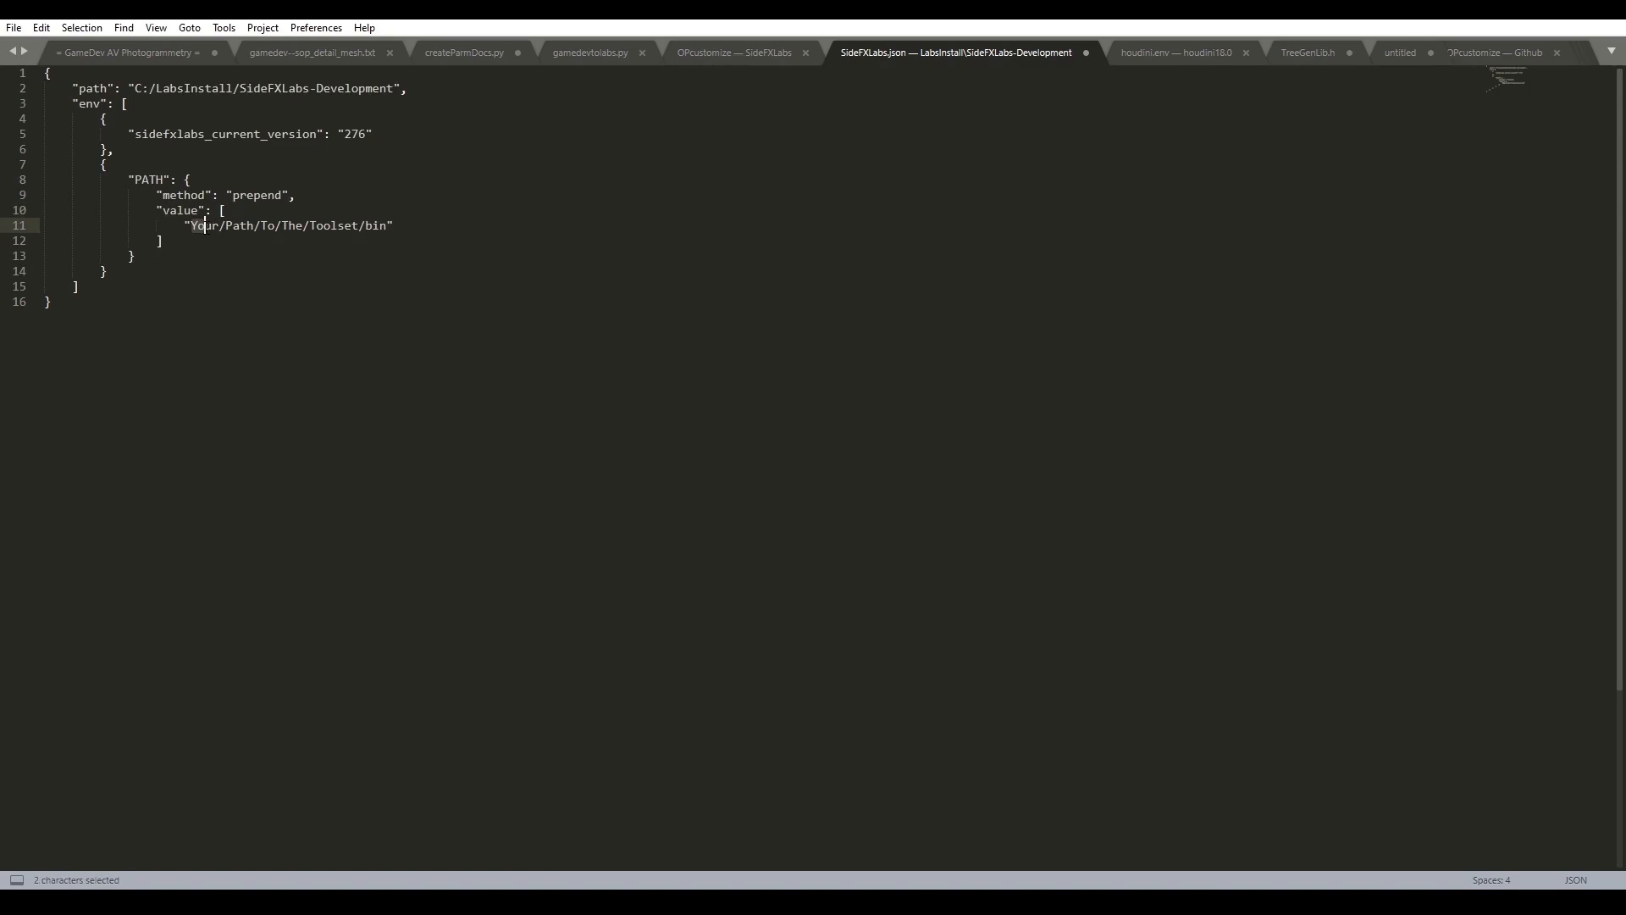
left_click_drag(193, 225, 366, 226)
type("\"C:/LabsInstall/SideFXLabs-Development")
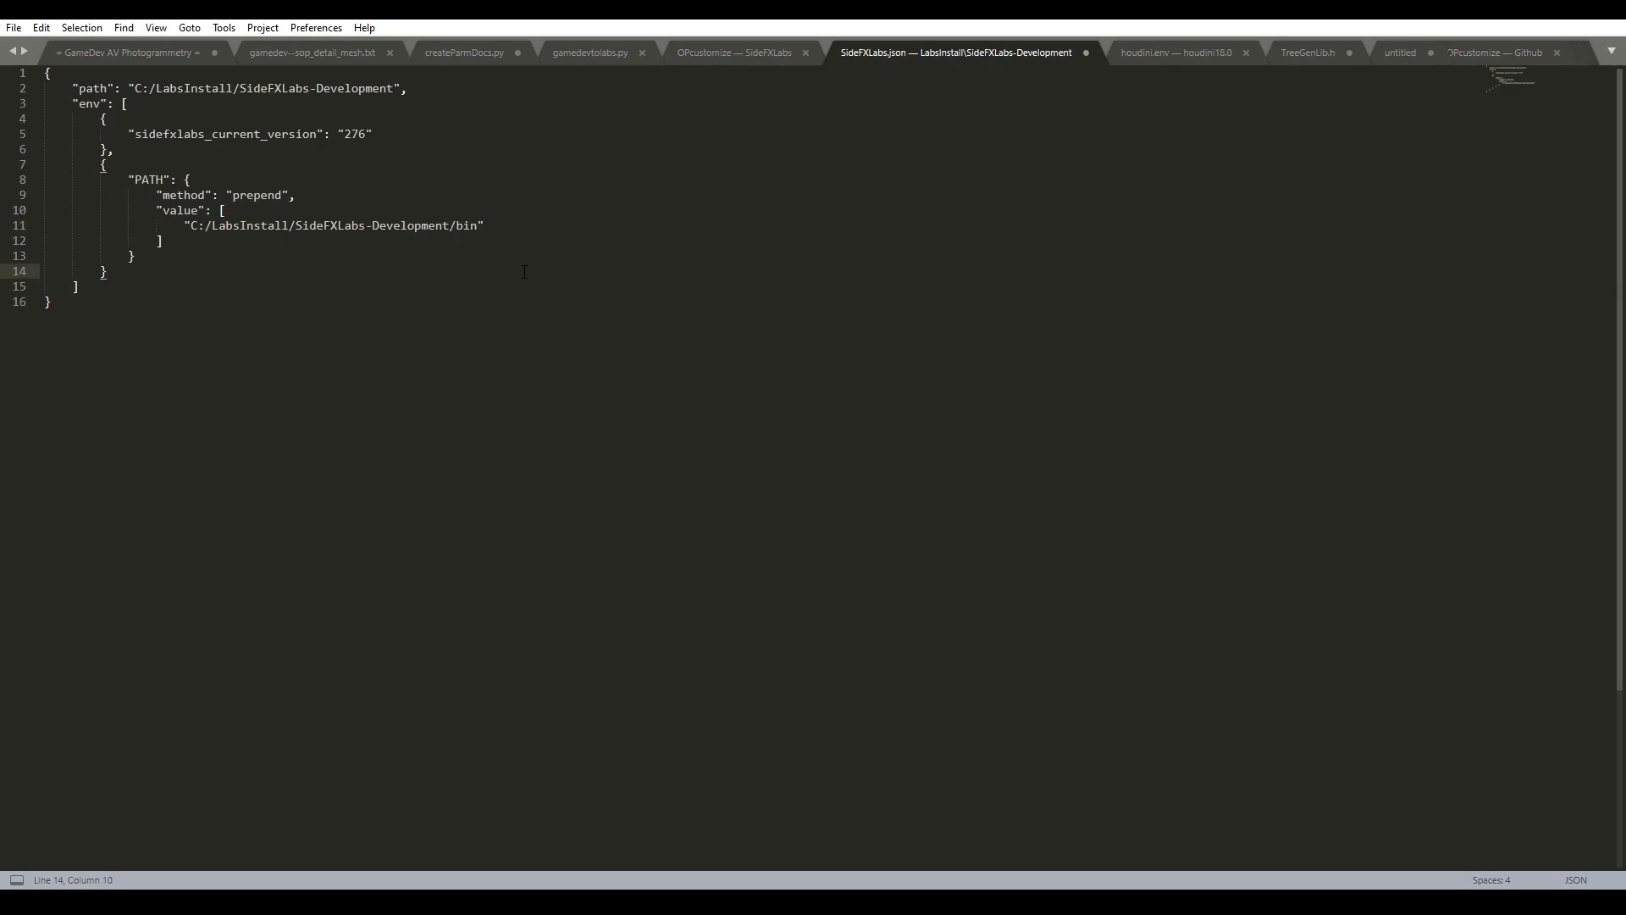
key("ctrl+s")
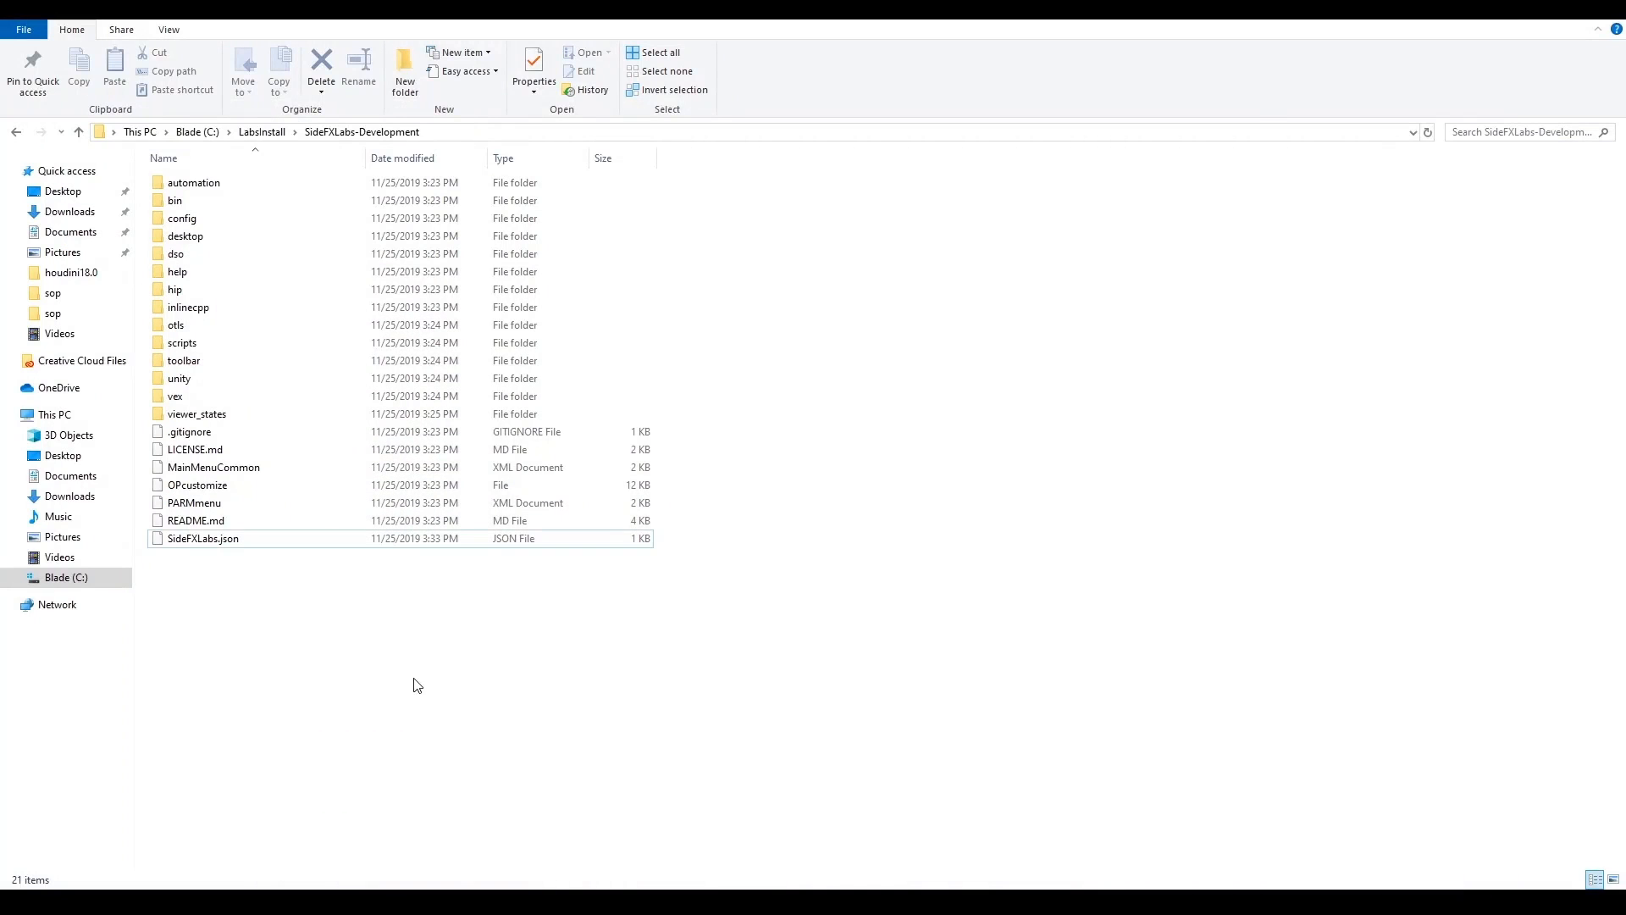
Create a folder named packages inside Documents/houdini18.0 and enter it
left_click(201, 539)
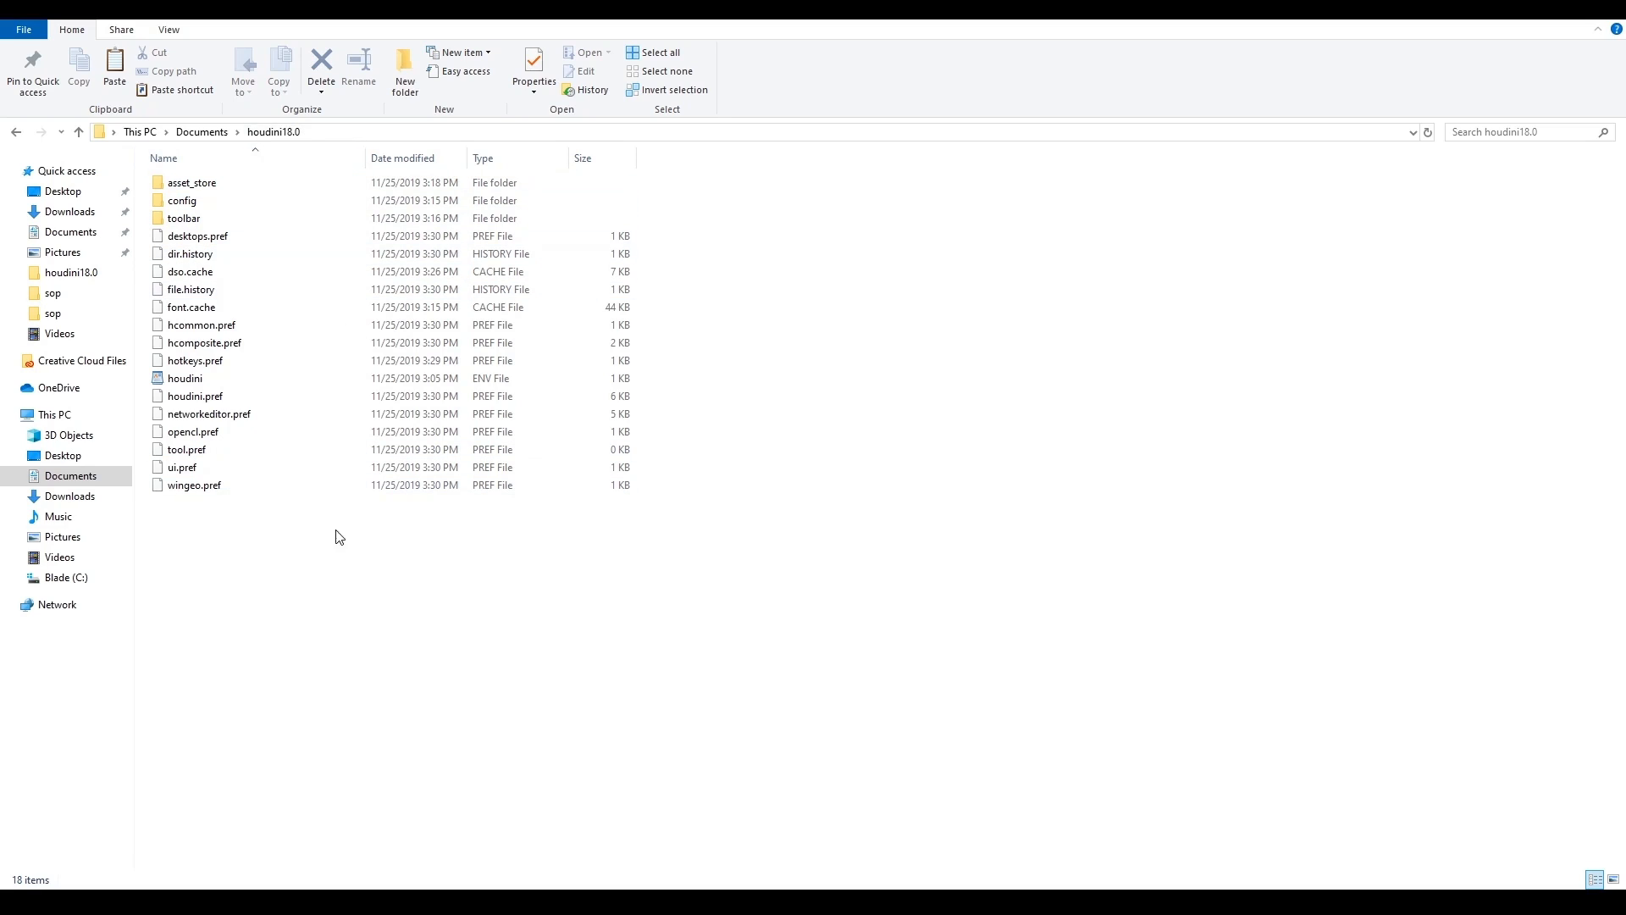
left_click(196, 235)
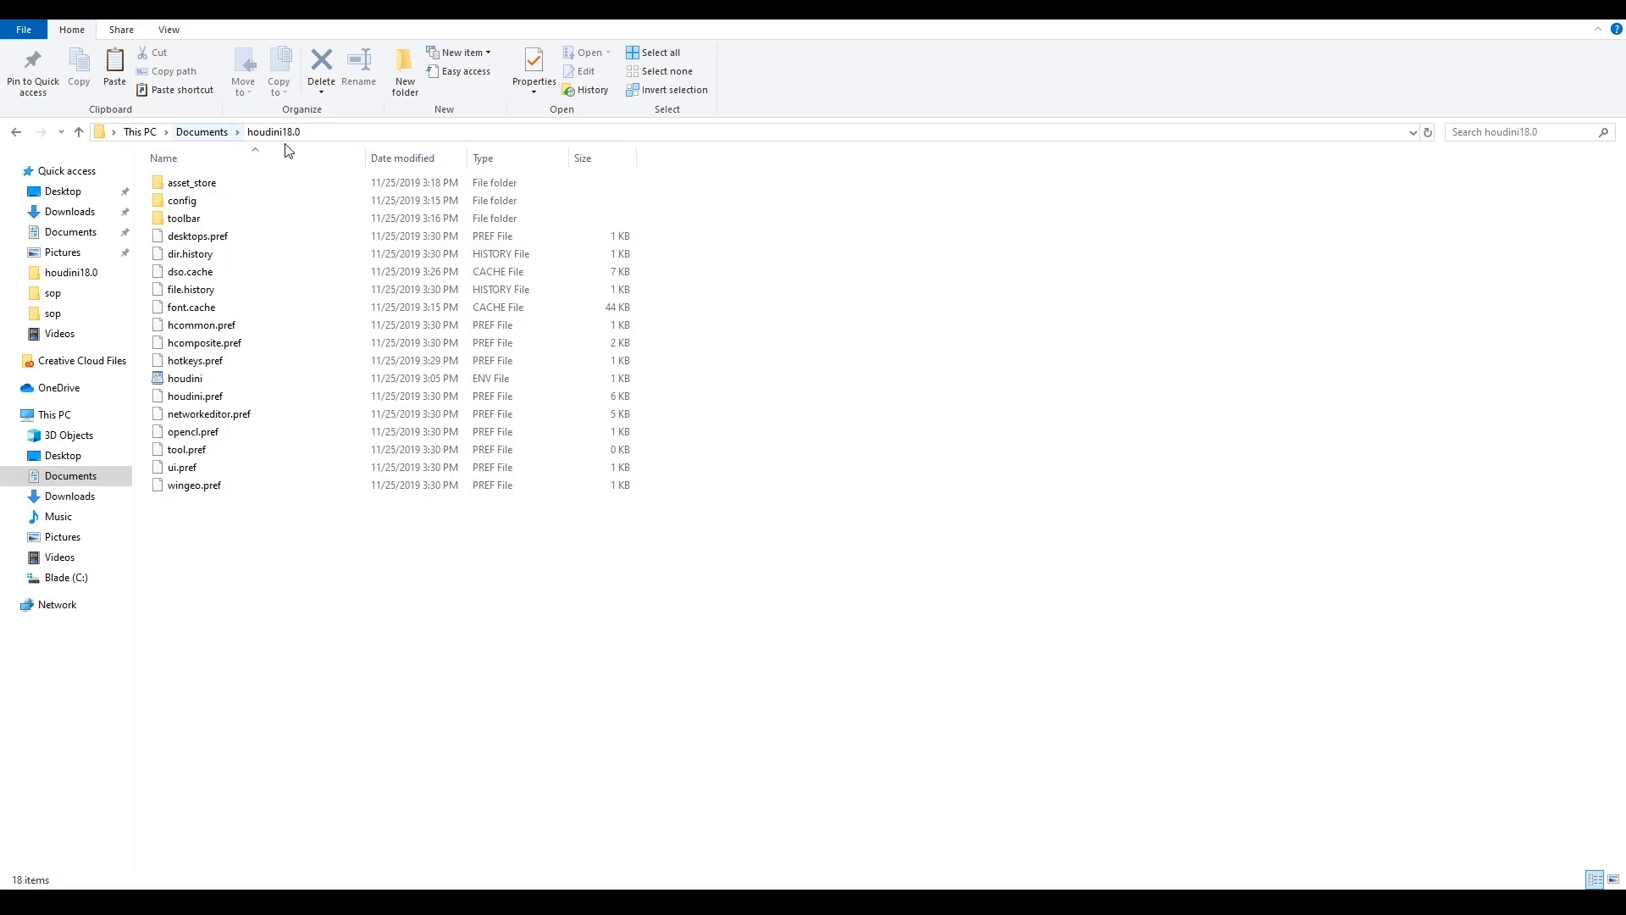
right_click(274, 555)
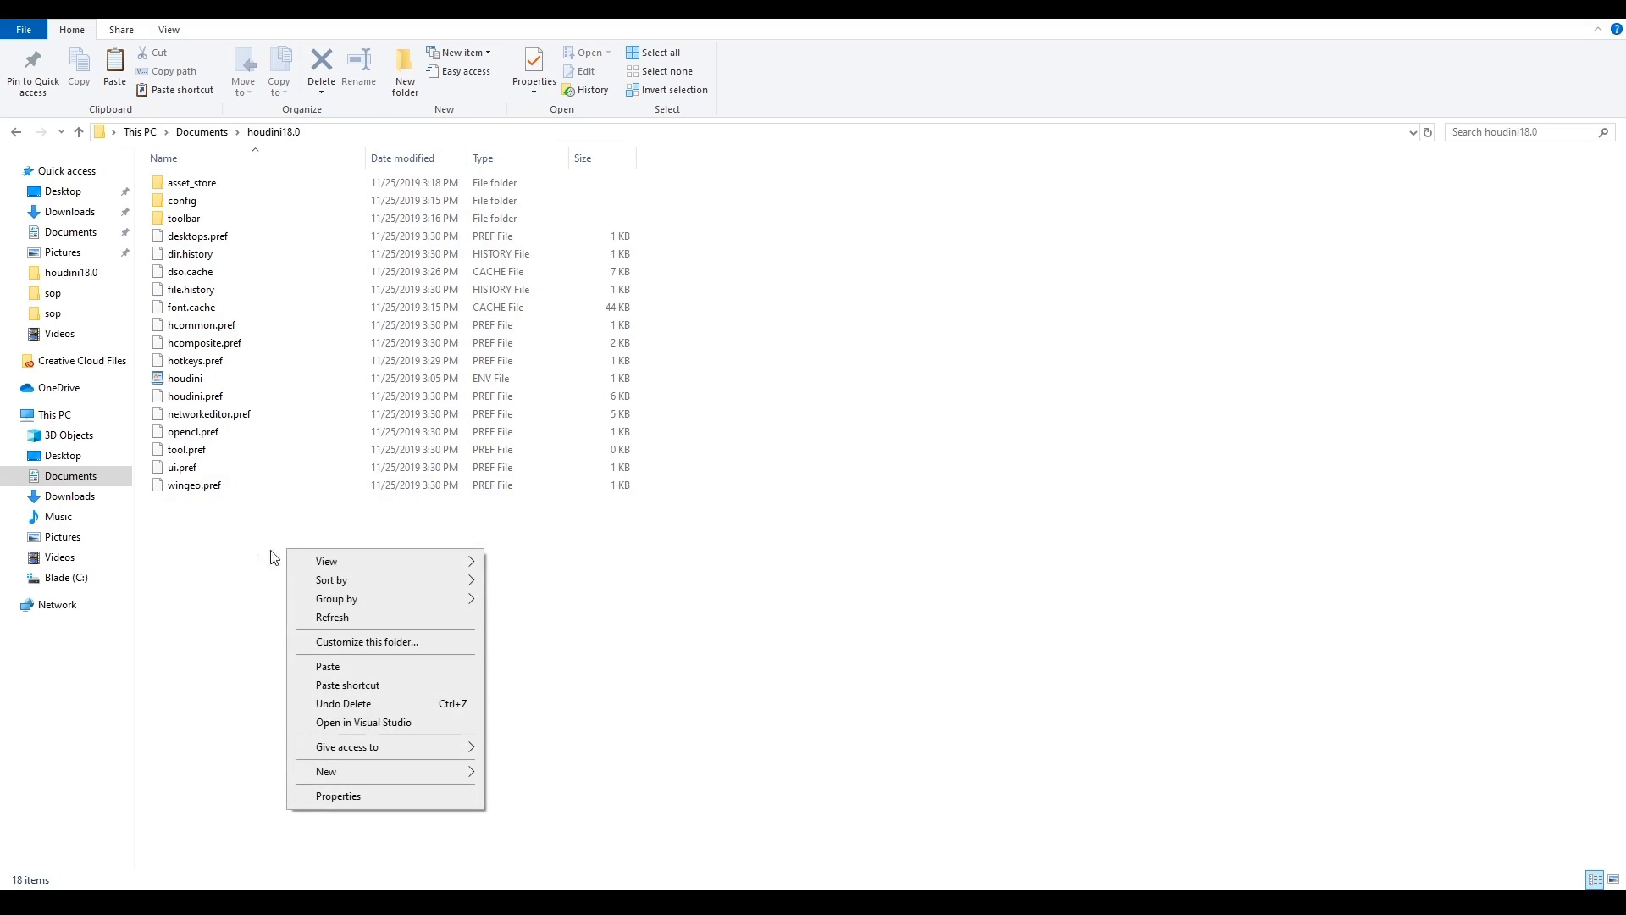
left_click(278, 554)
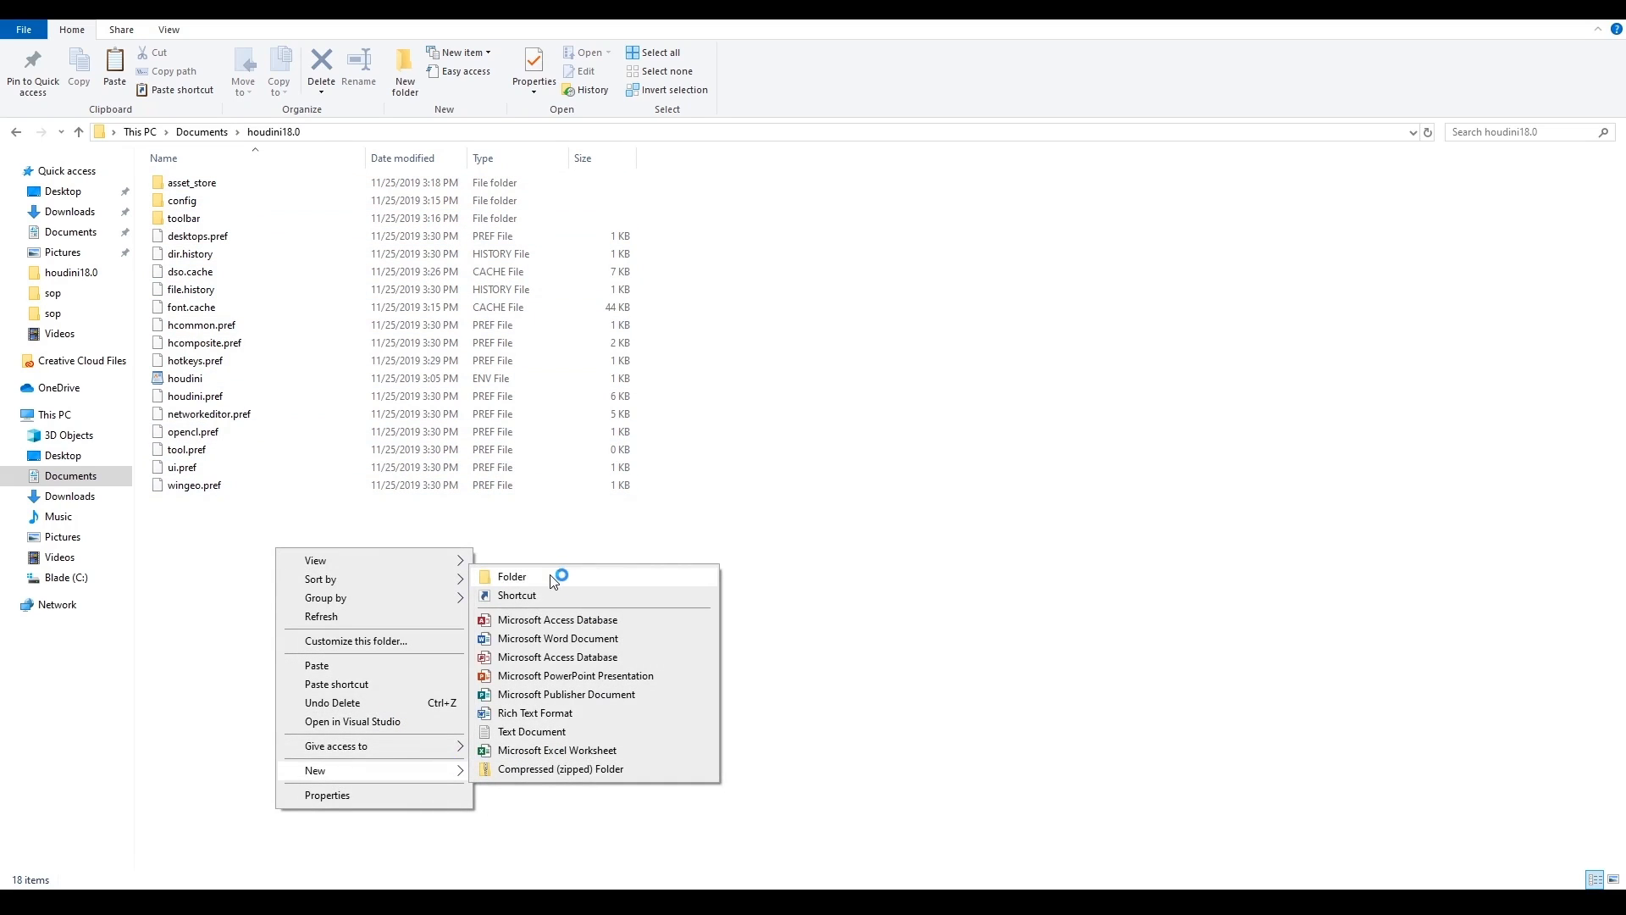
left_click(511, 576)
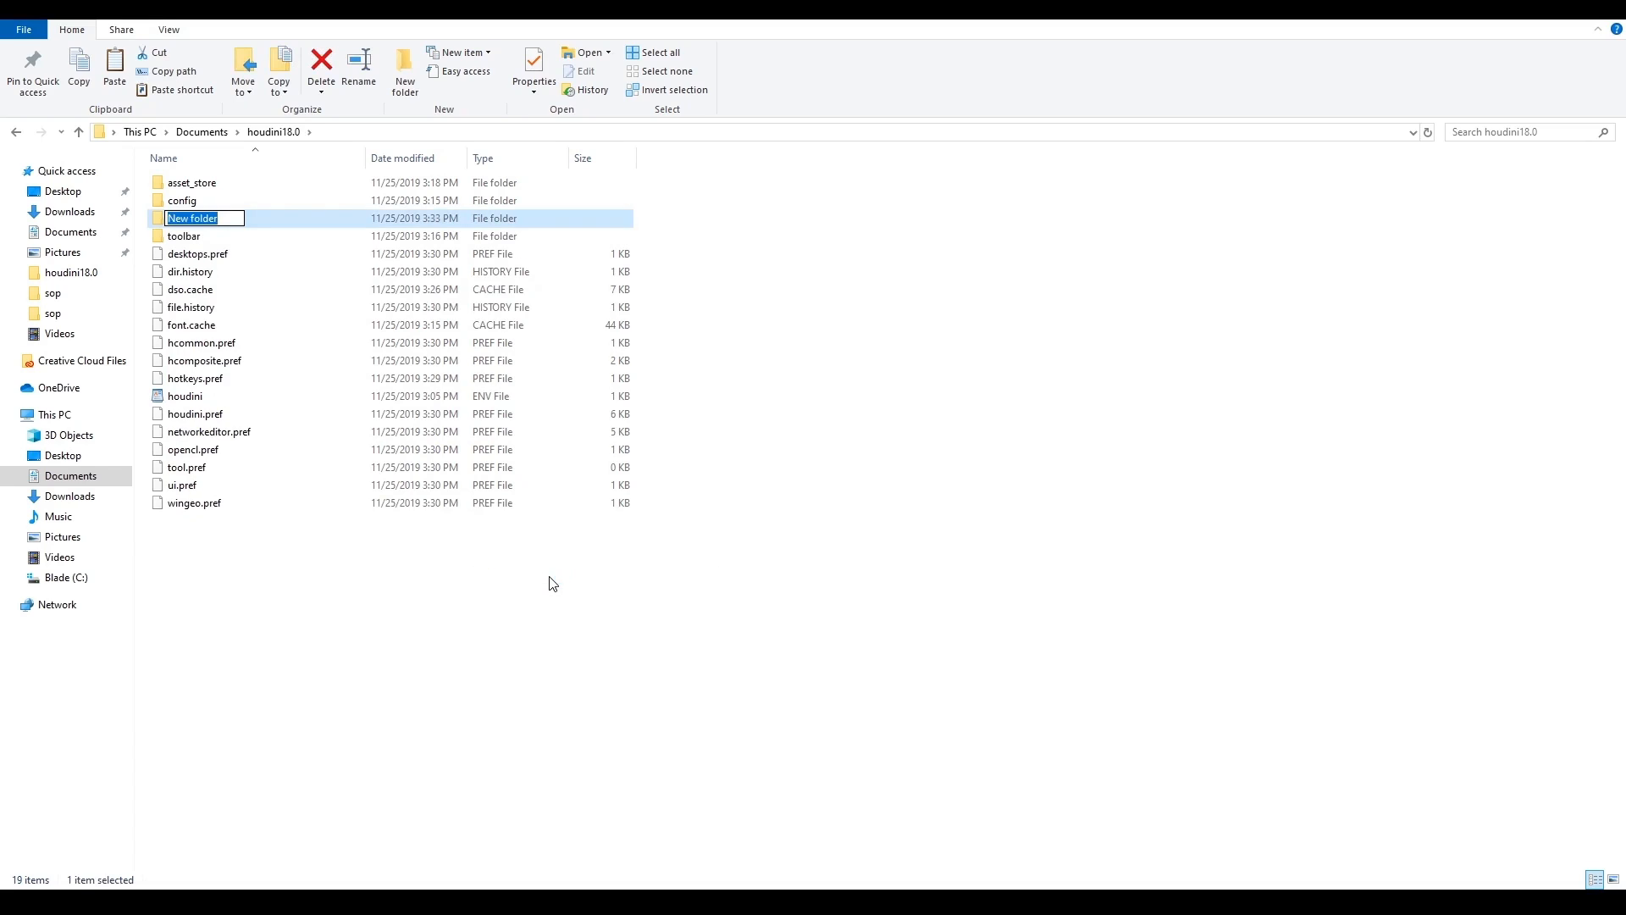
type("packages")
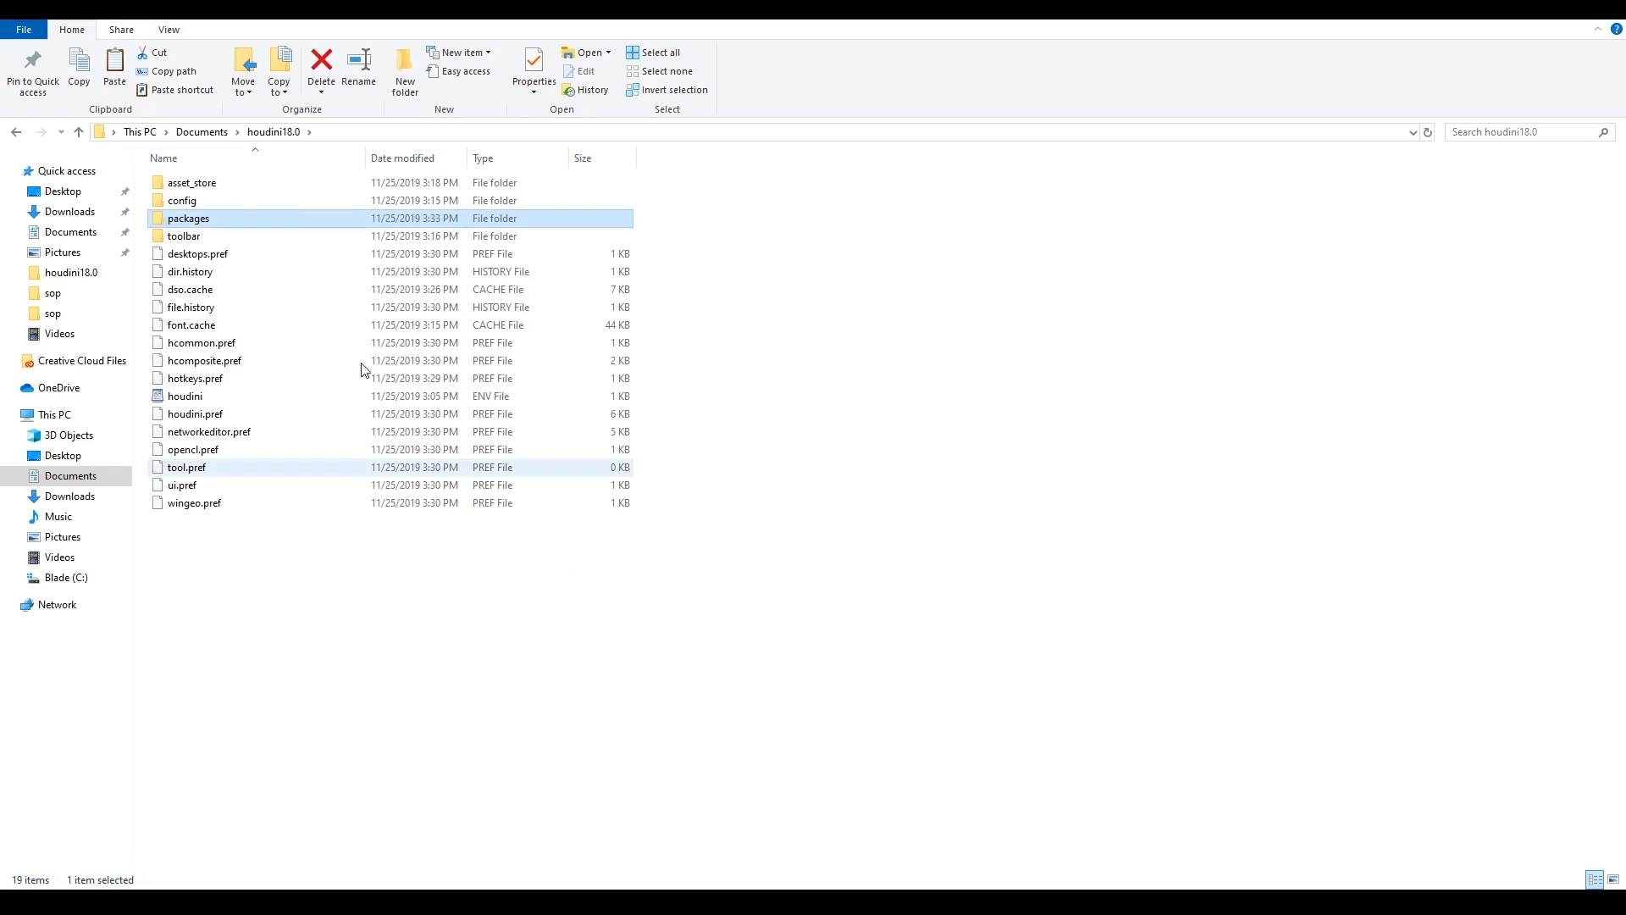
double_click(189, 217)
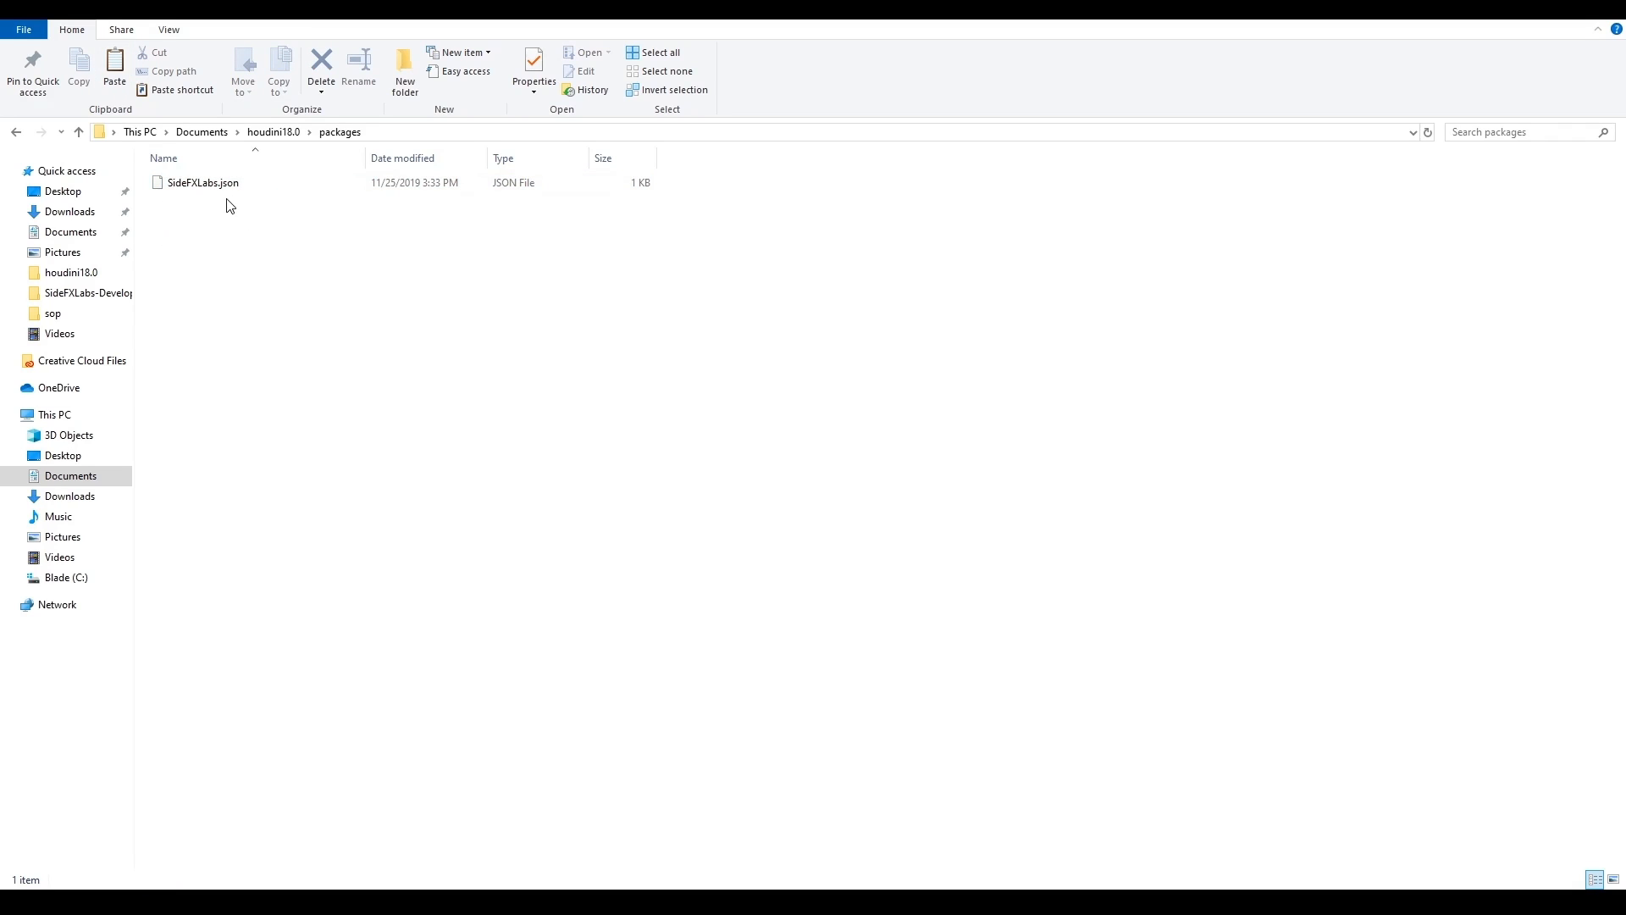
mouse_move(316, 256)
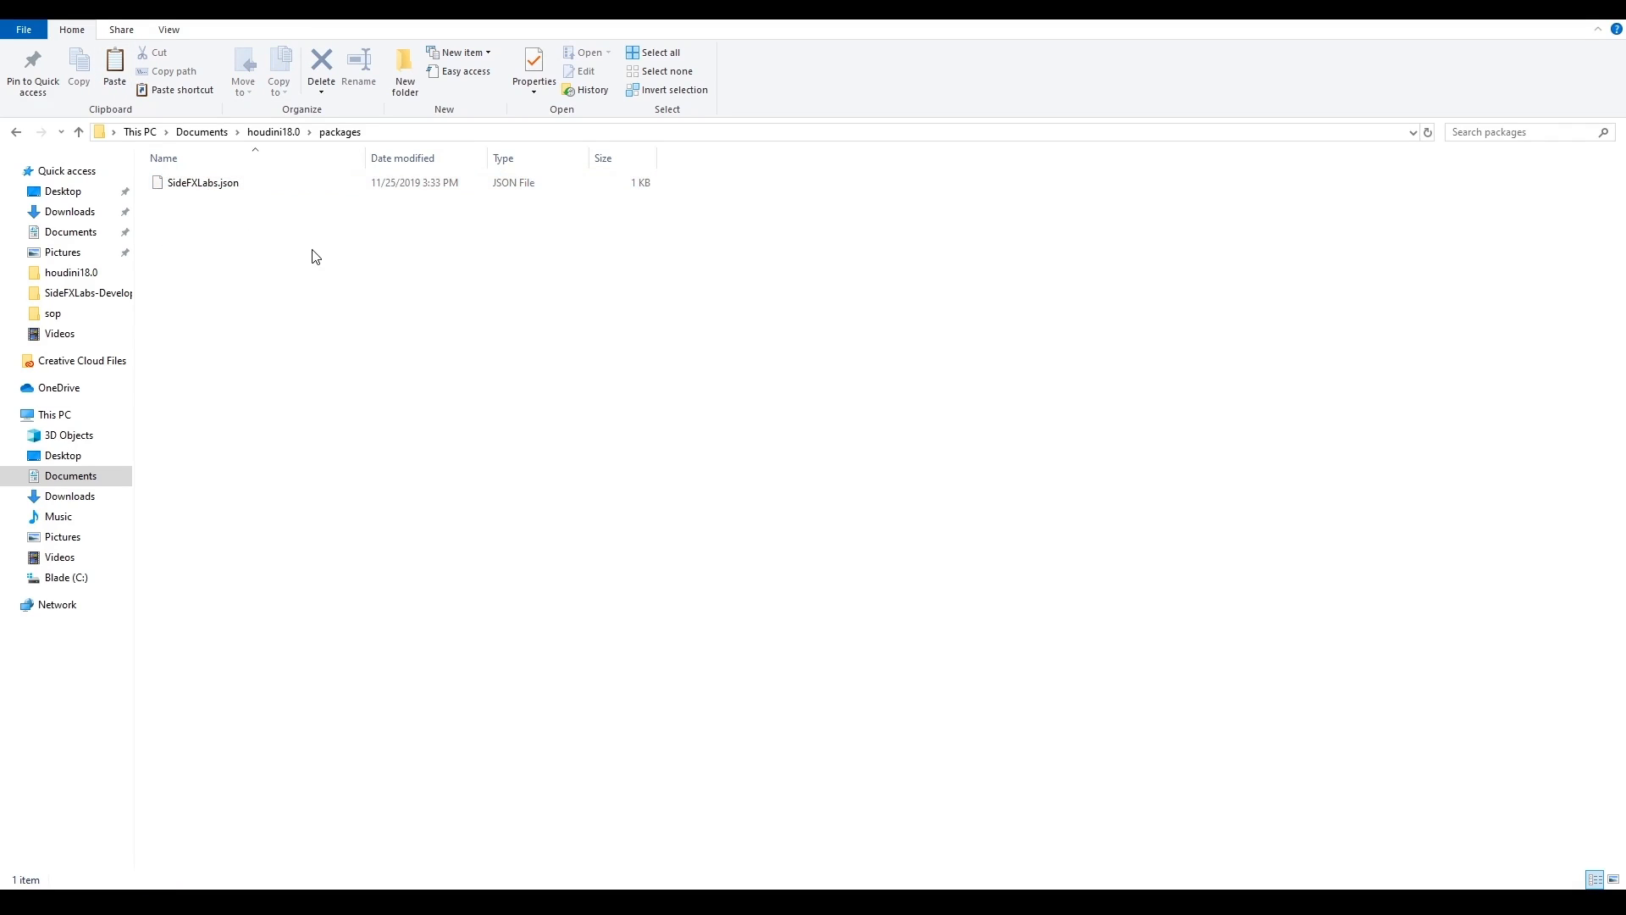
mouse_move(320, 259)
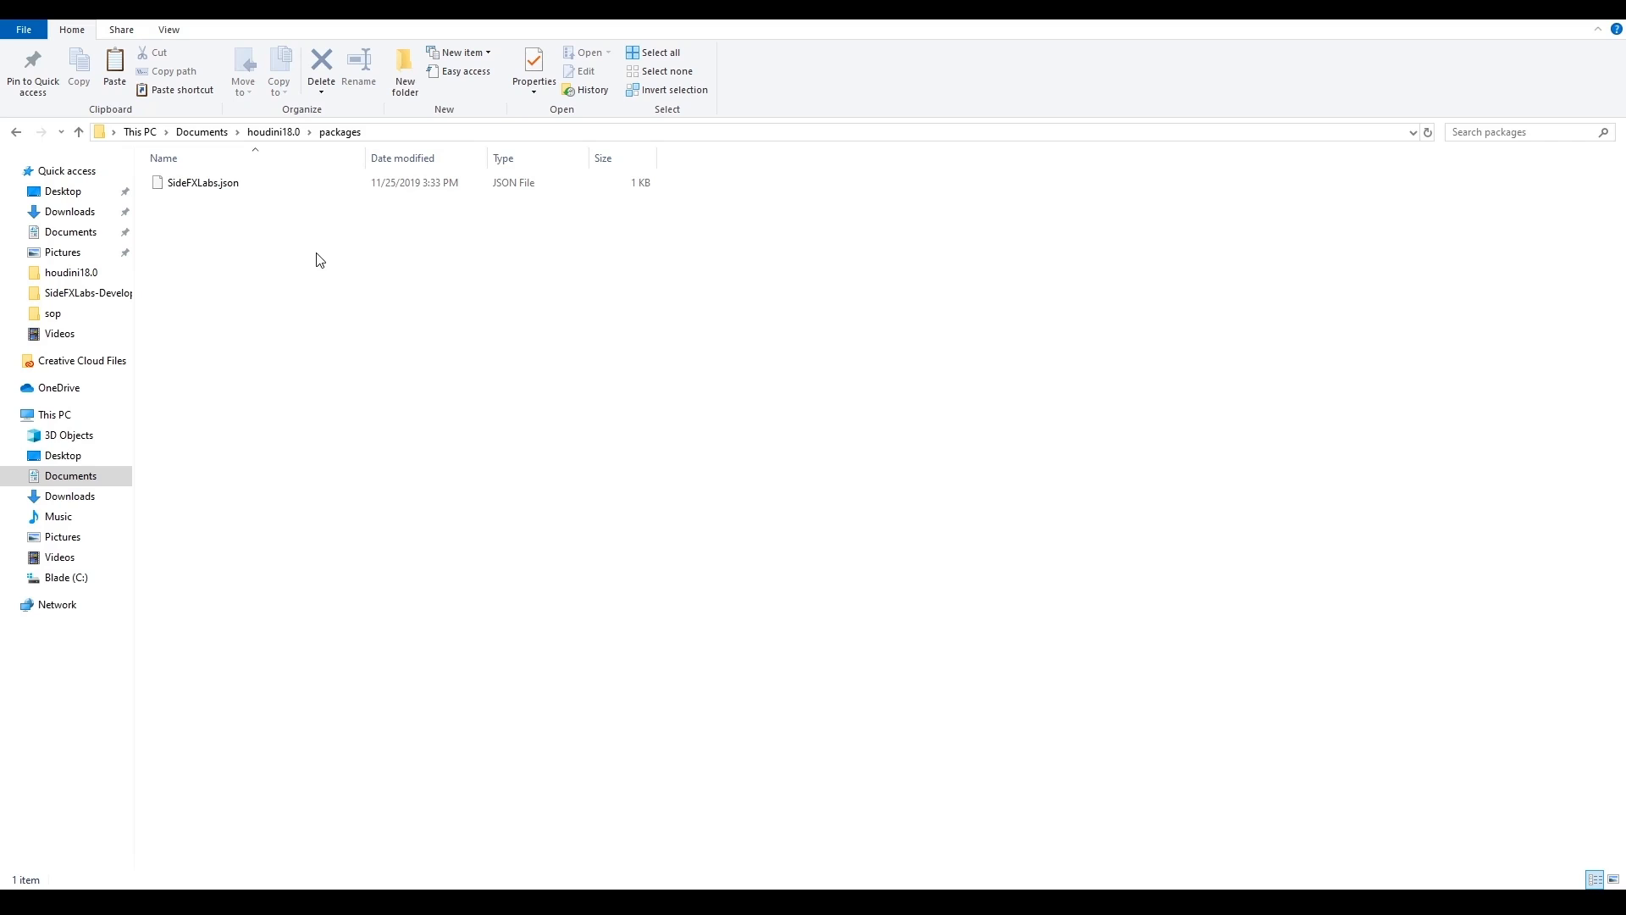
mouse_move(448, 498)
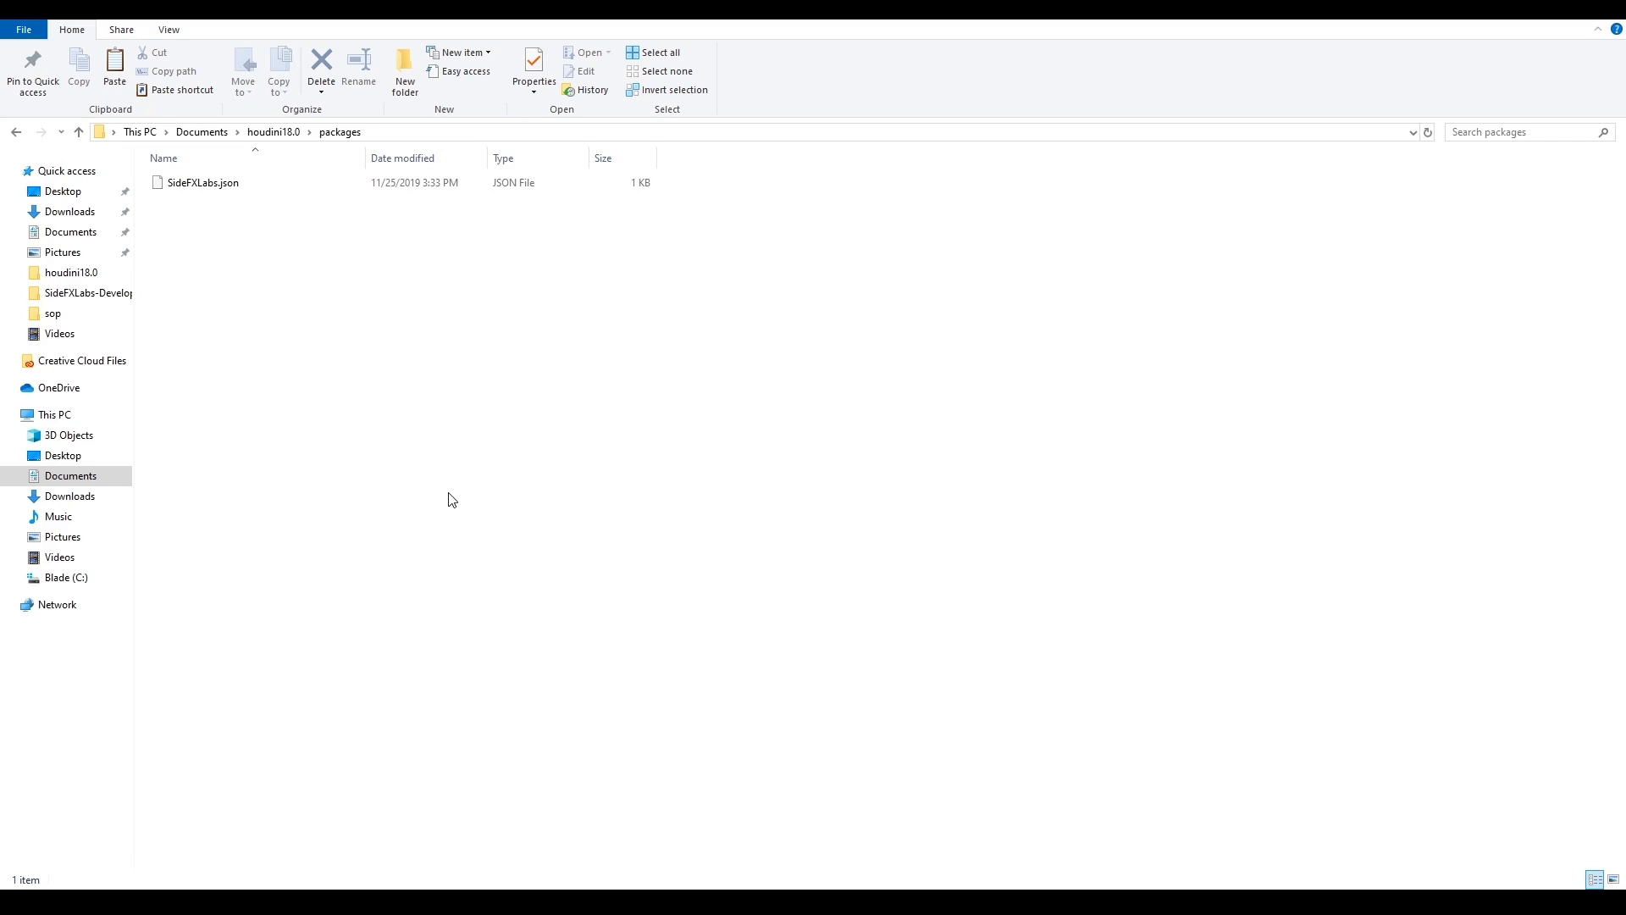
mouse_move(504, 826)
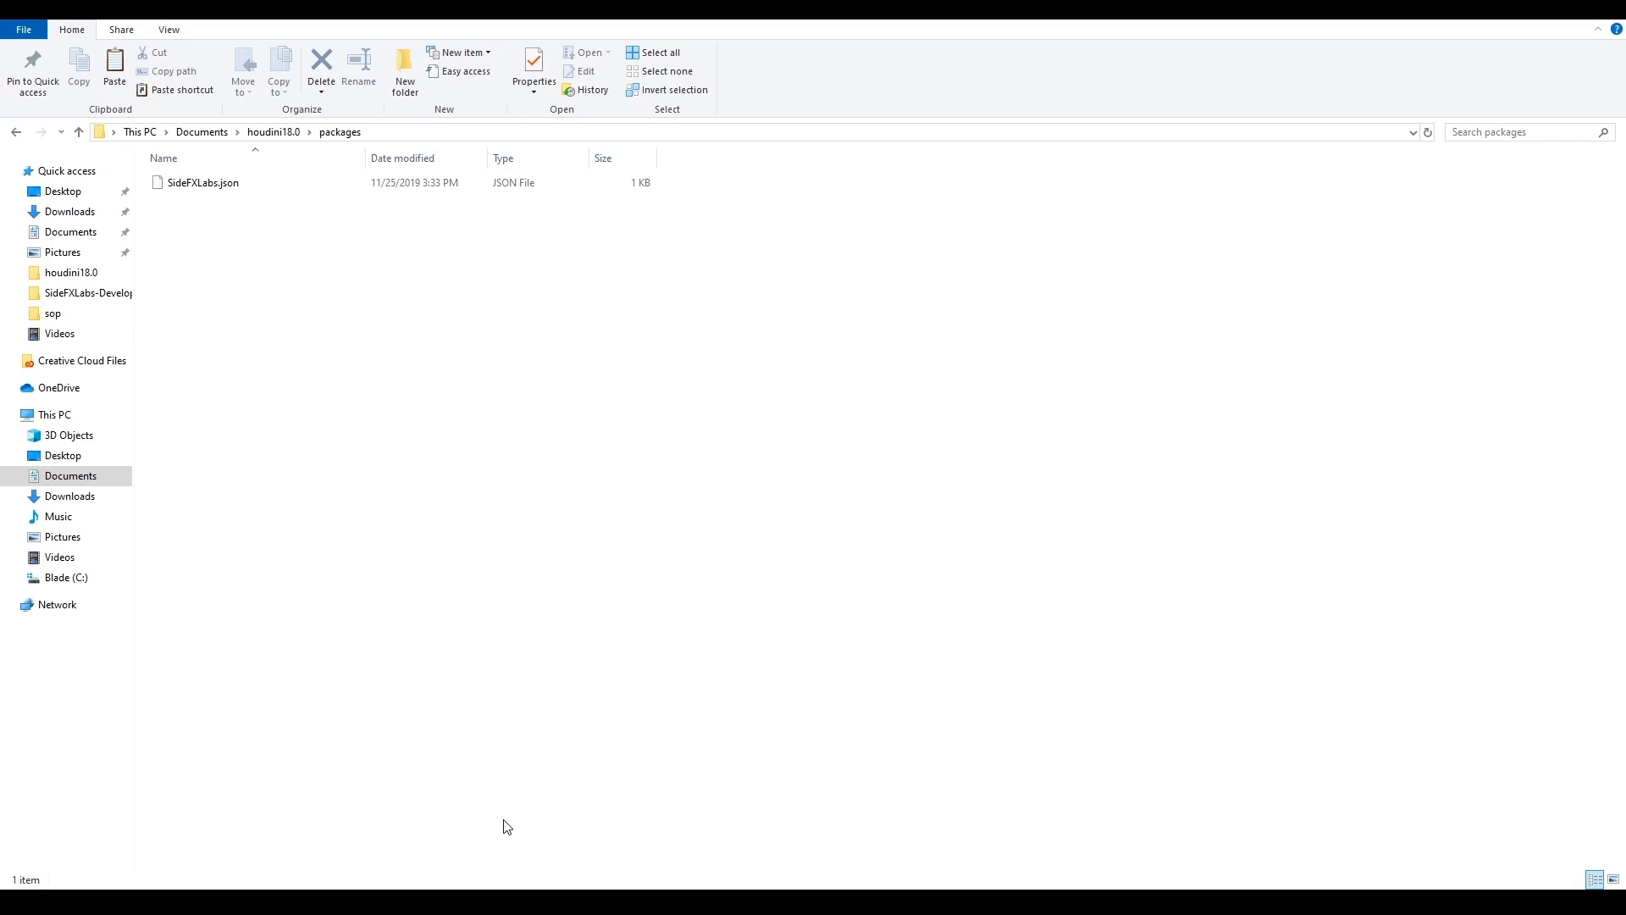
mouse_move(556, 608)
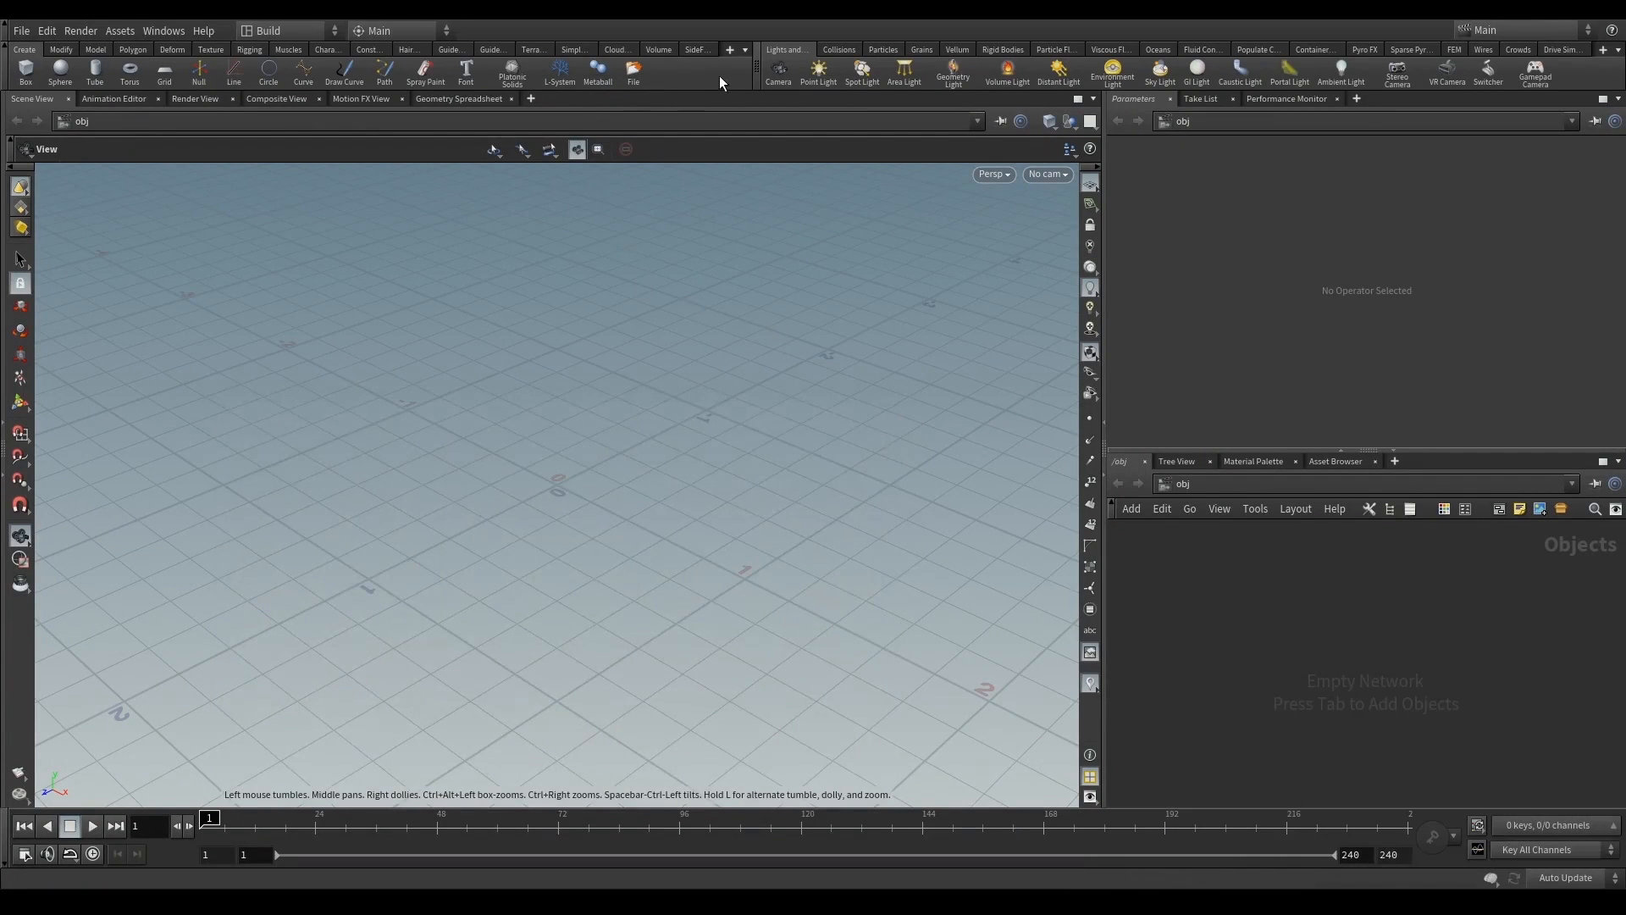
Switch to the SideFX Labs shelf and launch Update Toolset, which reports installed release 276
left_click(698, 49)
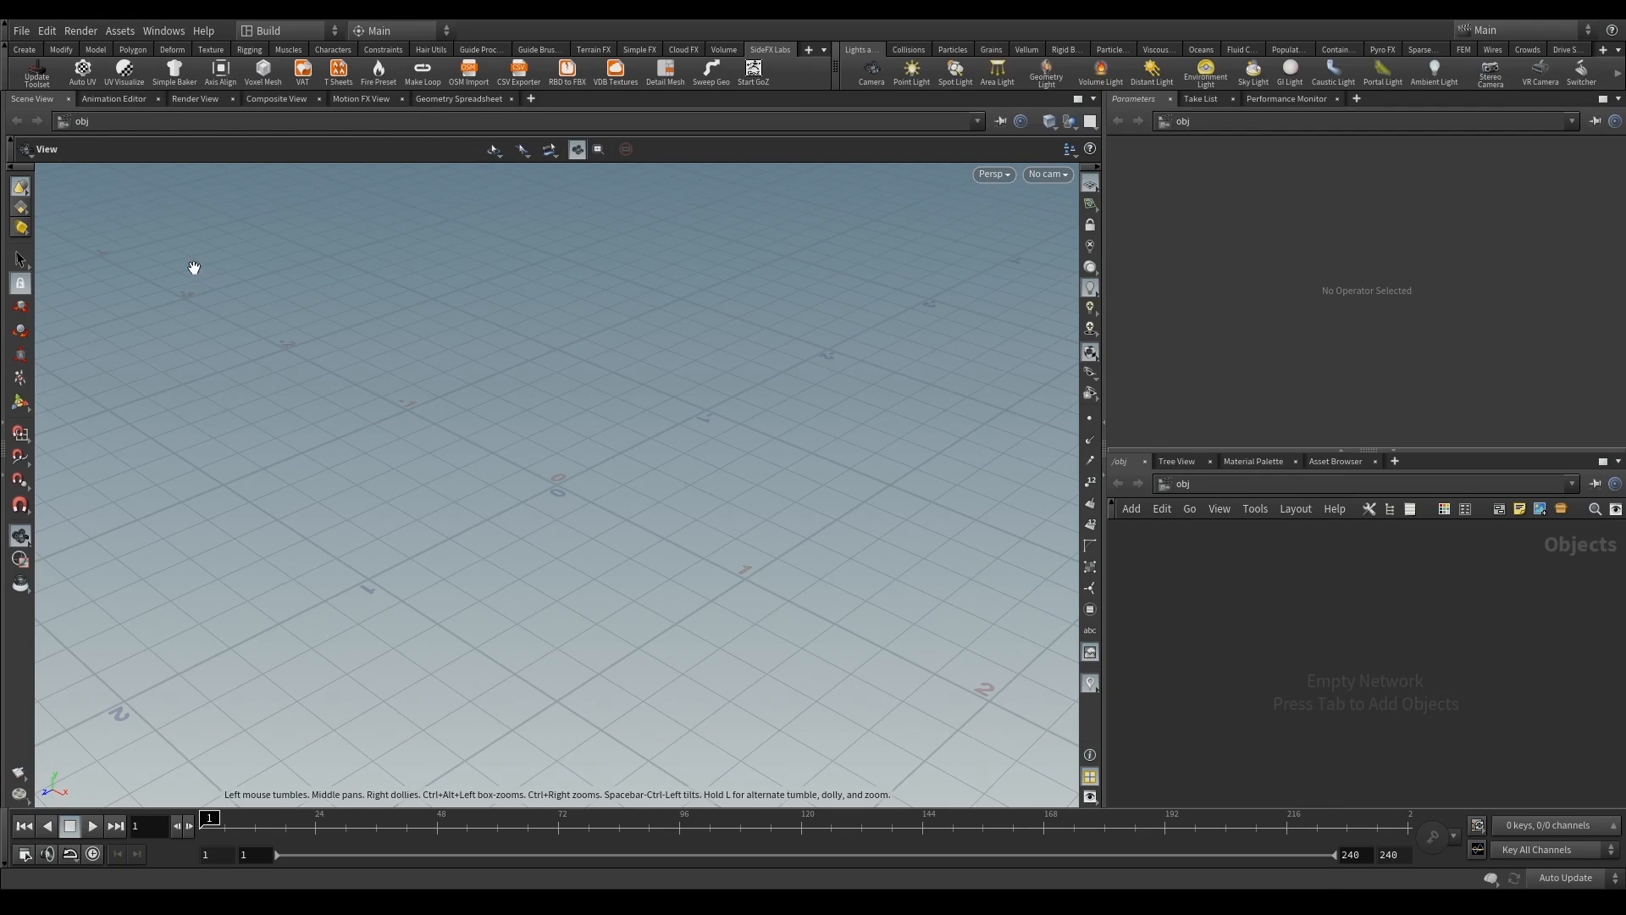
left_click(769, 49)
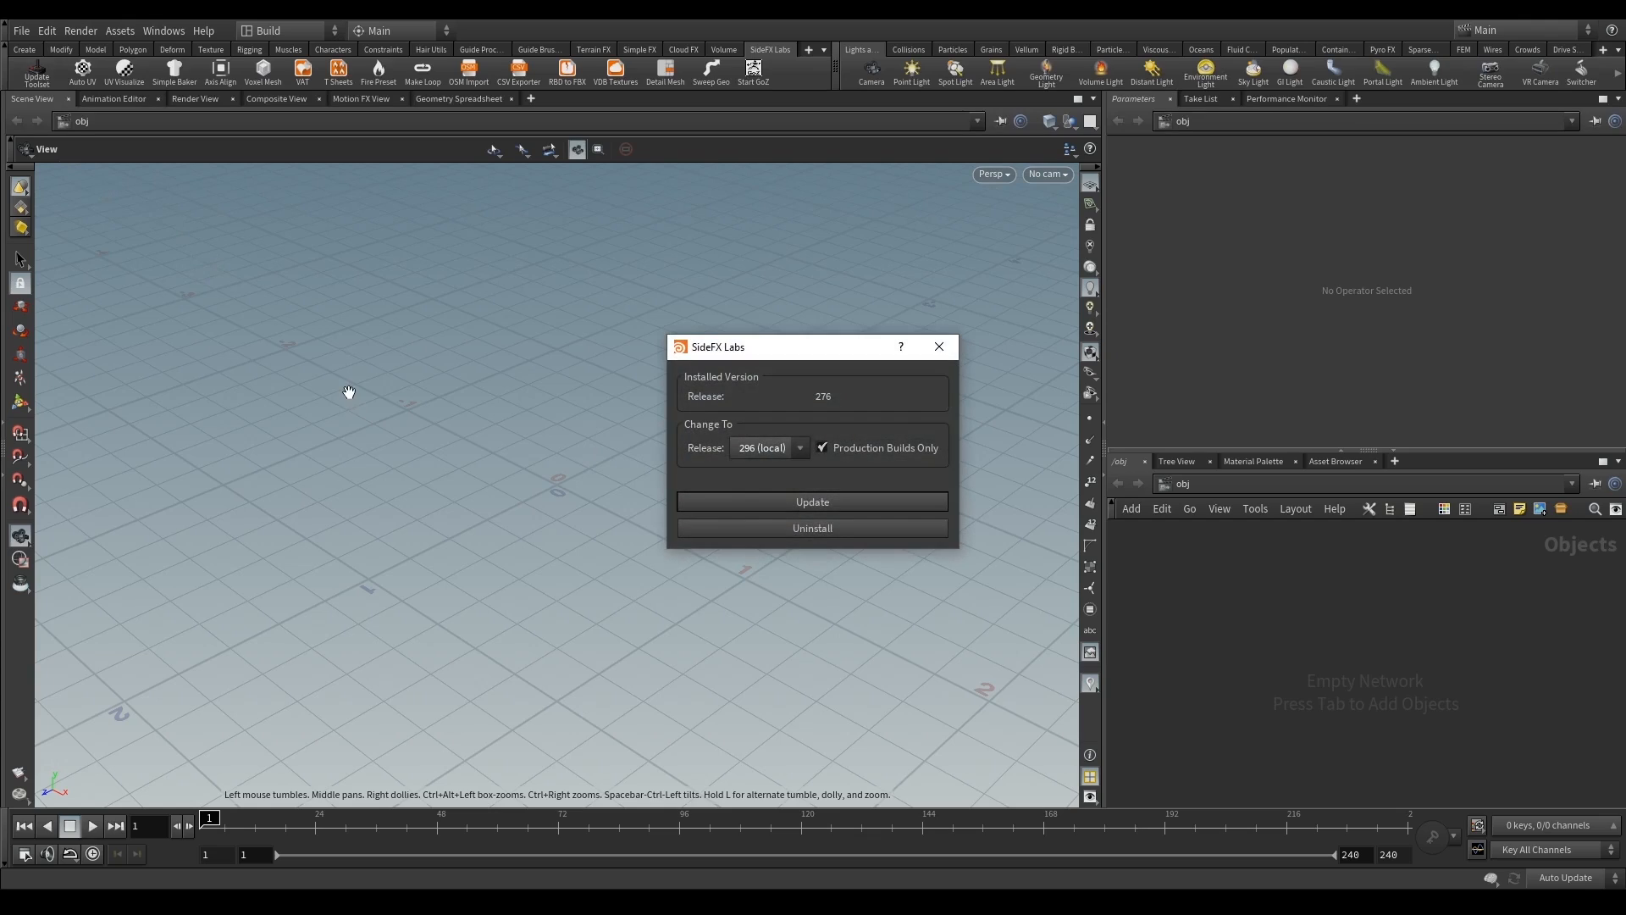
mouse_move(847, 404)
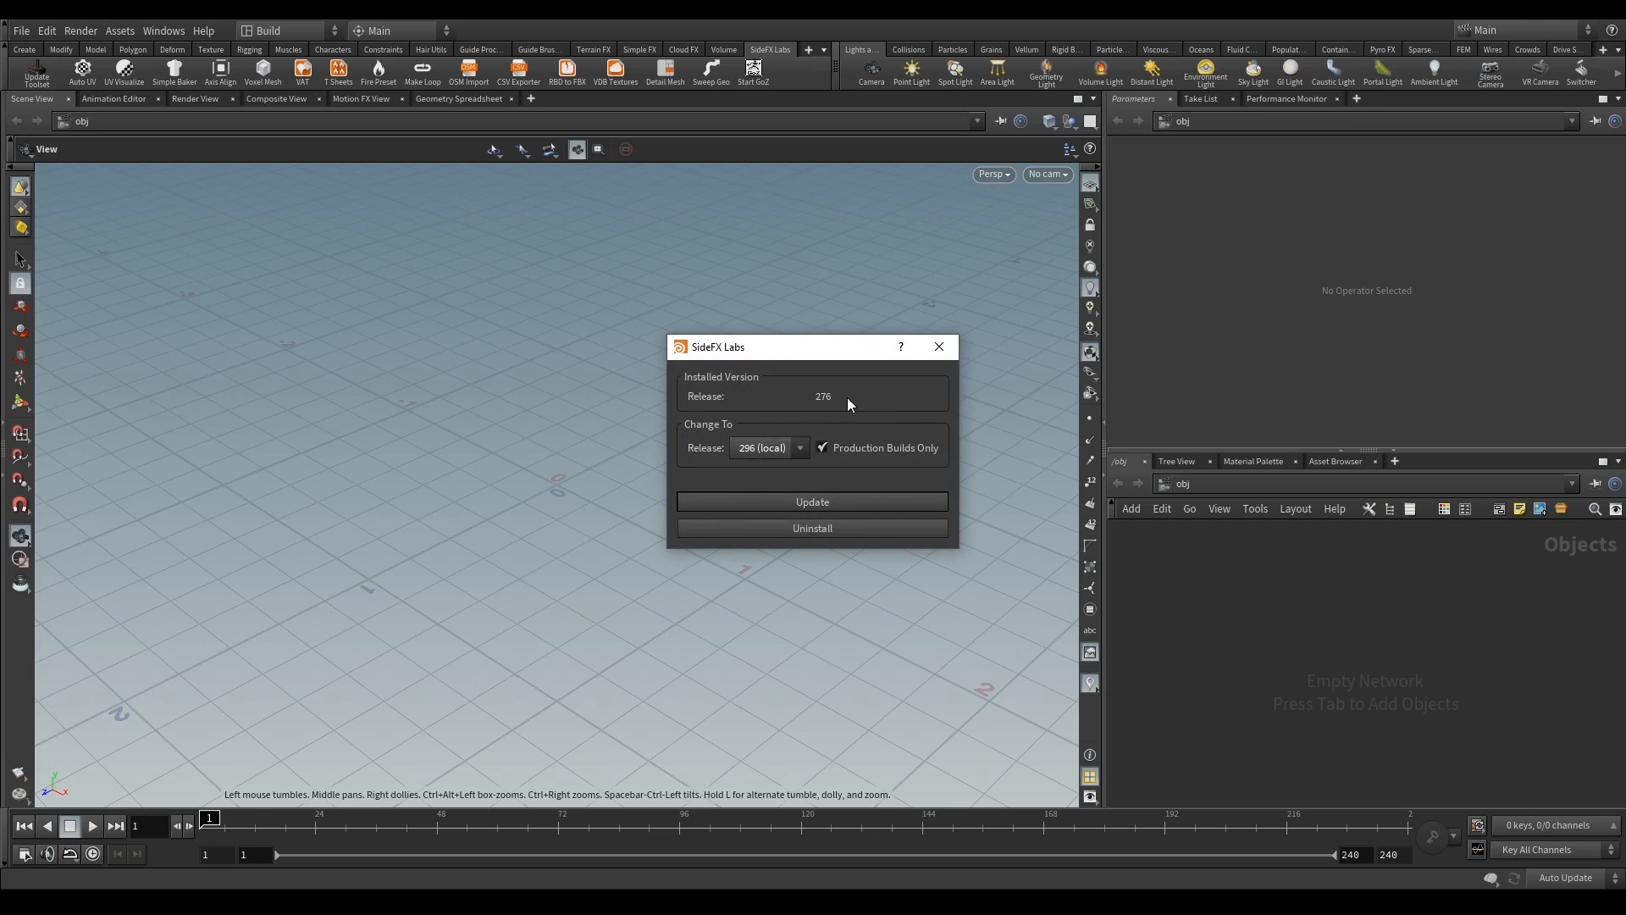
mouse_move(61, 874)
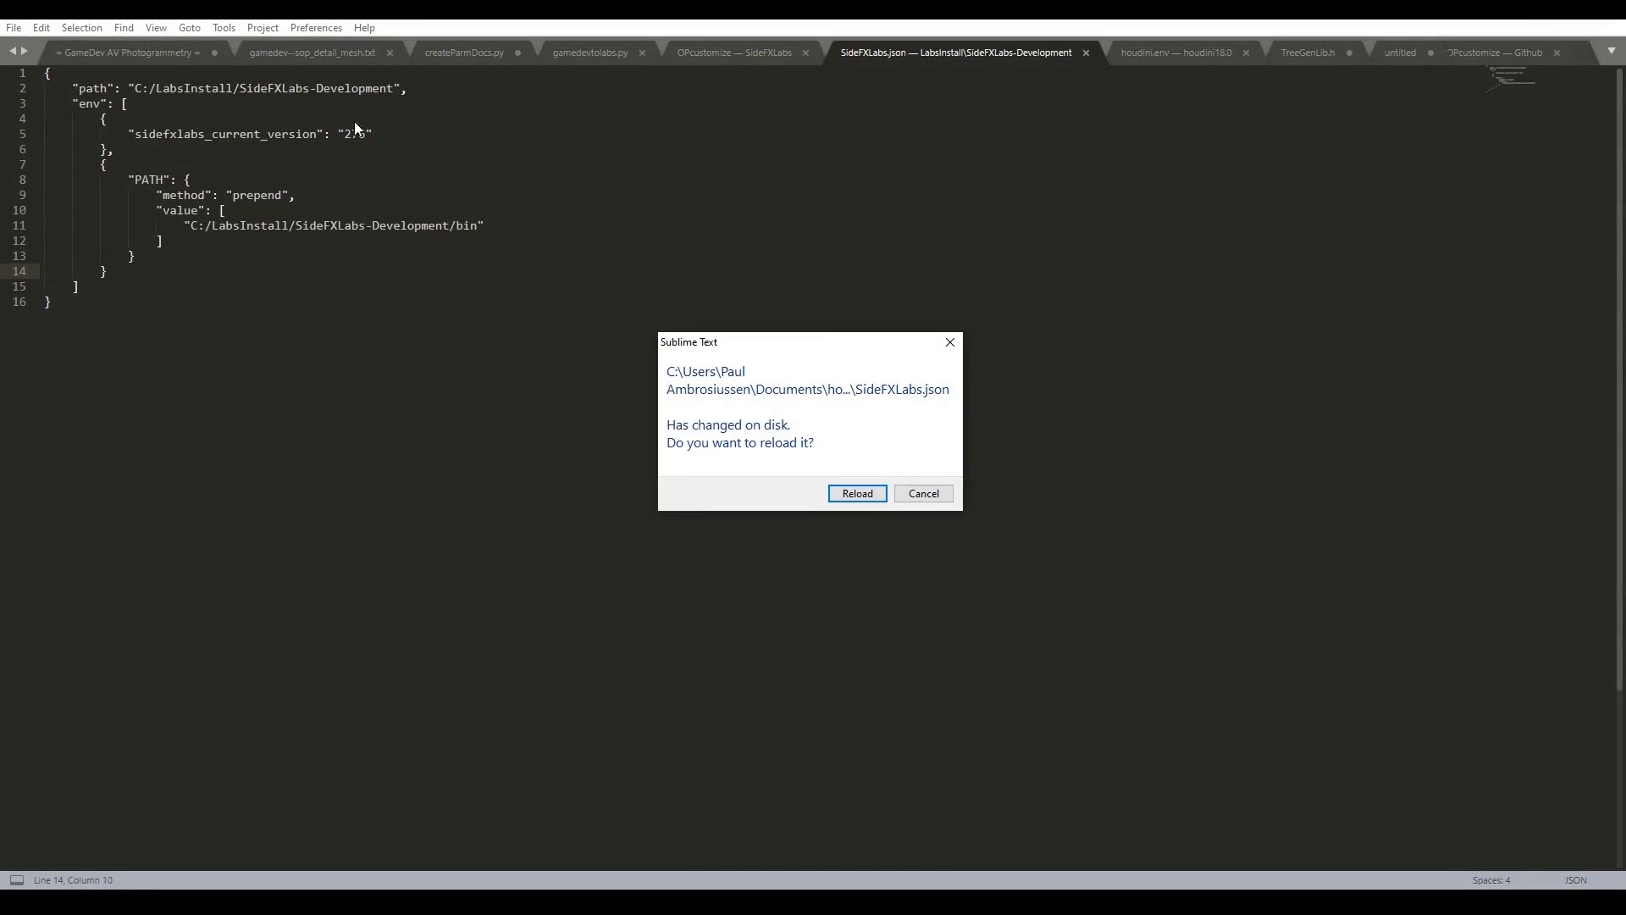
Reload SideFXLabs.json from disk, showing current version 276 matching the Labs updater
left_click(857, 493)
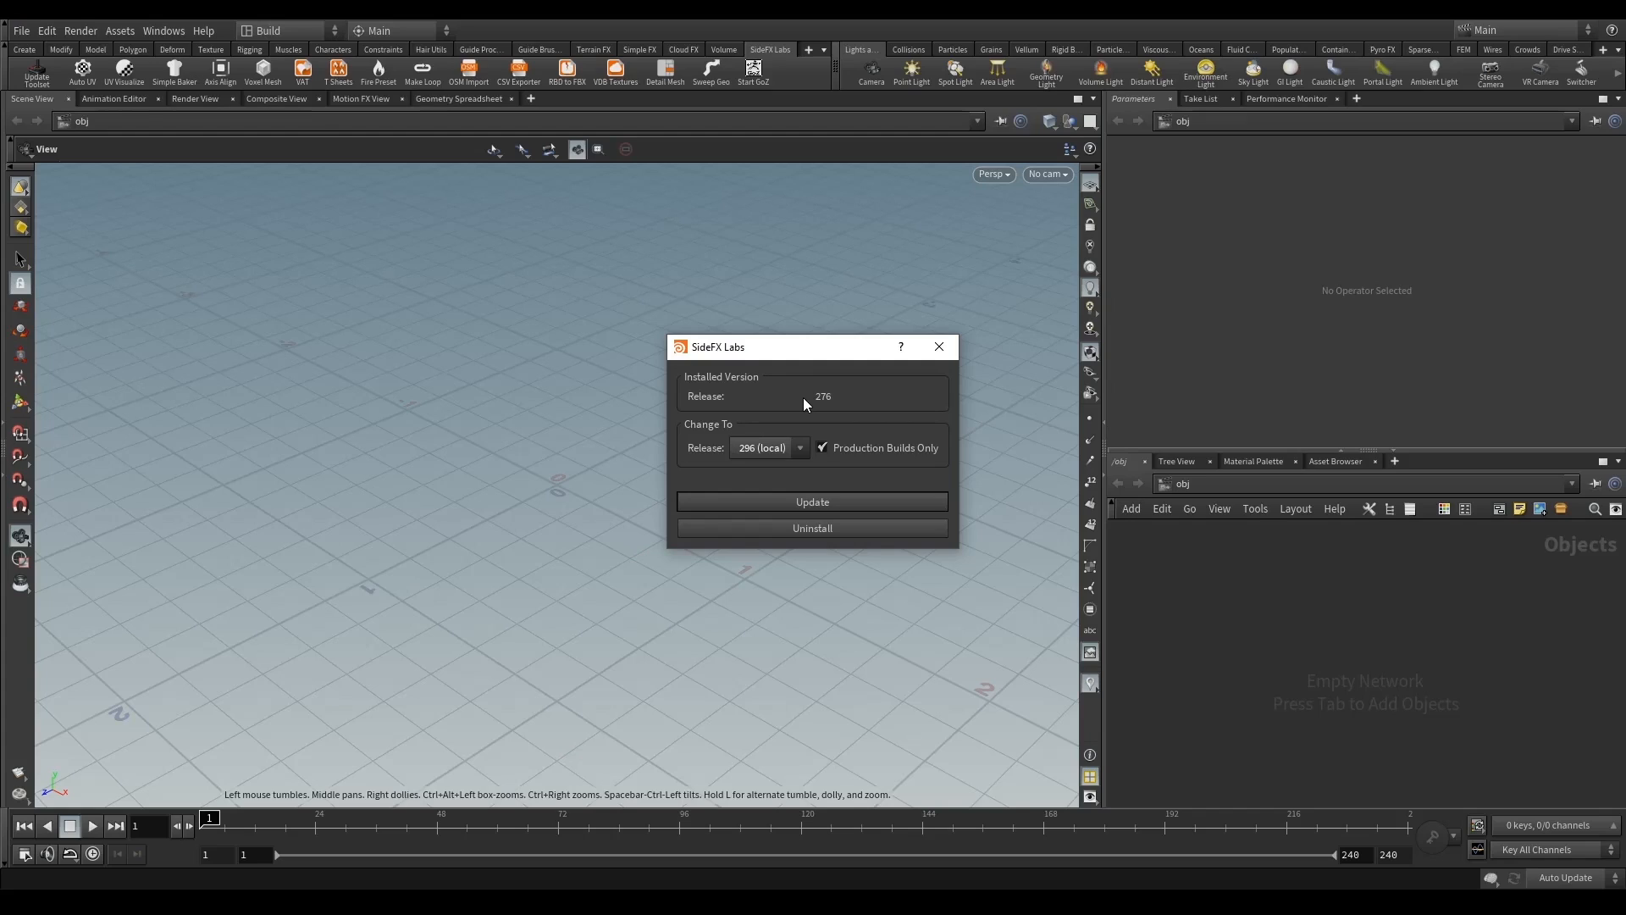
mouse_move(827, 419)
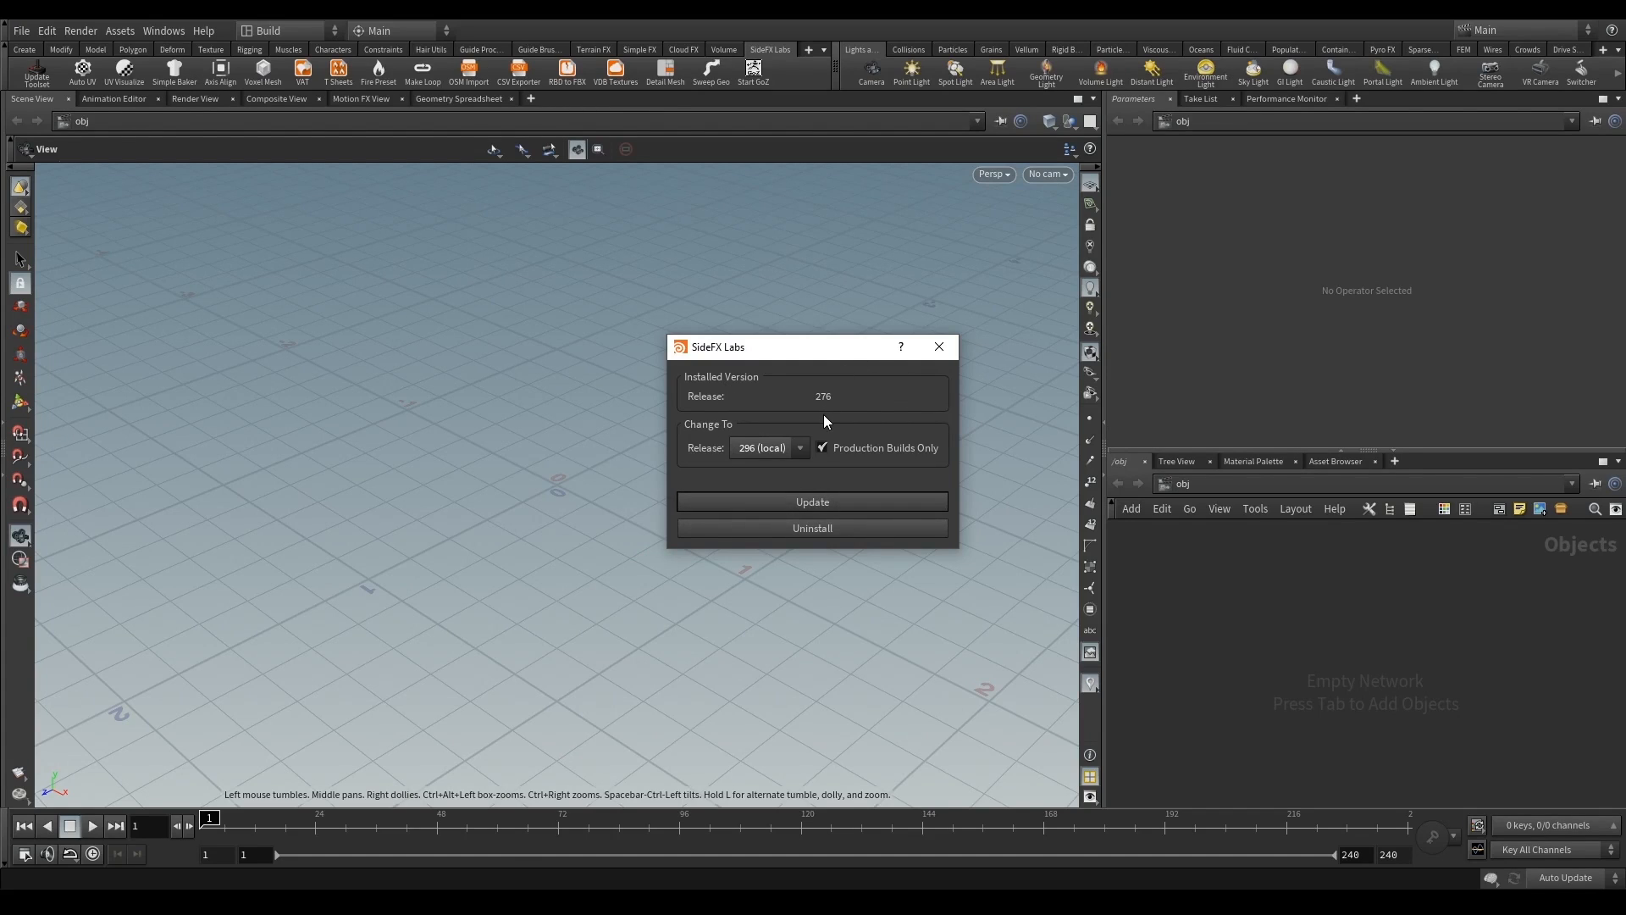
left_click_drag(811, 346, 629, 395)
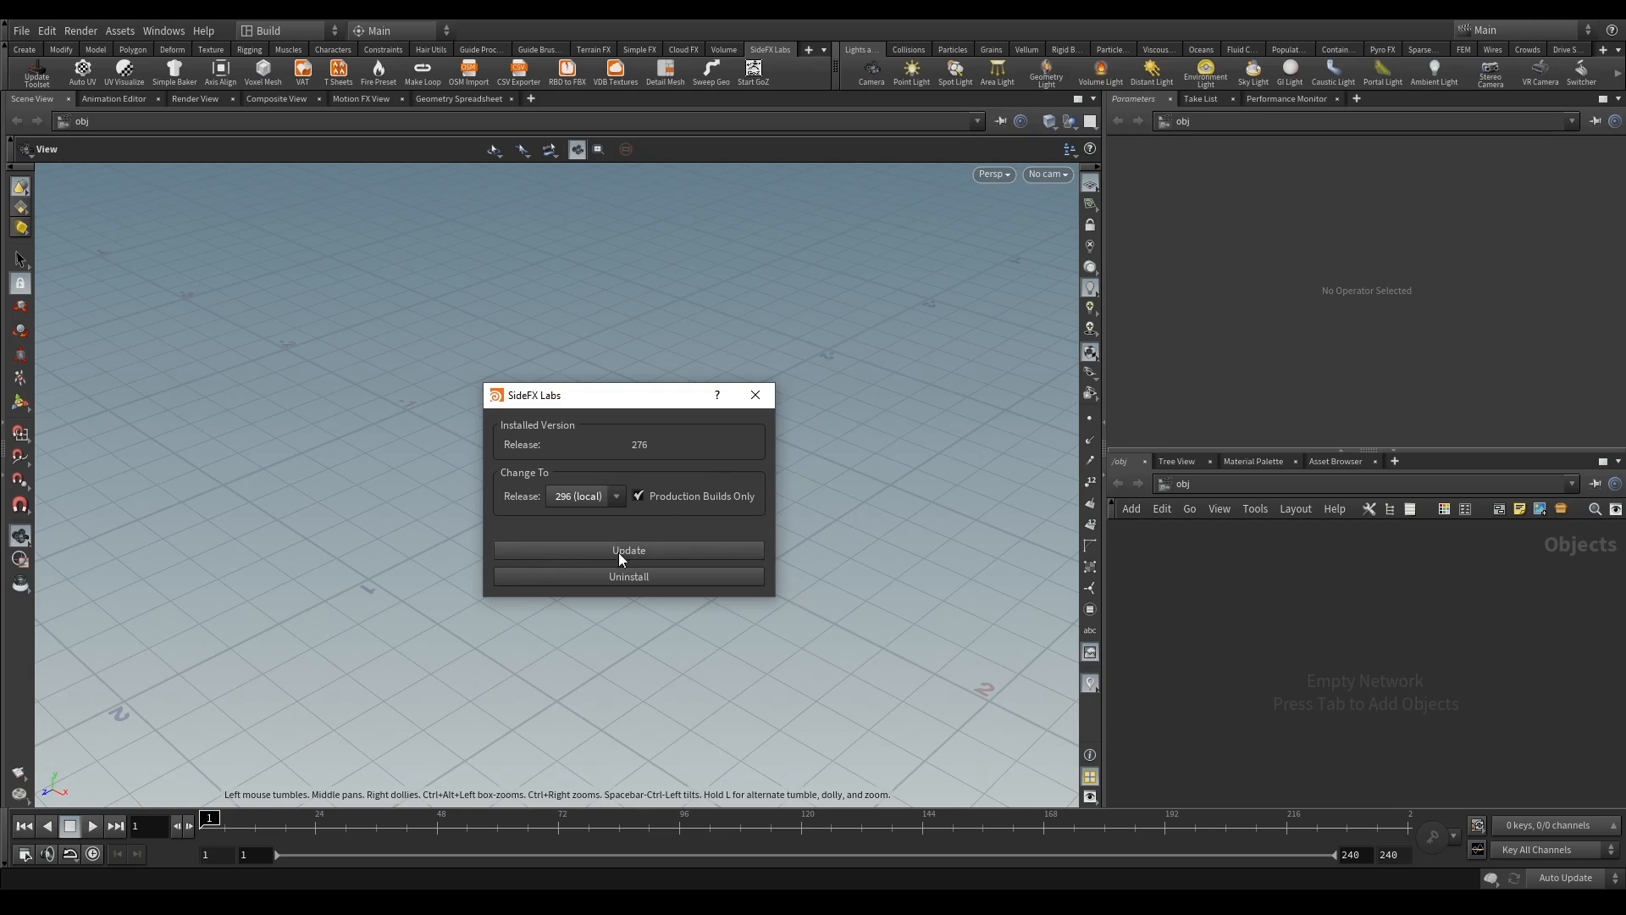
mouse_move(697, 550)
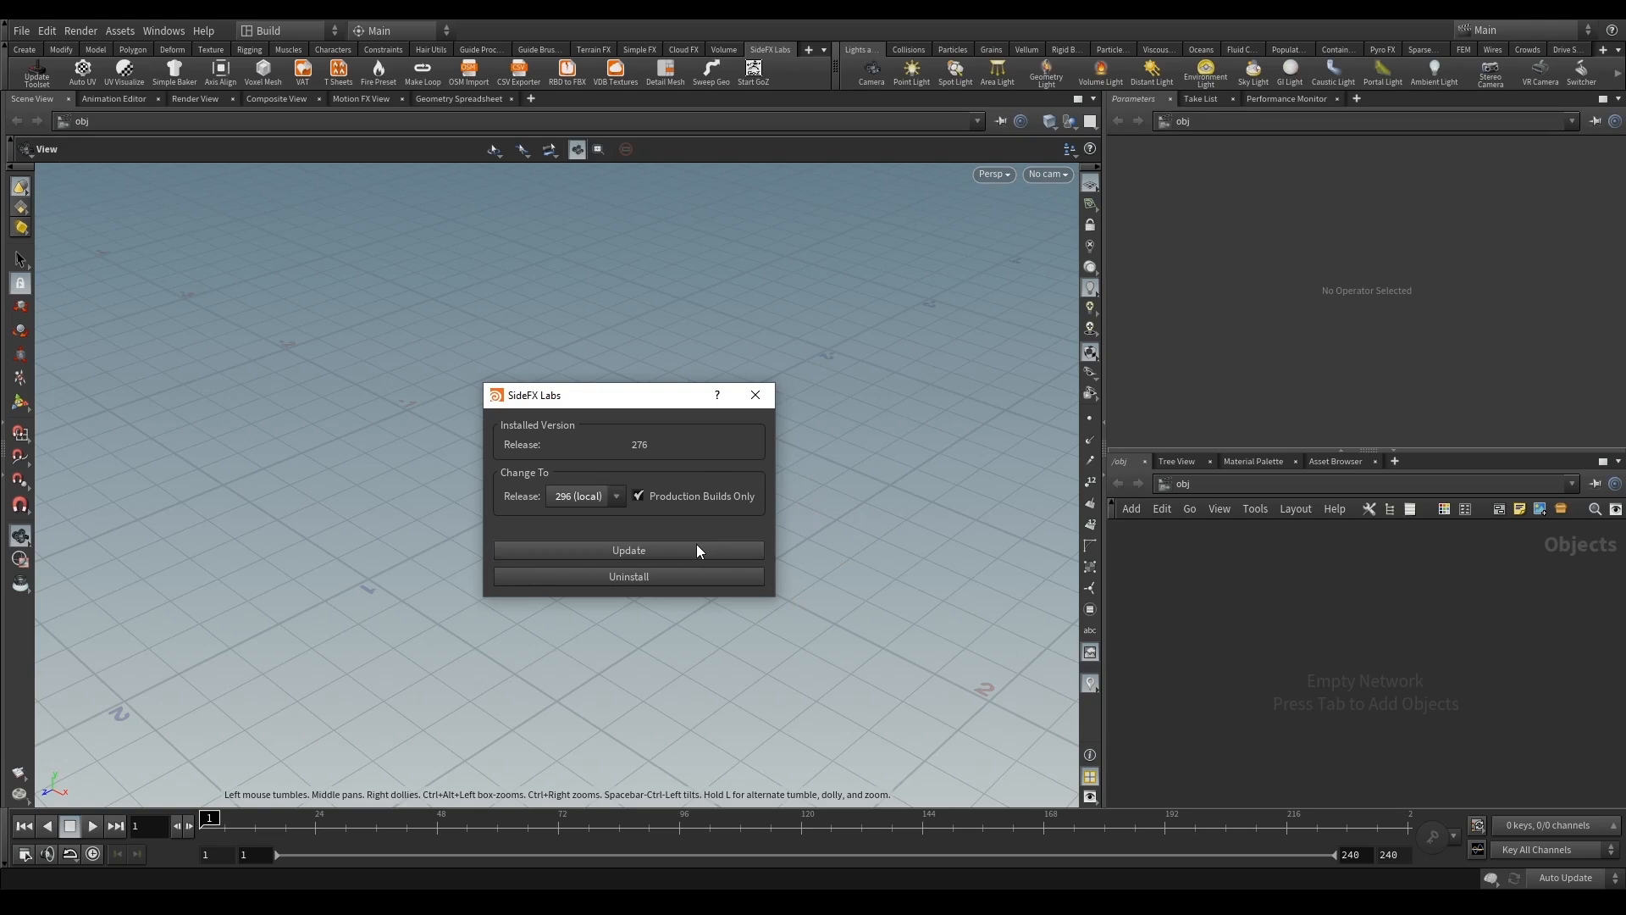